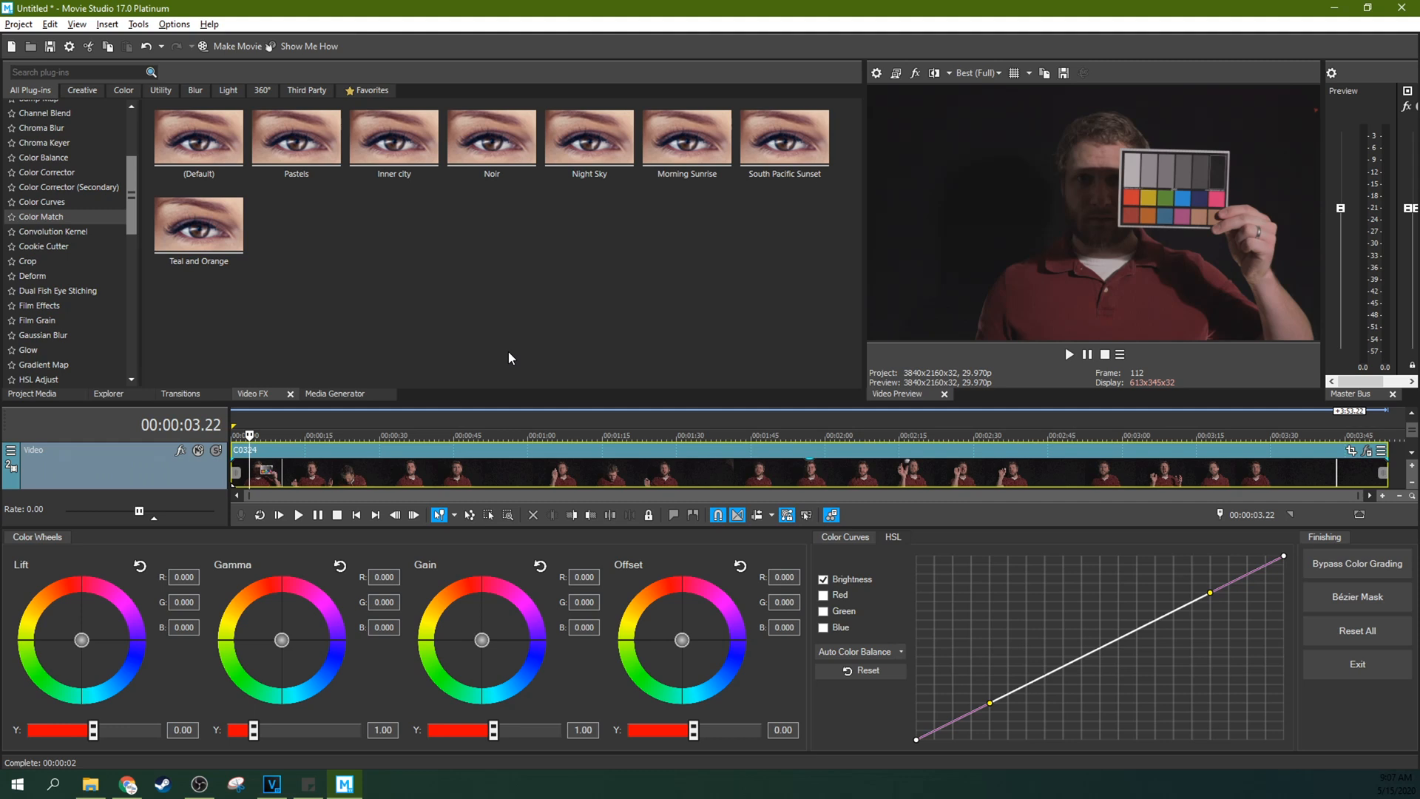
Bring clip C0324 onto the timeline and check the HSL and Color Curves controls are neutral
left_click(824, 579)
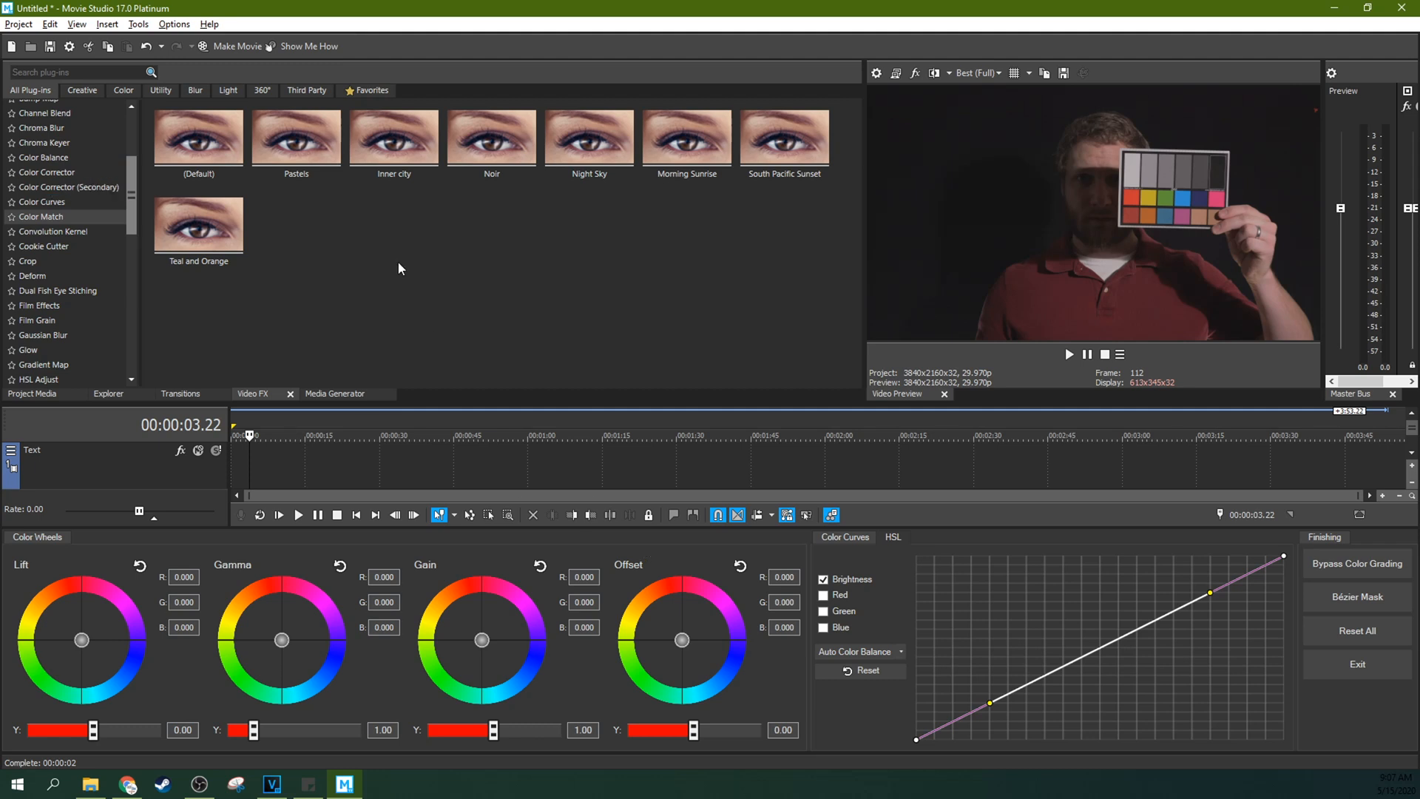
mouse_move(1075, 610)
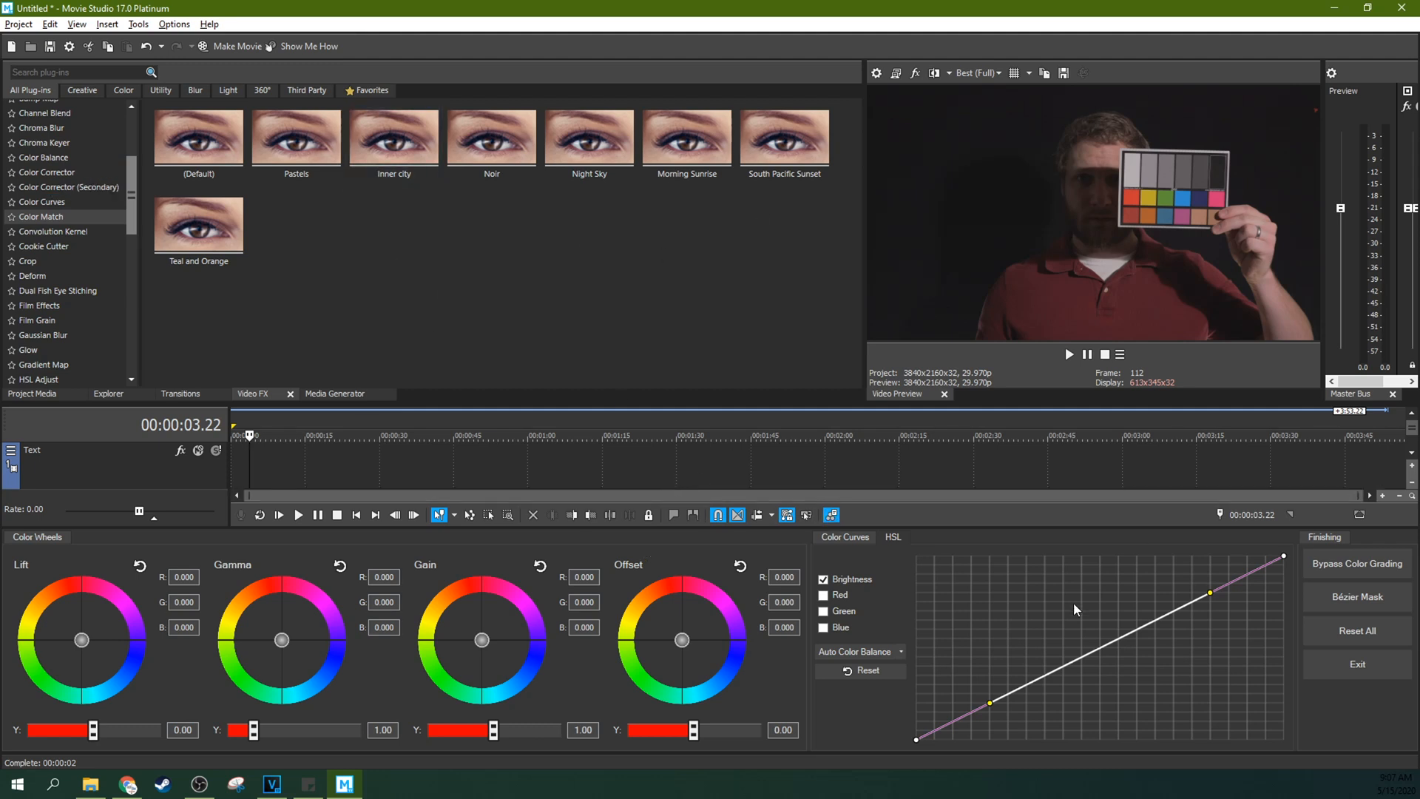
mouse_move(736, 553)
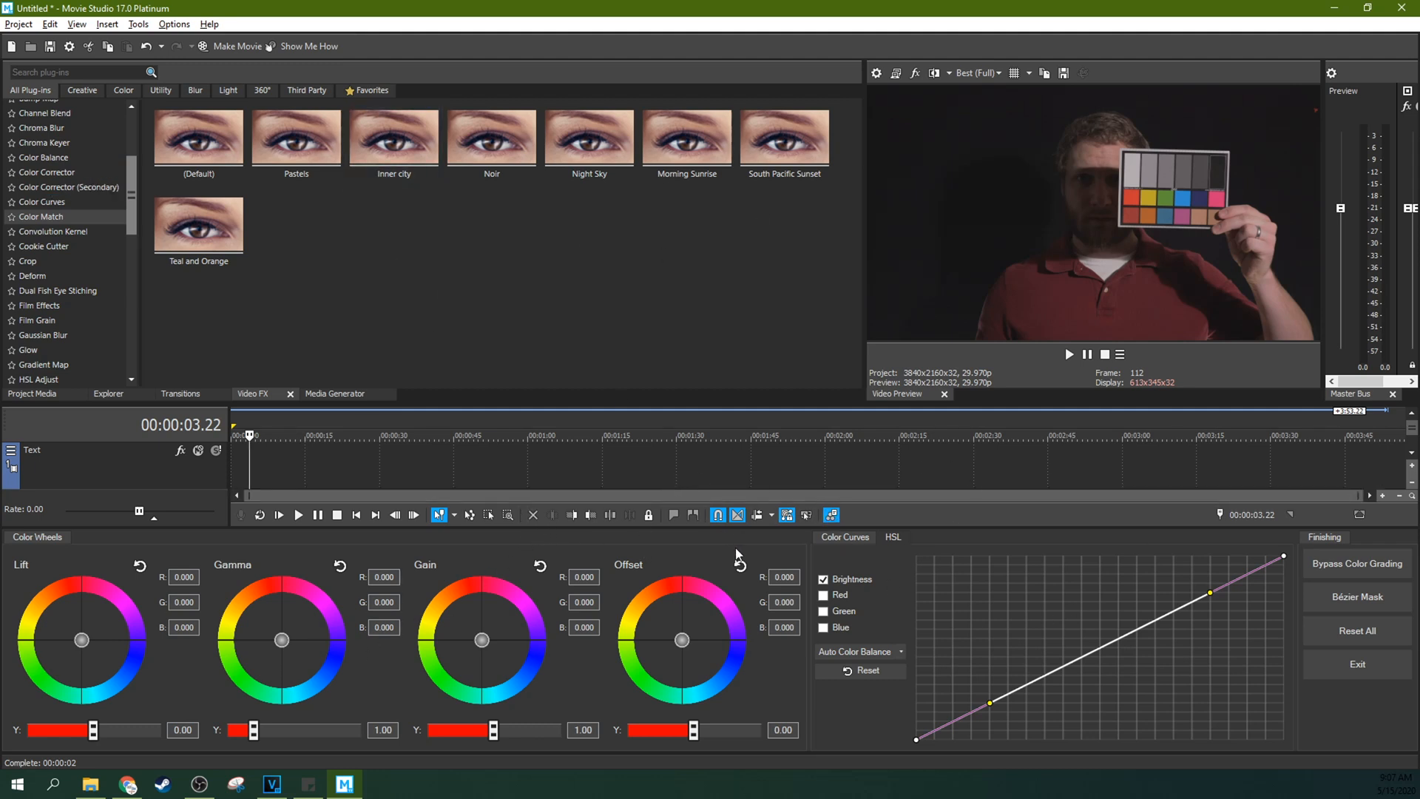
left_click(892, 537)
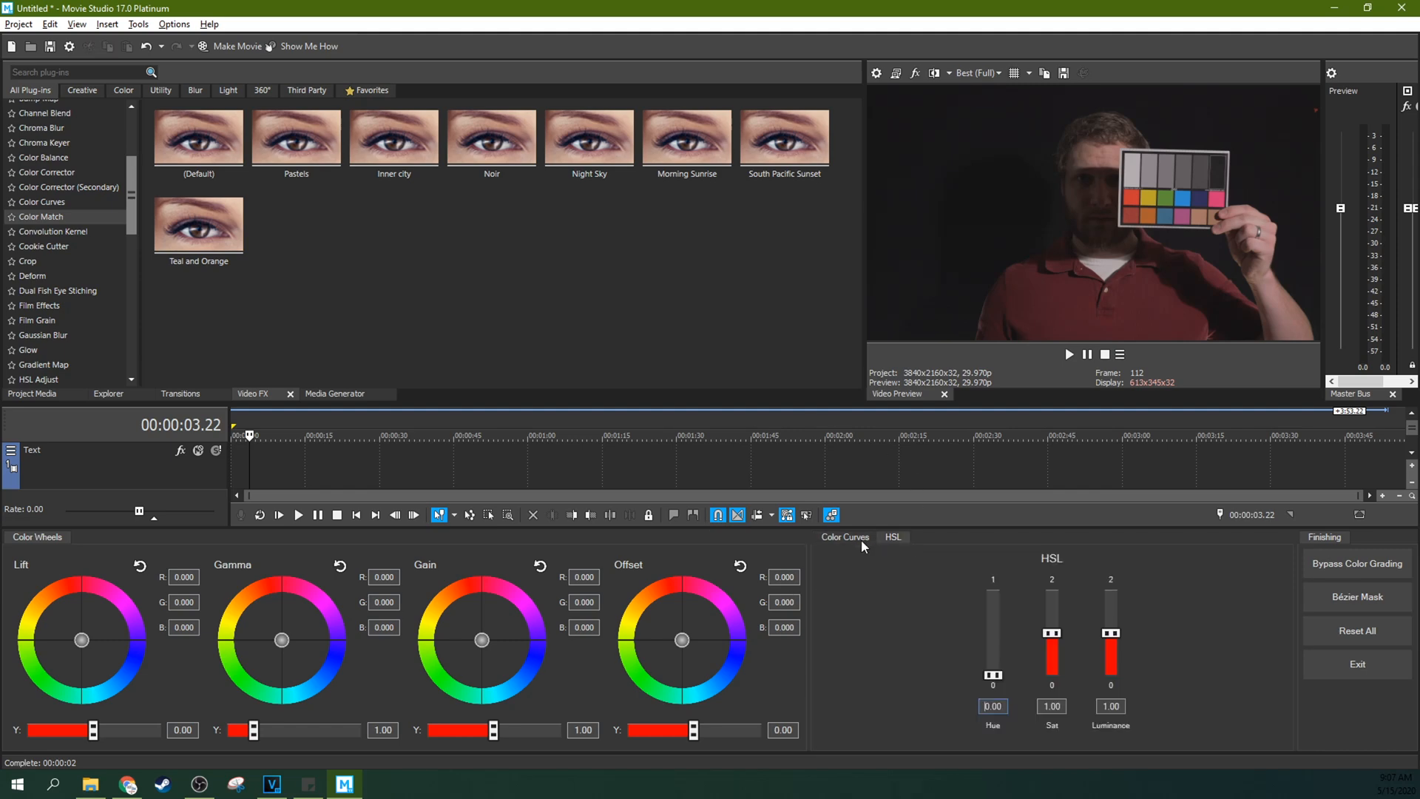
left_click(844, 536)
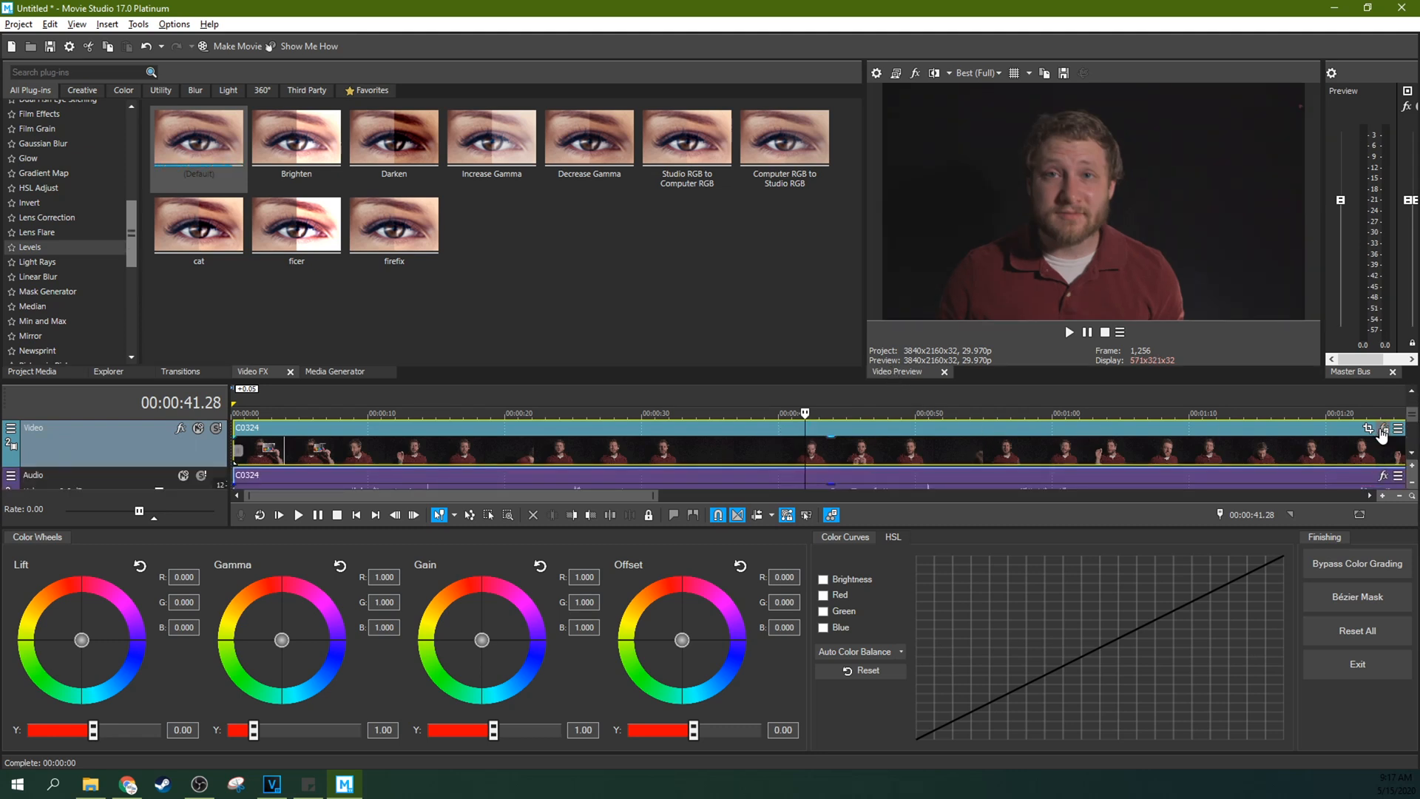
Show the effects applied to clip C0324 (Pan/Crop and Color Grading)
left_click(1383, 429)
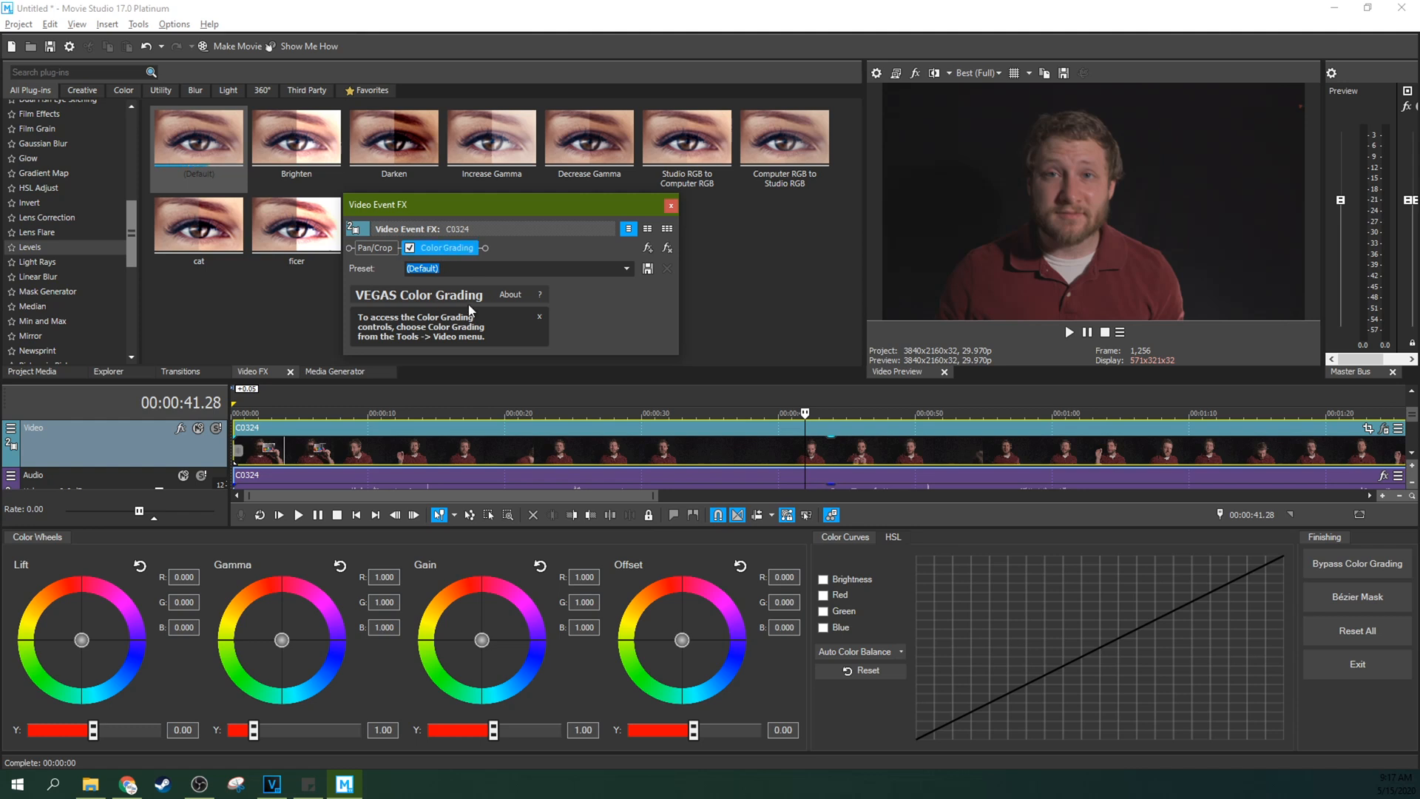
mouse_move(503, 444)
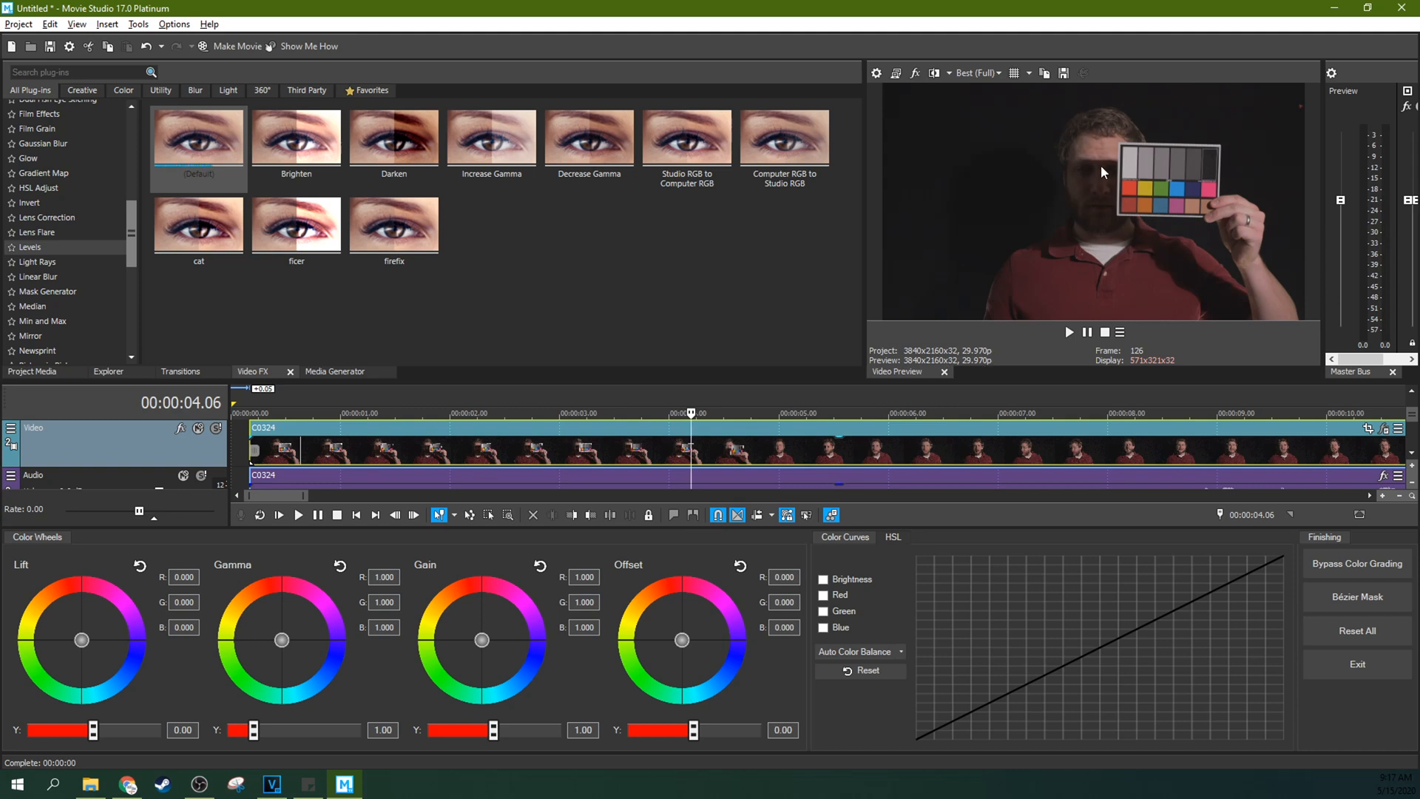
mouse_move(1119, 199)
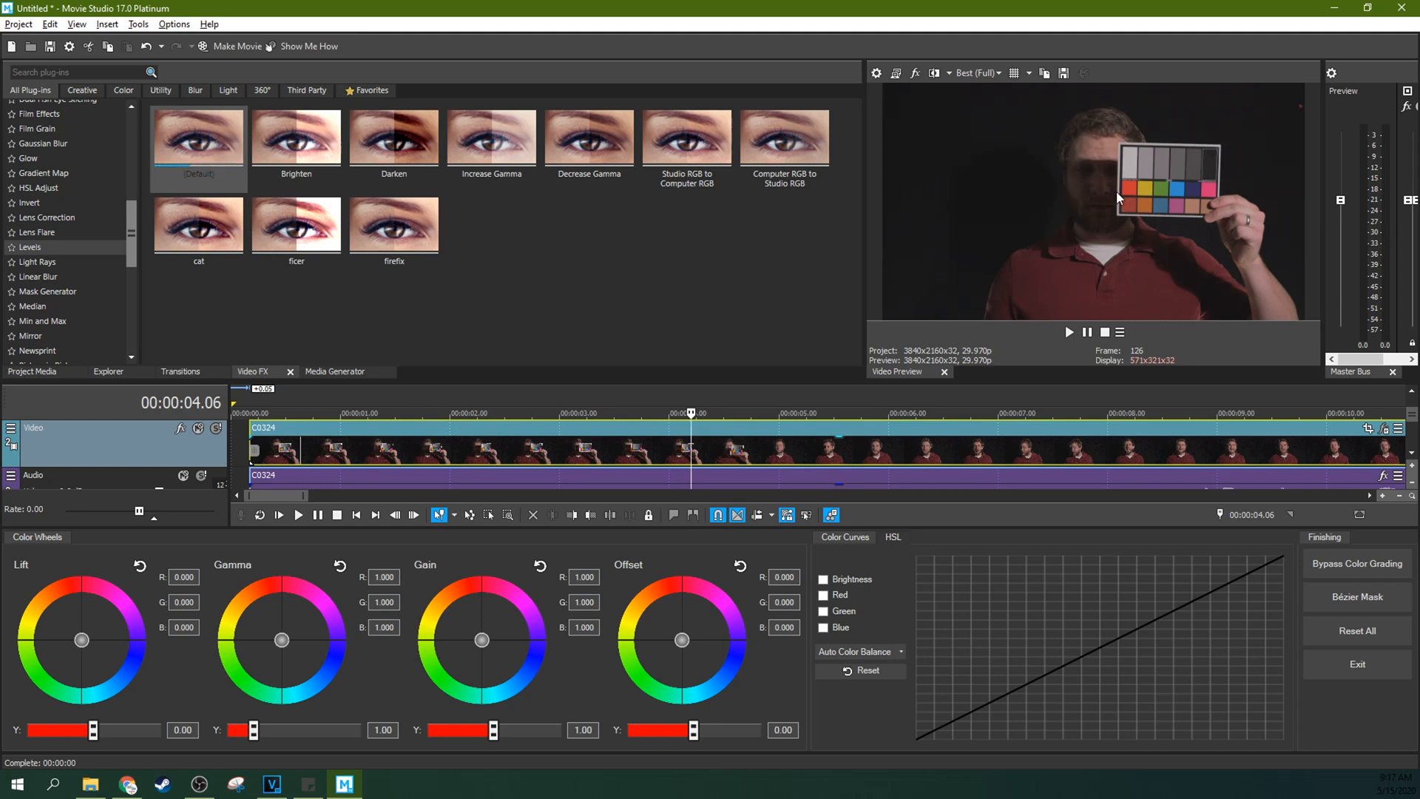
mouse_move(1106, 184)
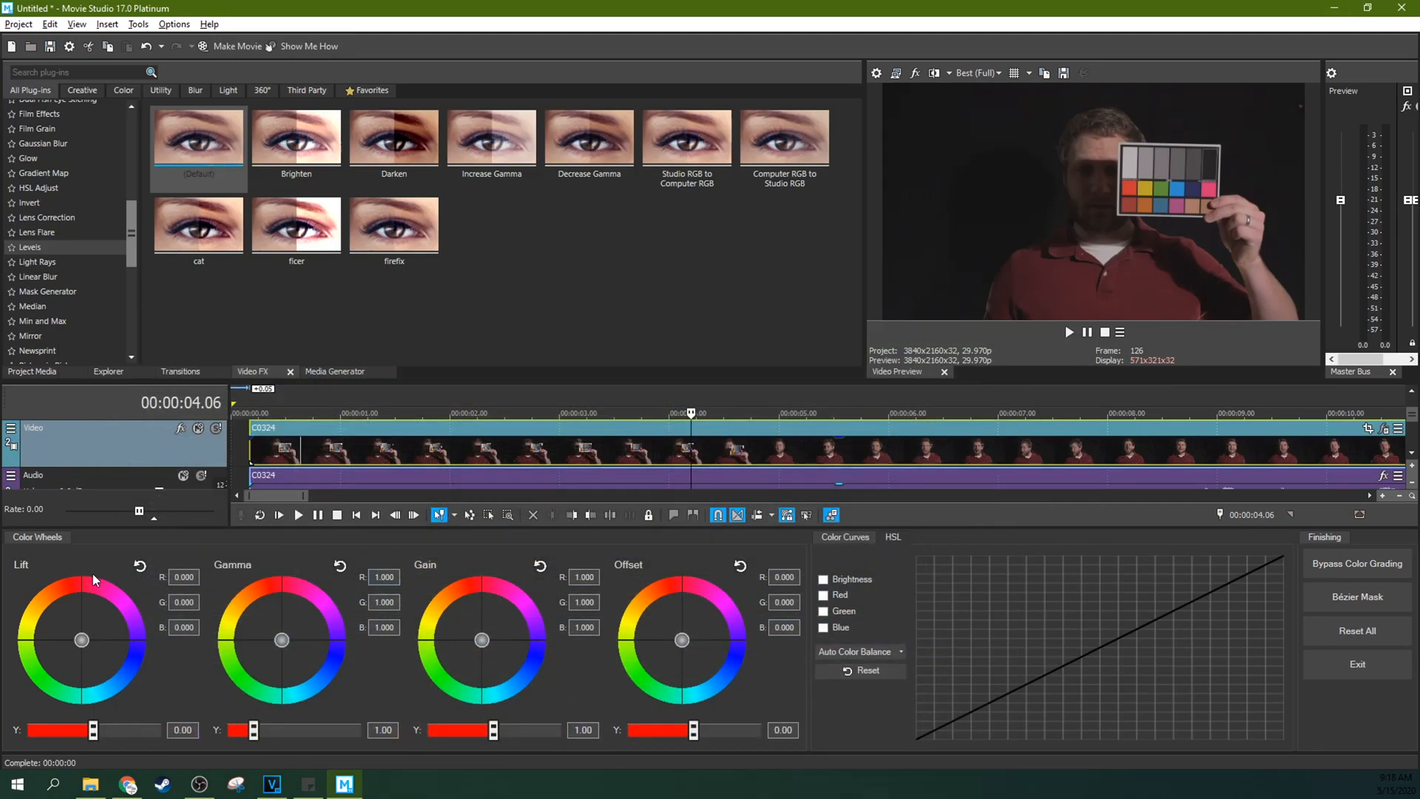
left_click(784, 137)
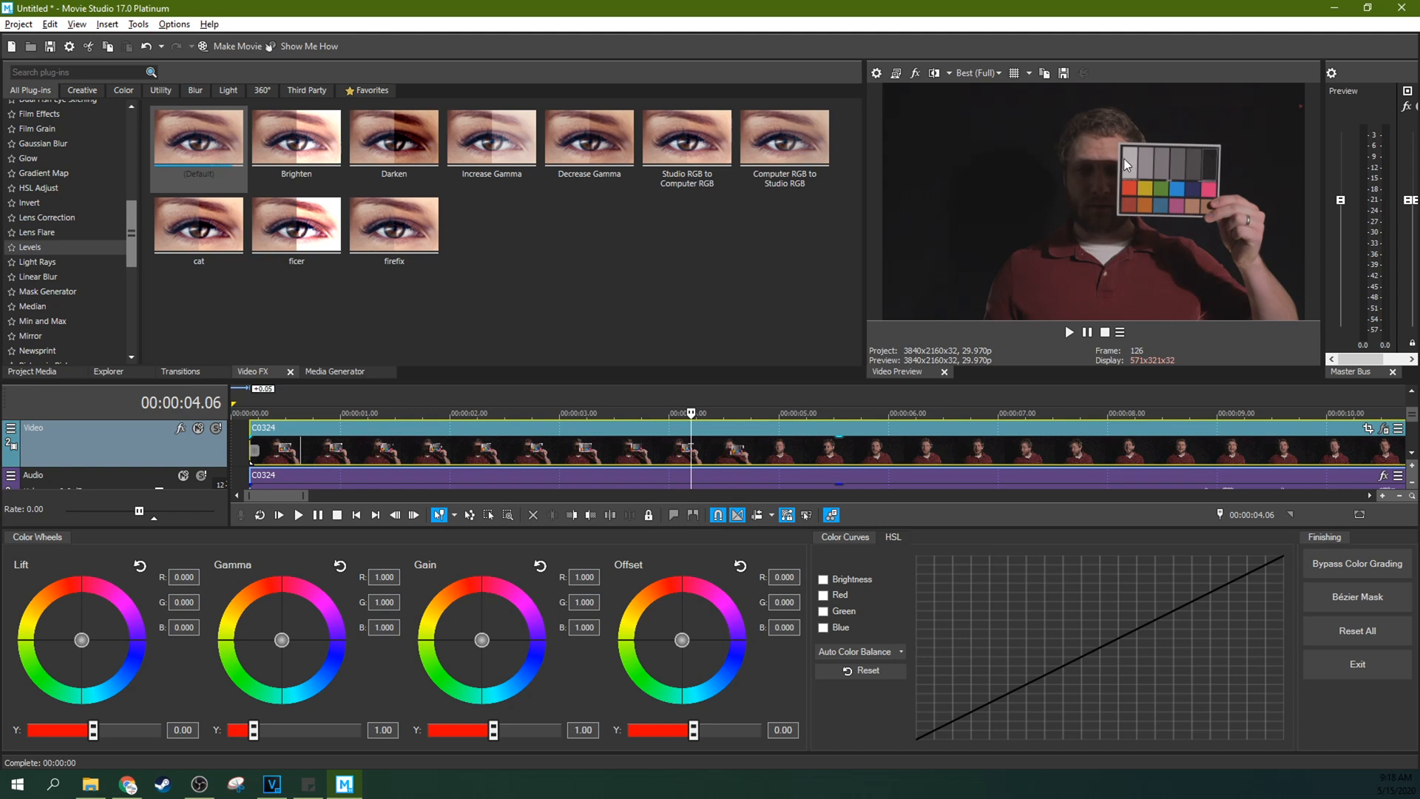
mouse_move(1127, 179)
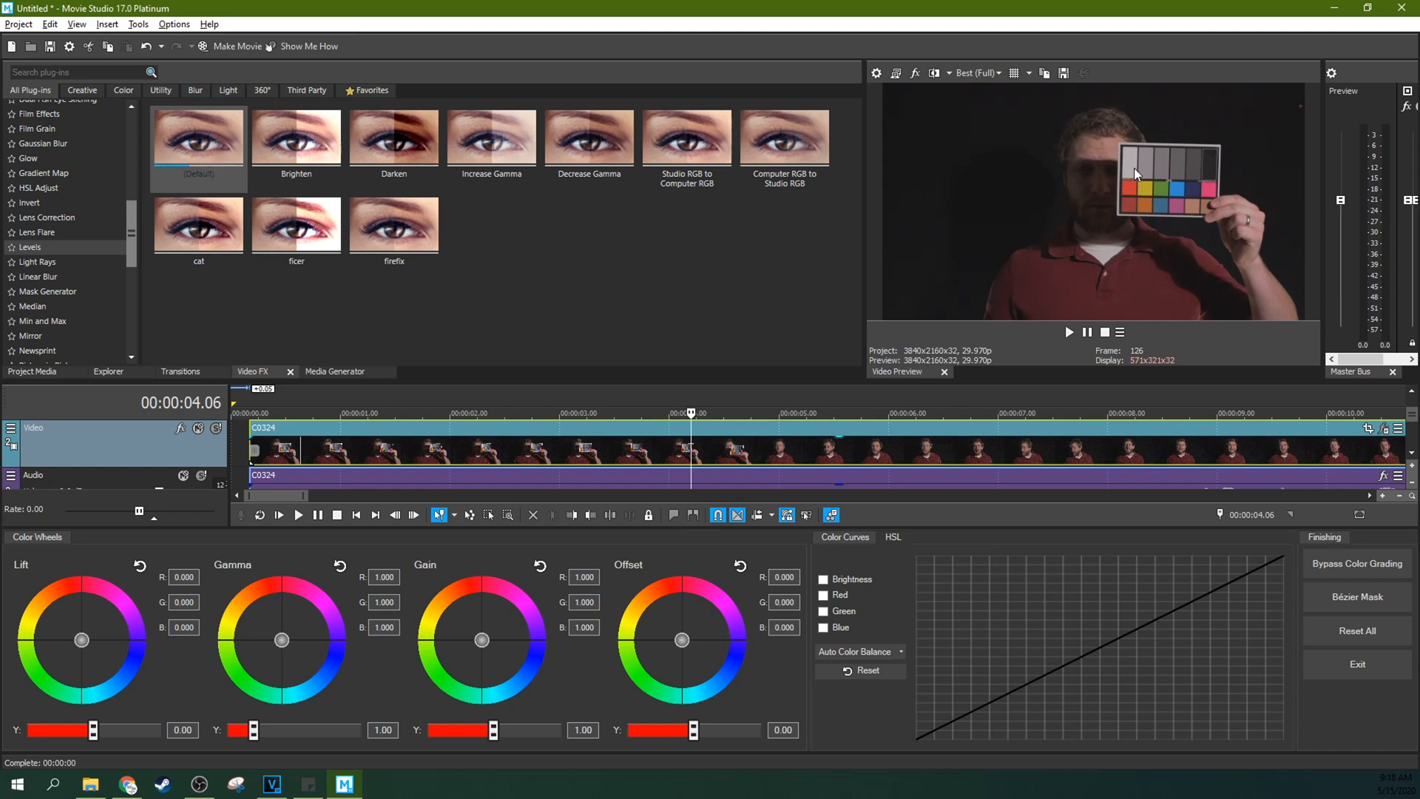
mouse_move(1189, 171)
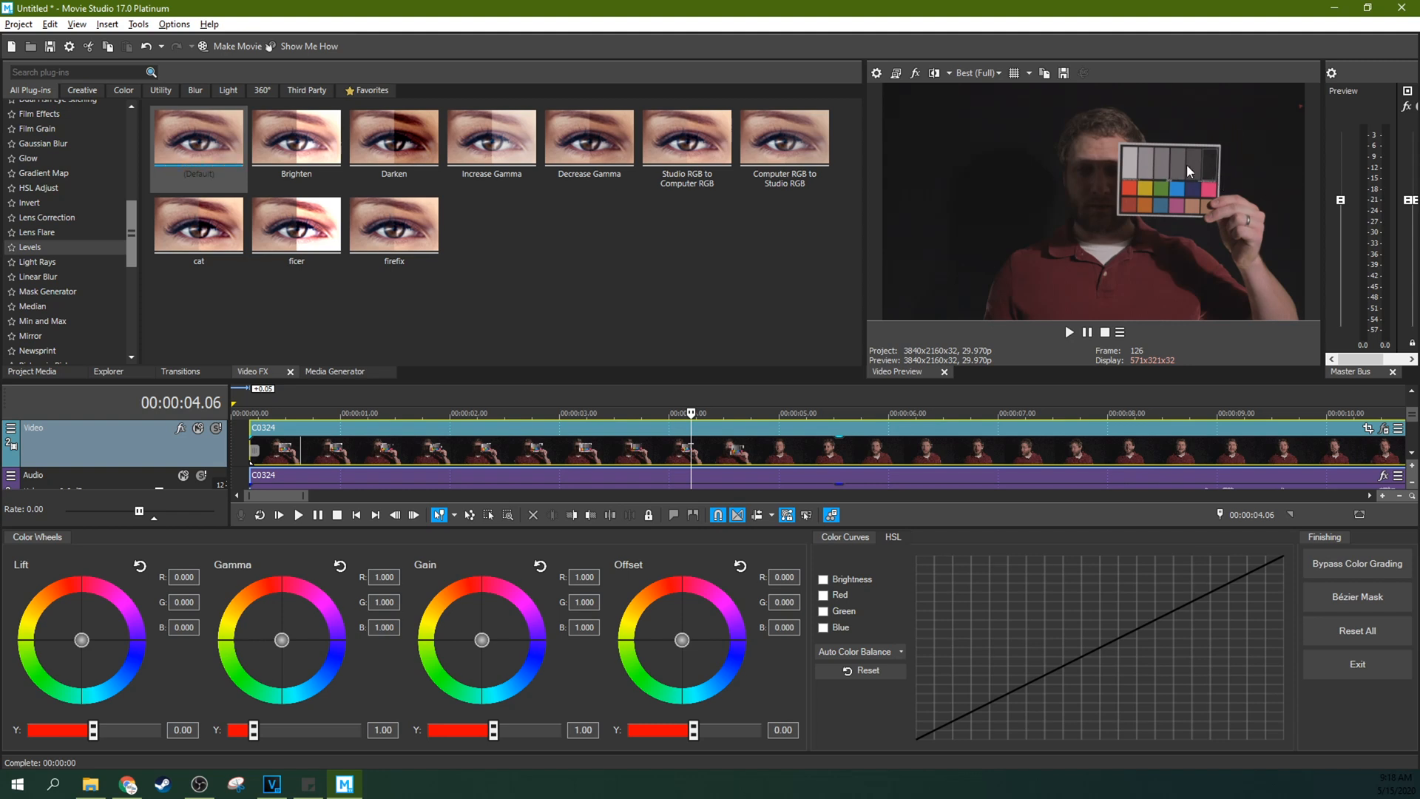
mouse_move(1186, 160)
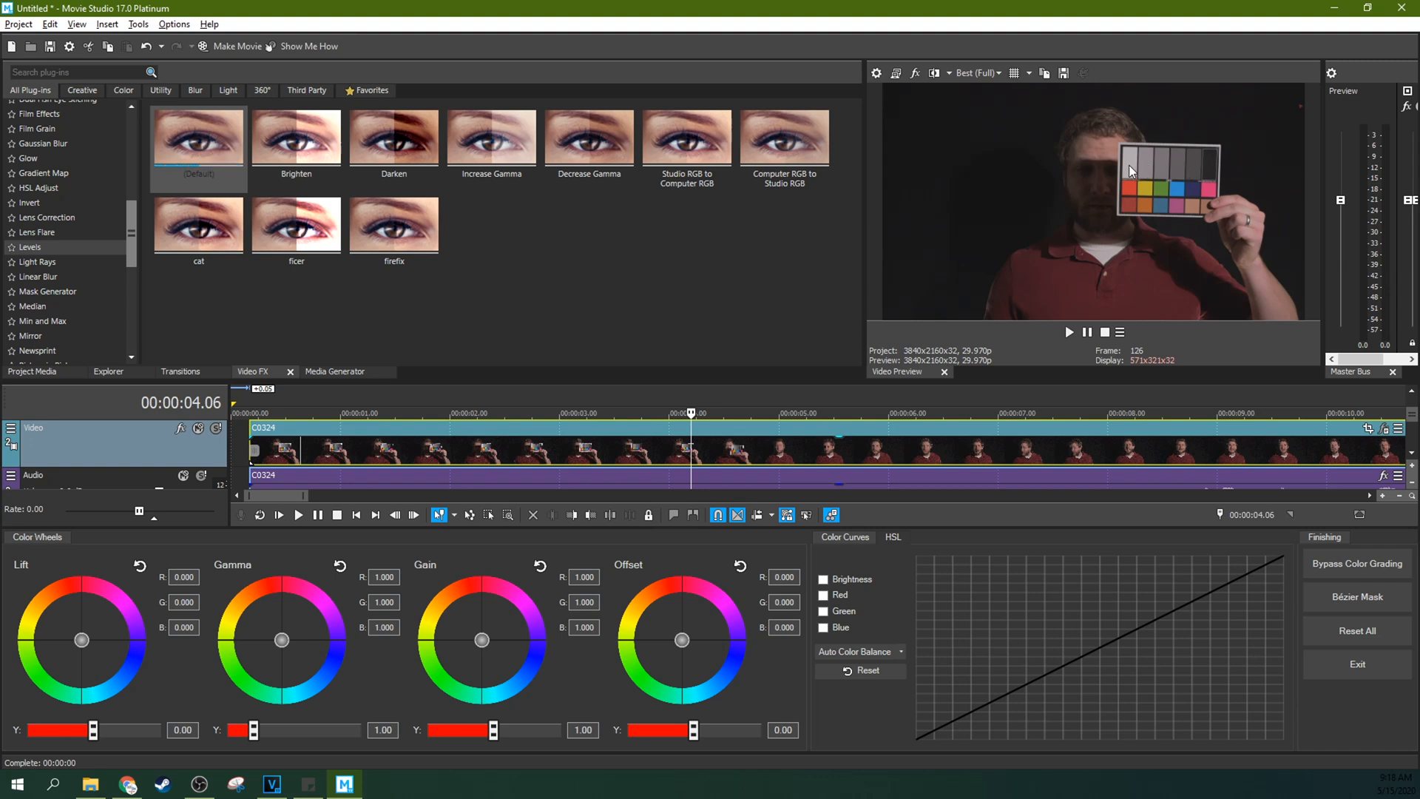
mouse_move(1156, 168)
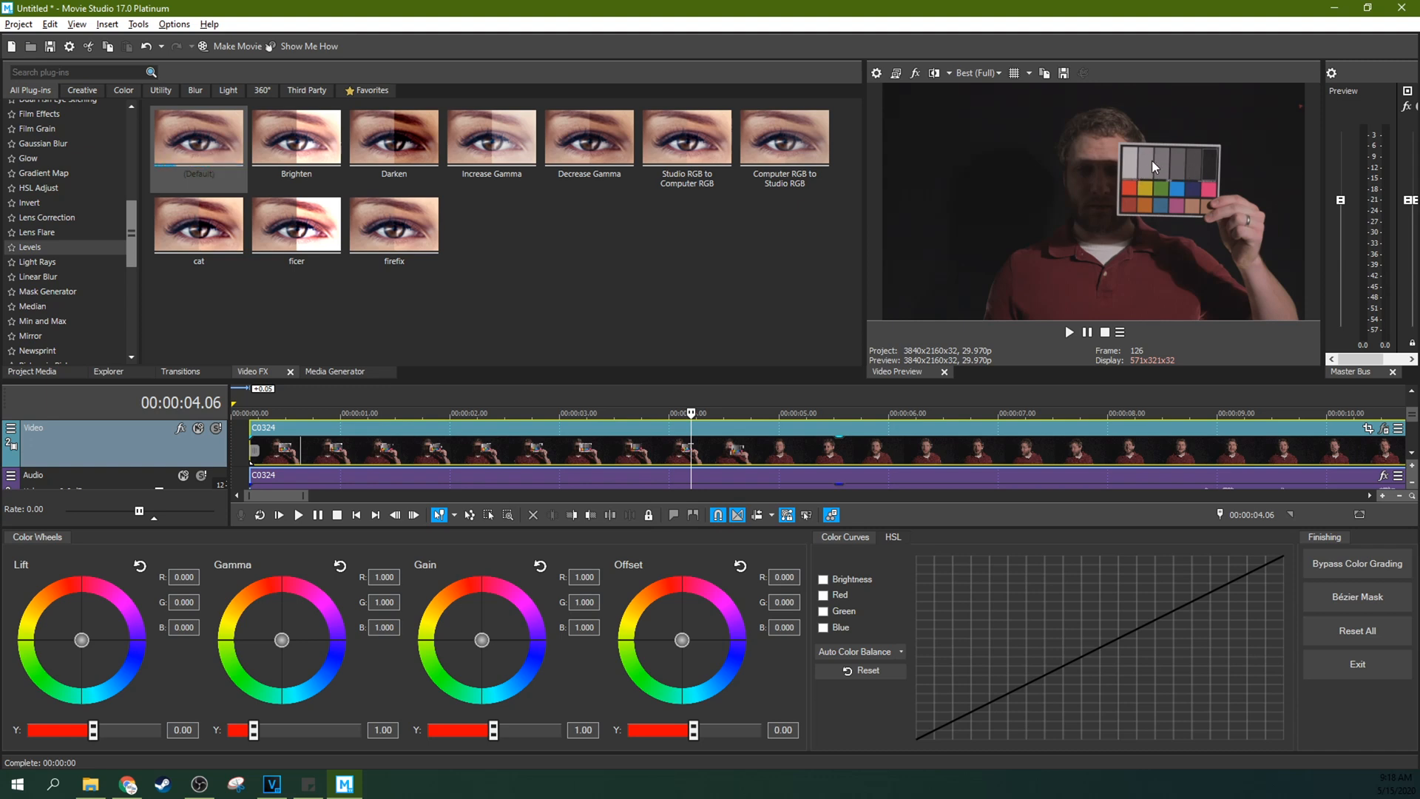
mouse_move(734, 313)
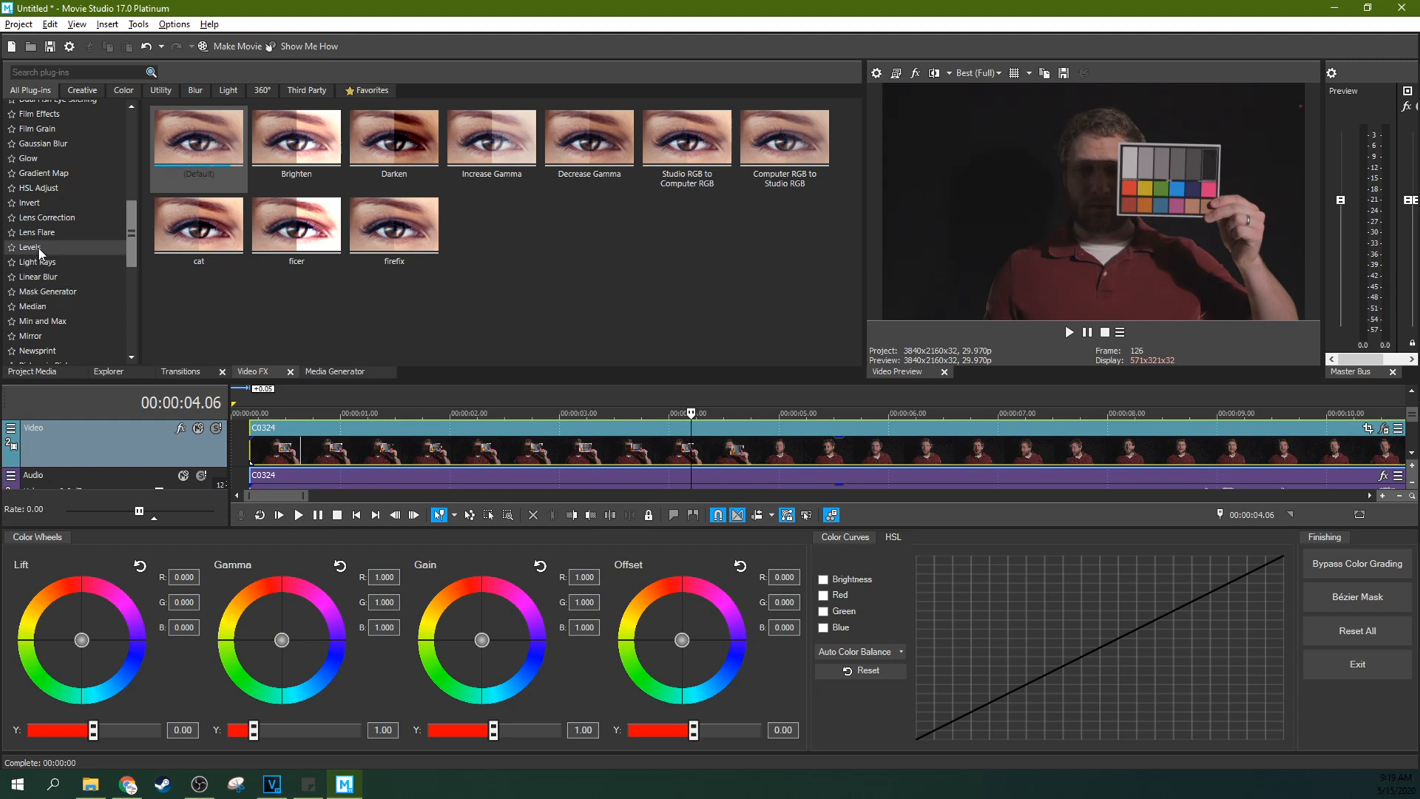
Add a Levels effect to the clip with Input start 0.014 and Input end 0.816
left_click(197, 136)
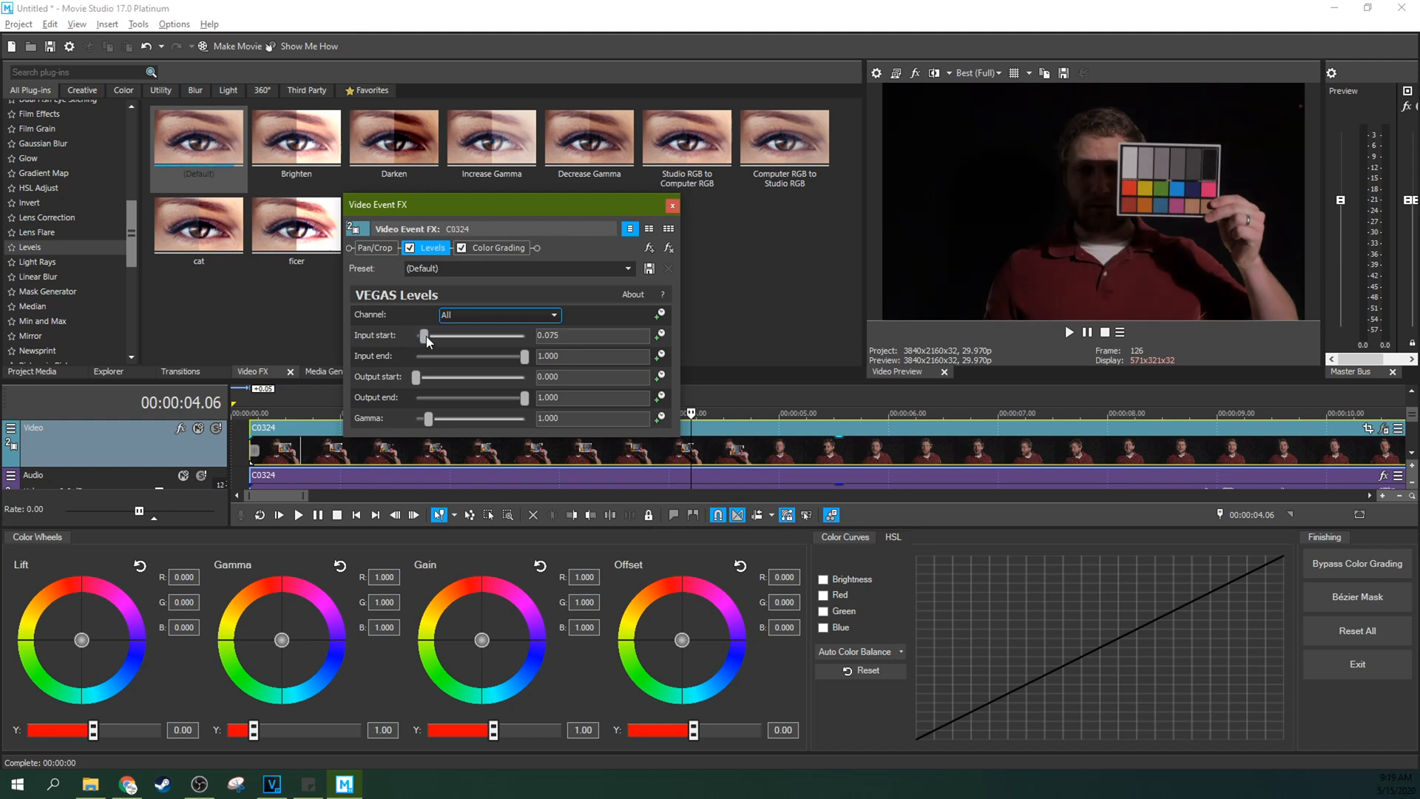
left_click_drag(428, 337, 418, 337)
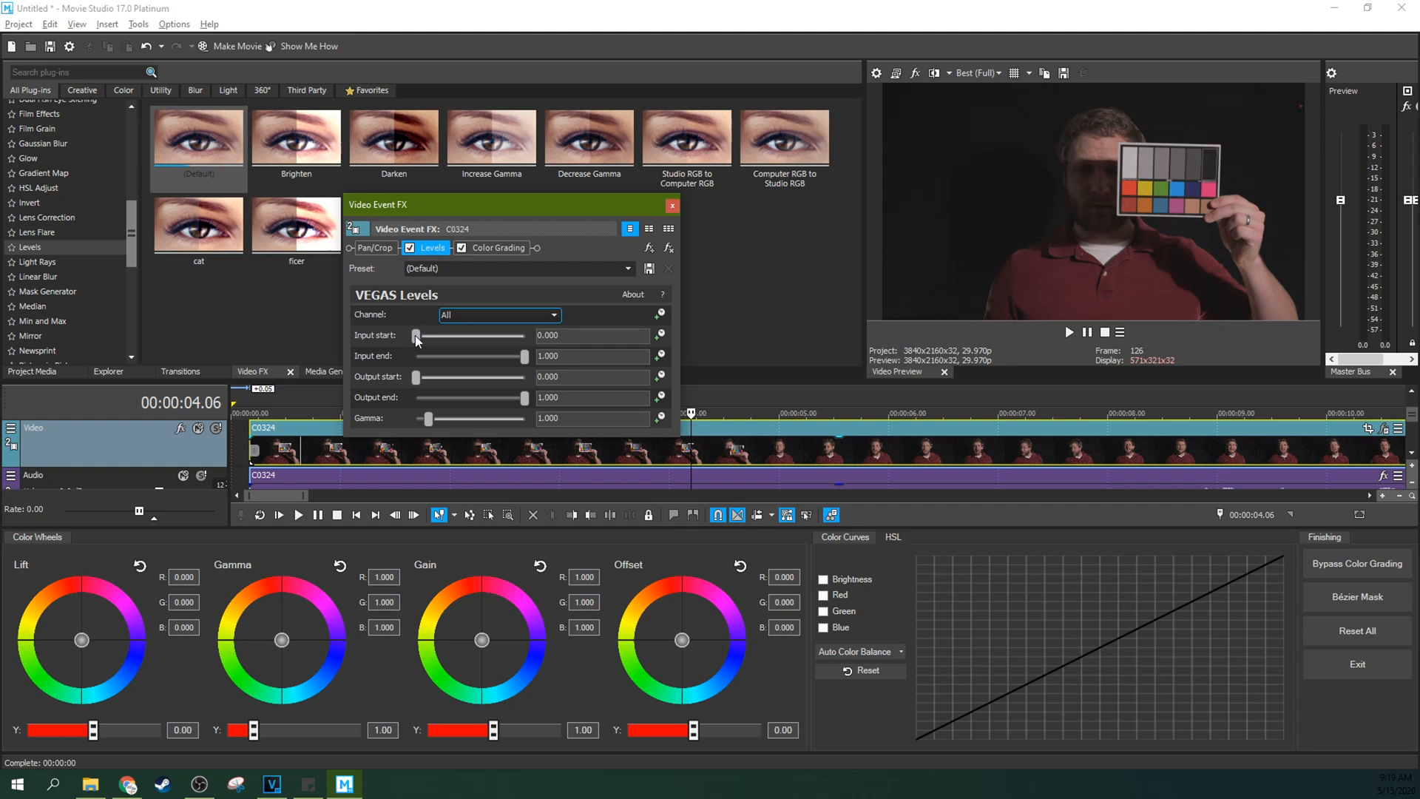
left_click_drag(414, 336, 418, 335)
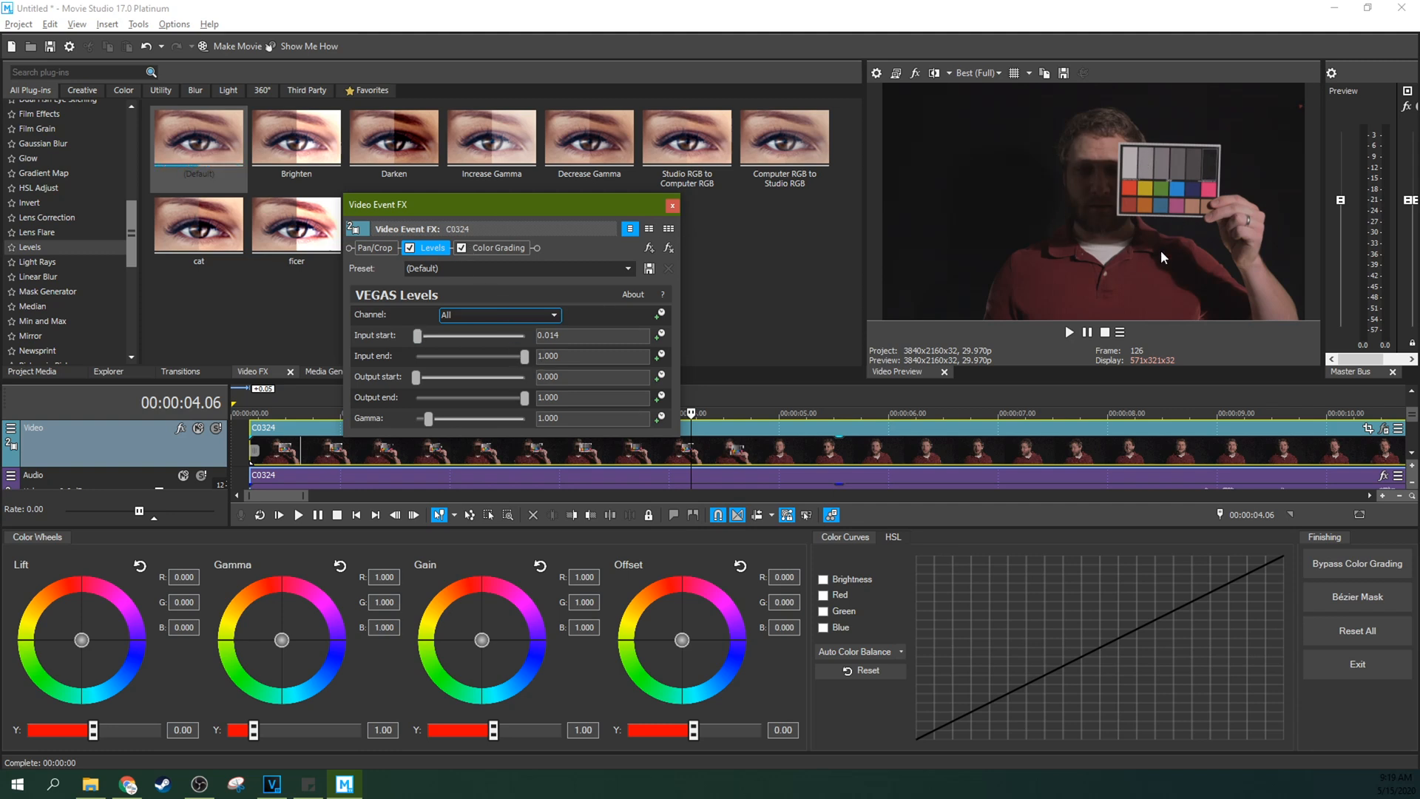
mouse_move(1211, 238)
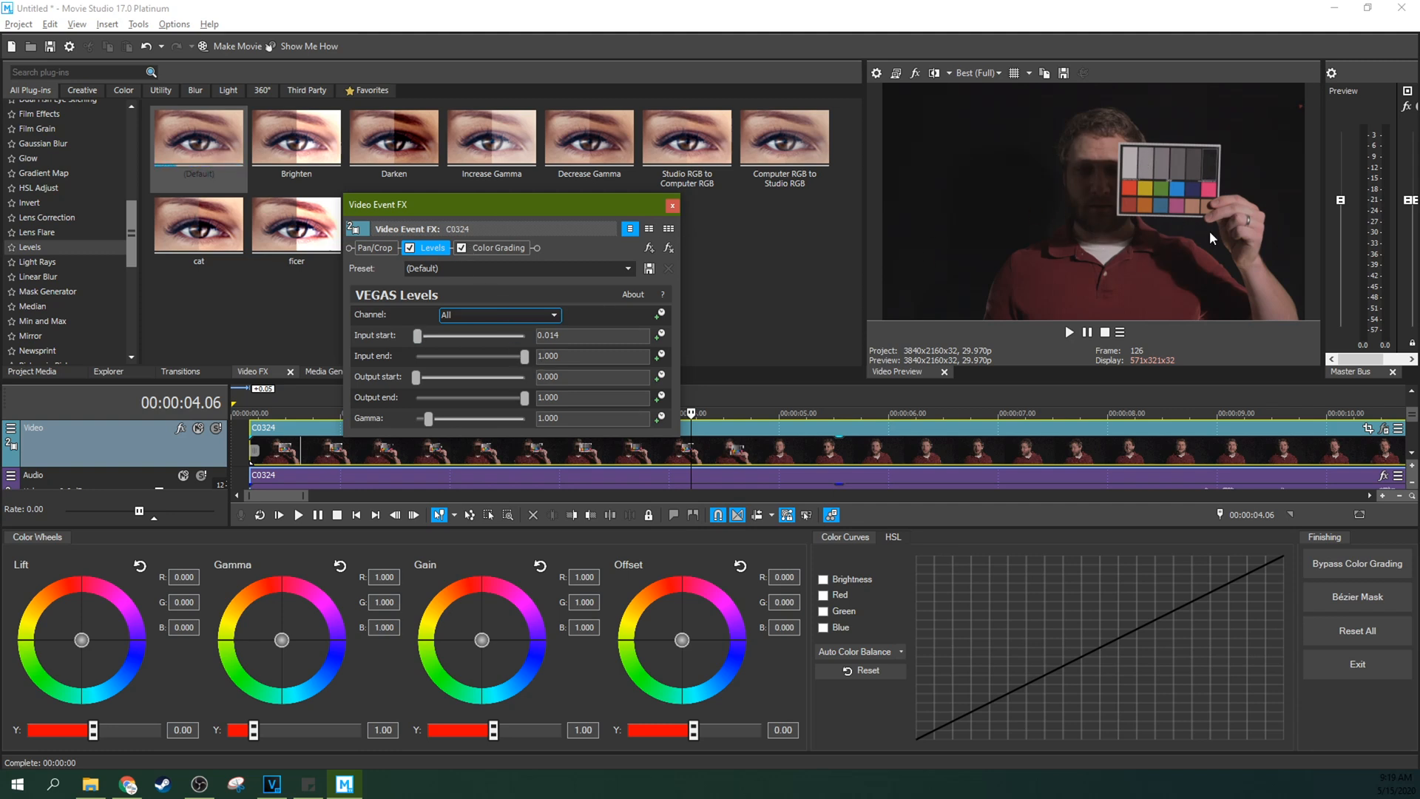
mouse_move(1131, 178)
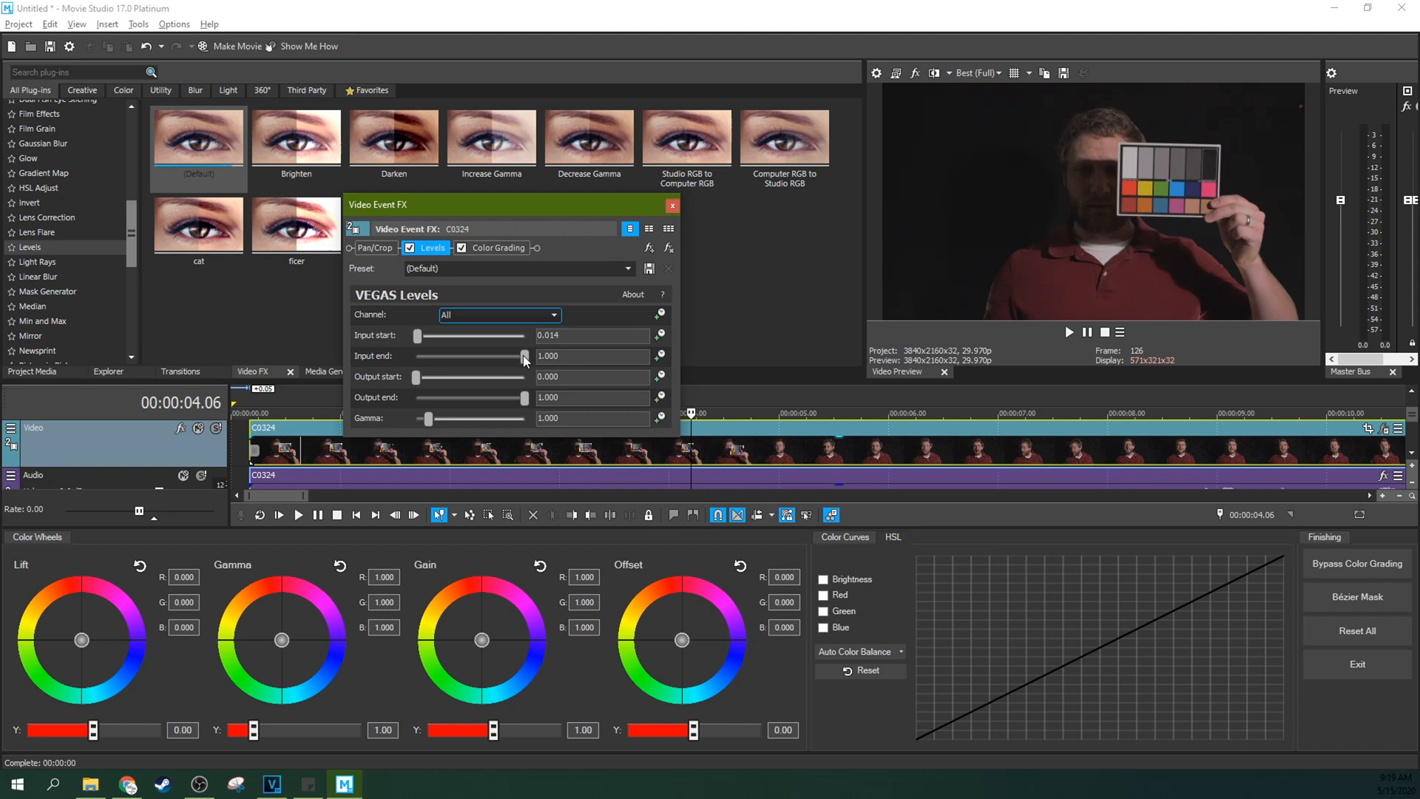
left_click_drag(523, 355, 514, 355)
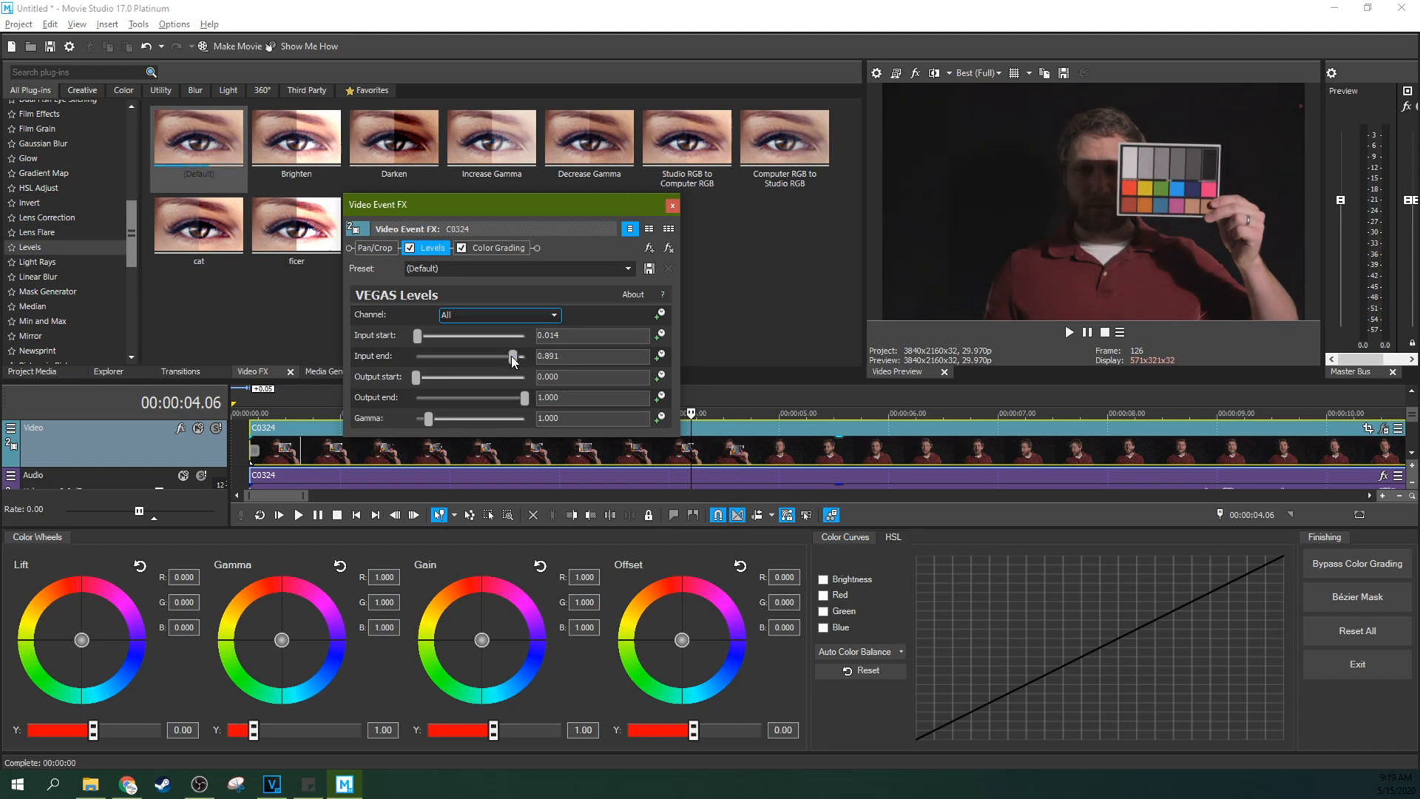
left_click_drag(517, 356, 498, 356)
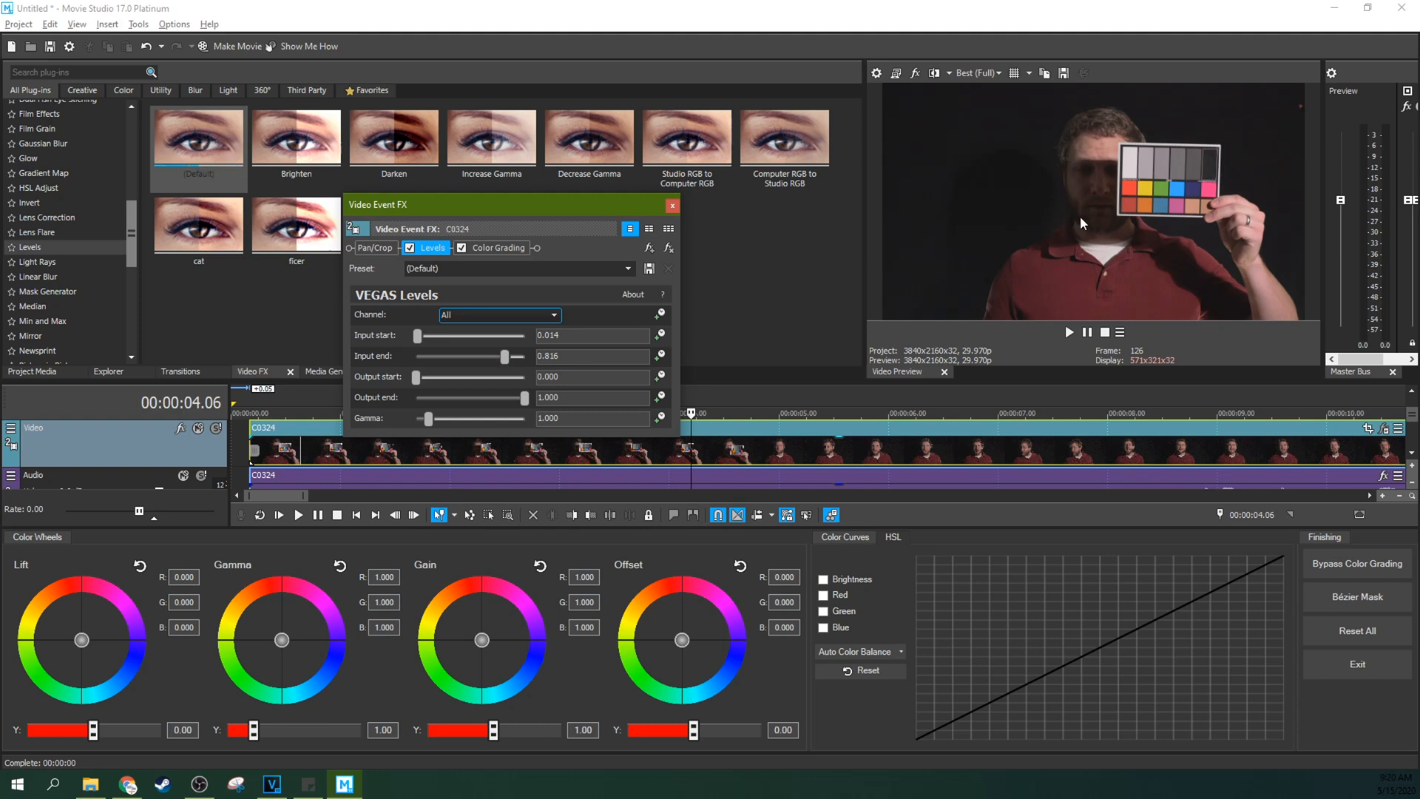
mouse_move(812, 350)
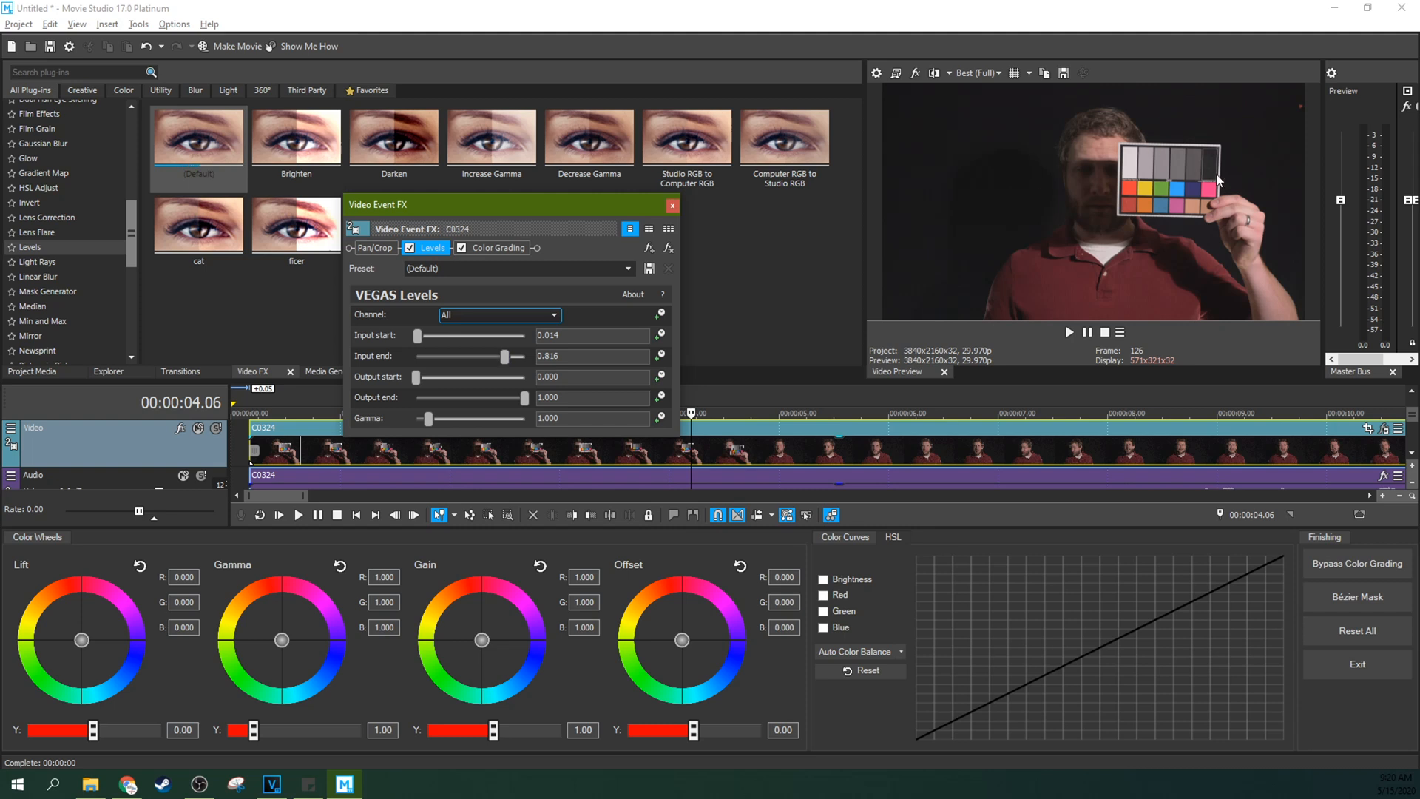
mouse_move(1053, 228)
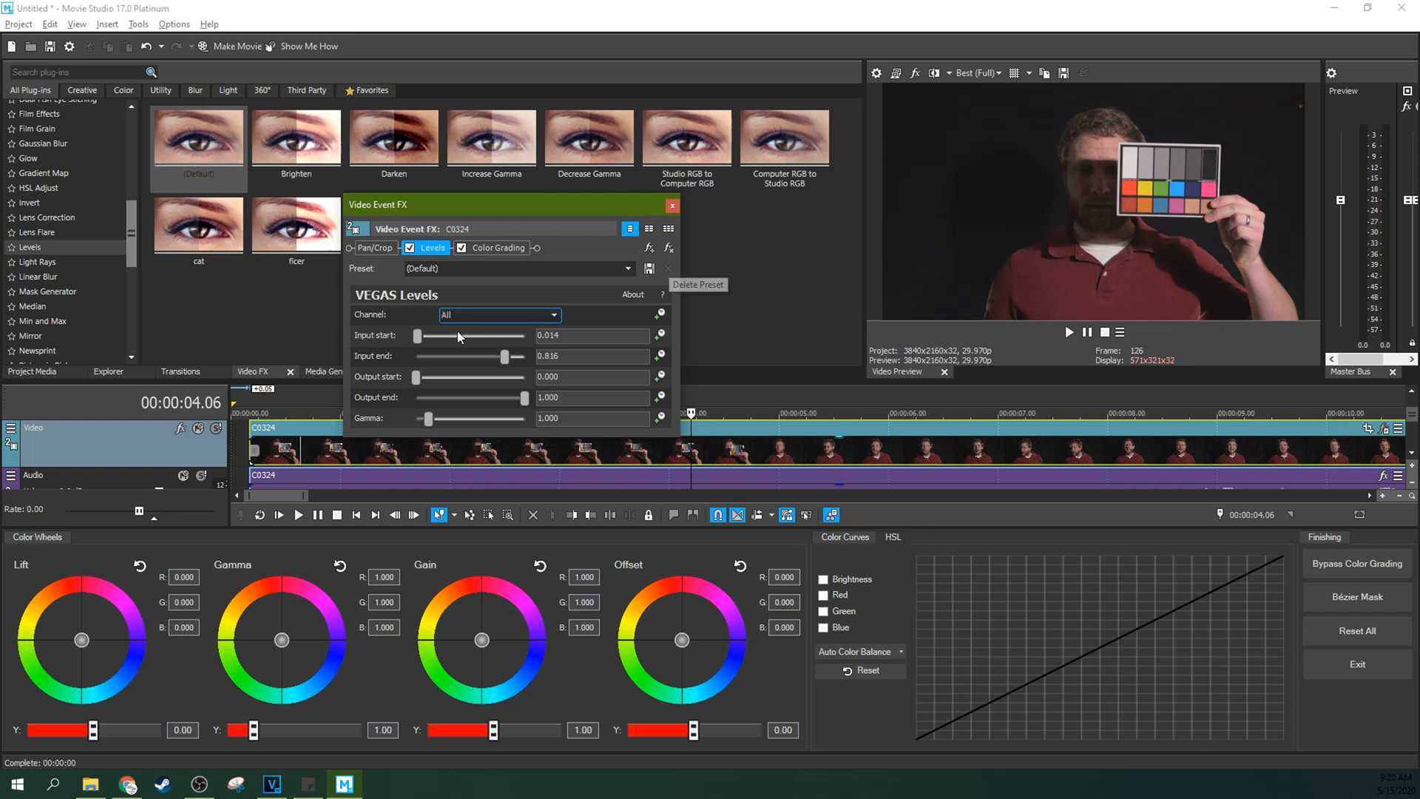
mouse_move(1017, 156)
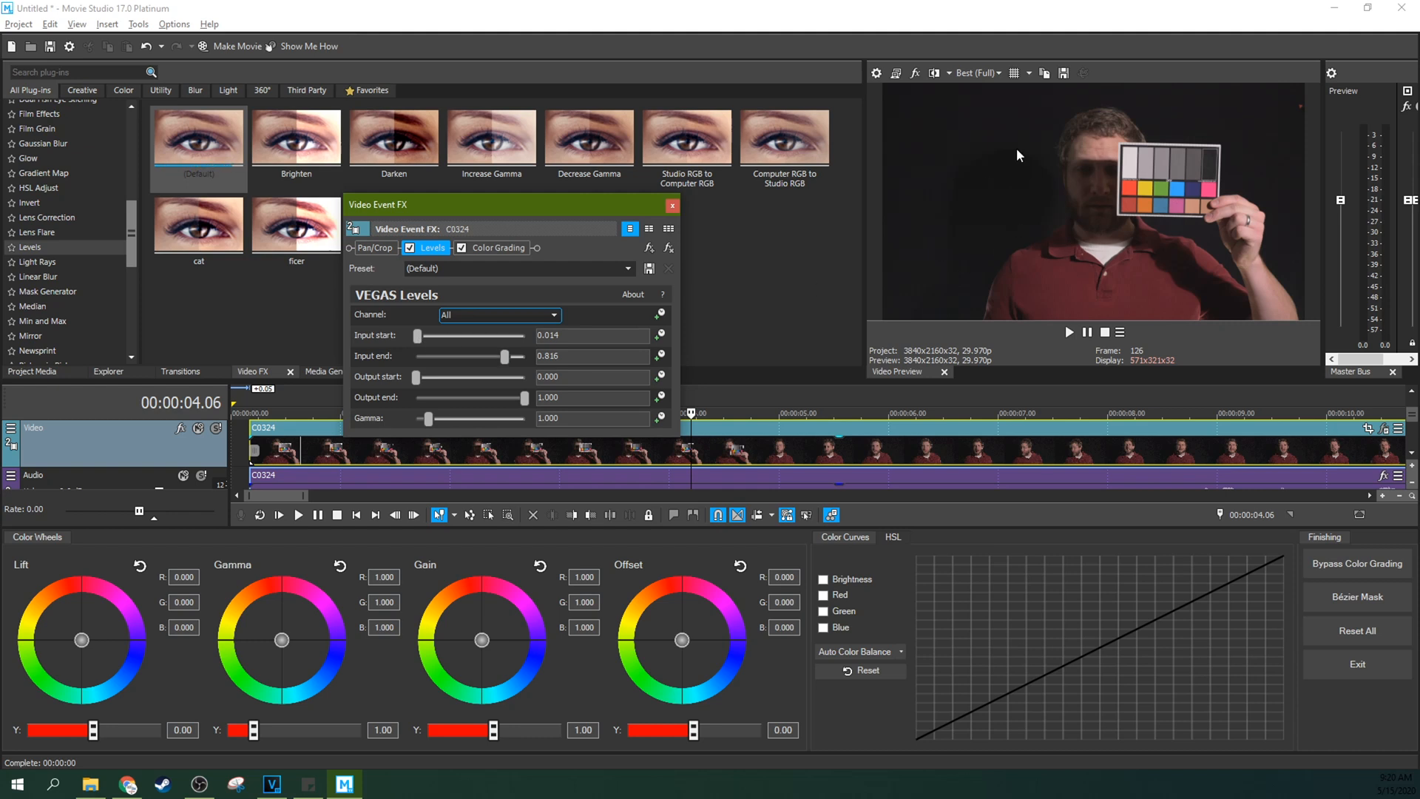
mouse_move(928, 212)
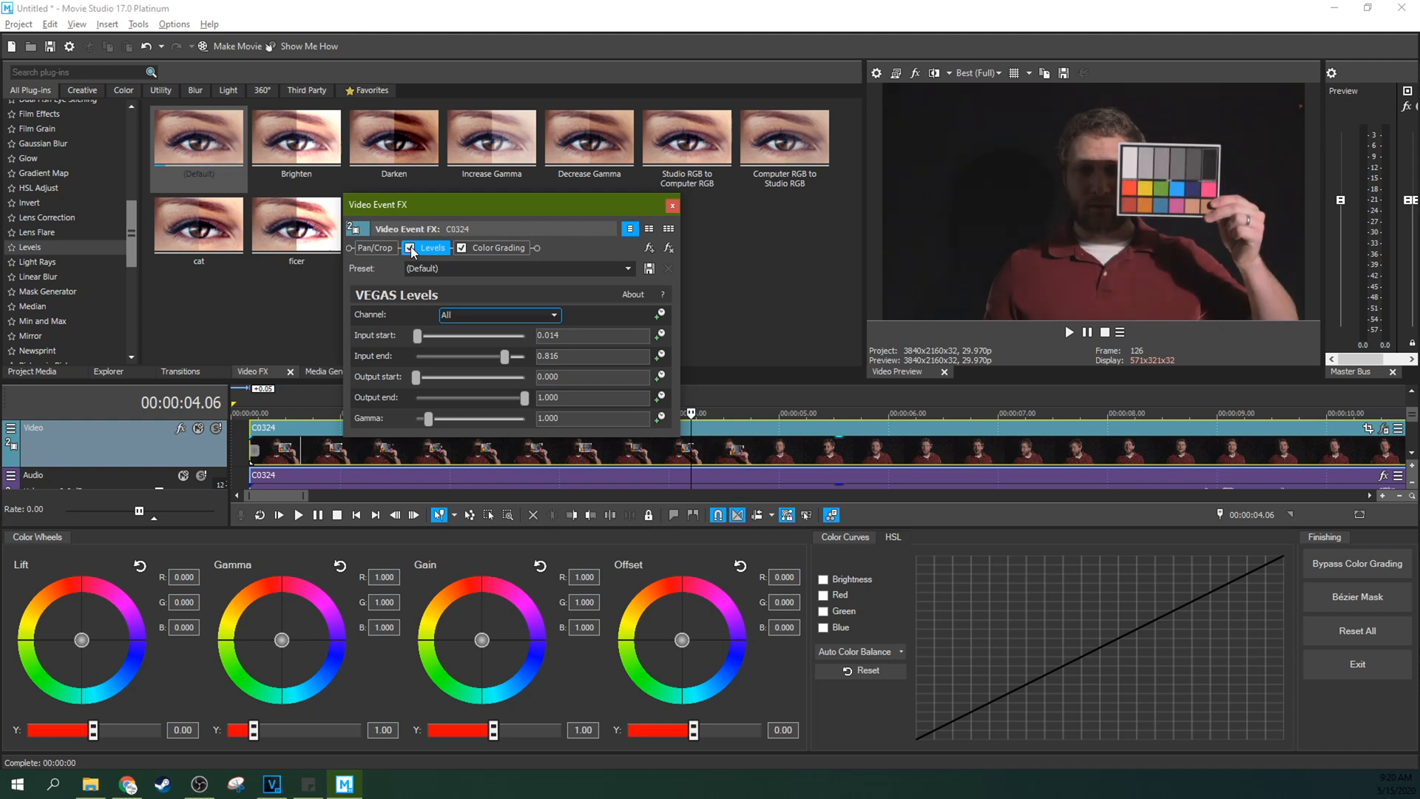
mouse_move(874, 256)
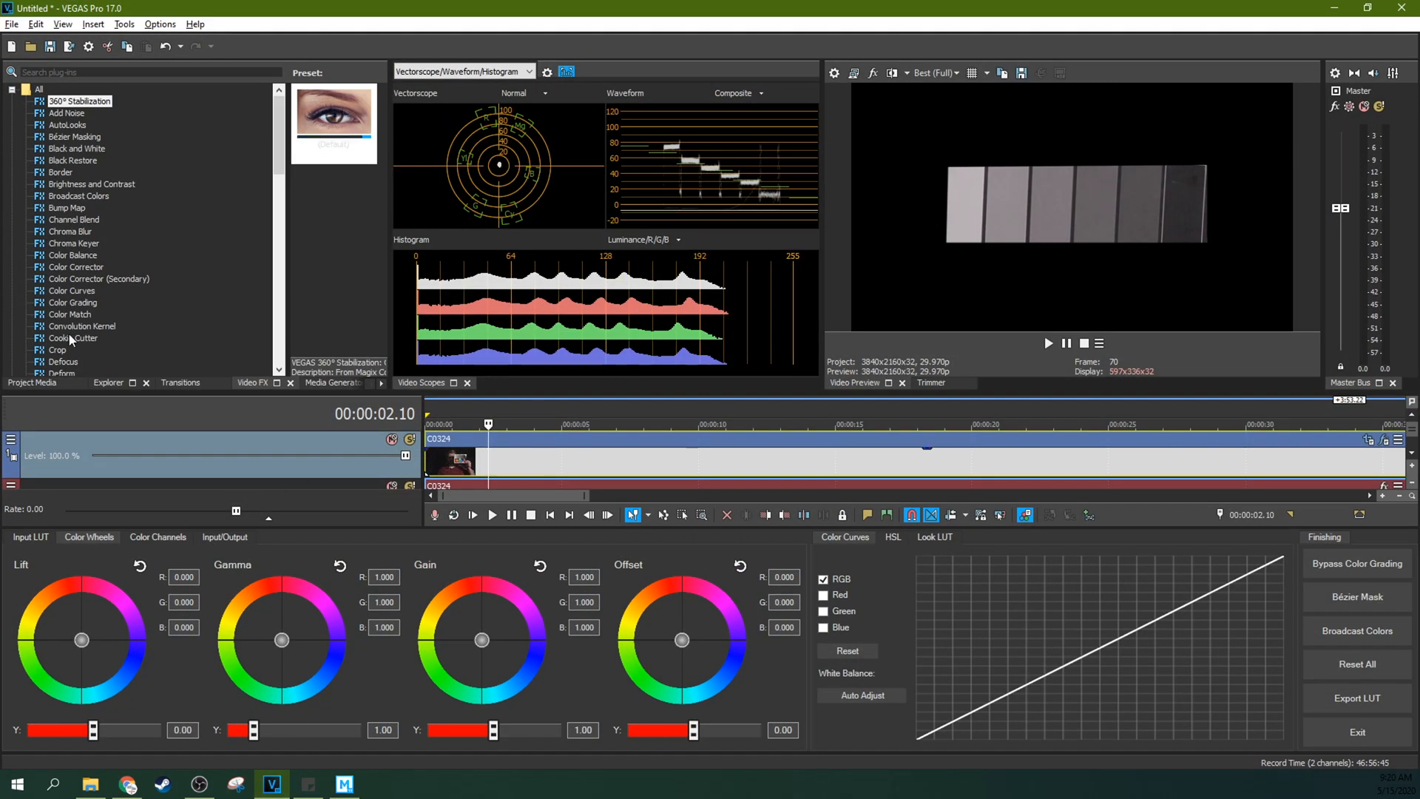
Glance at the Input LUT settings, then add a default Levels effect to clip C0324
left_click(223, 537)
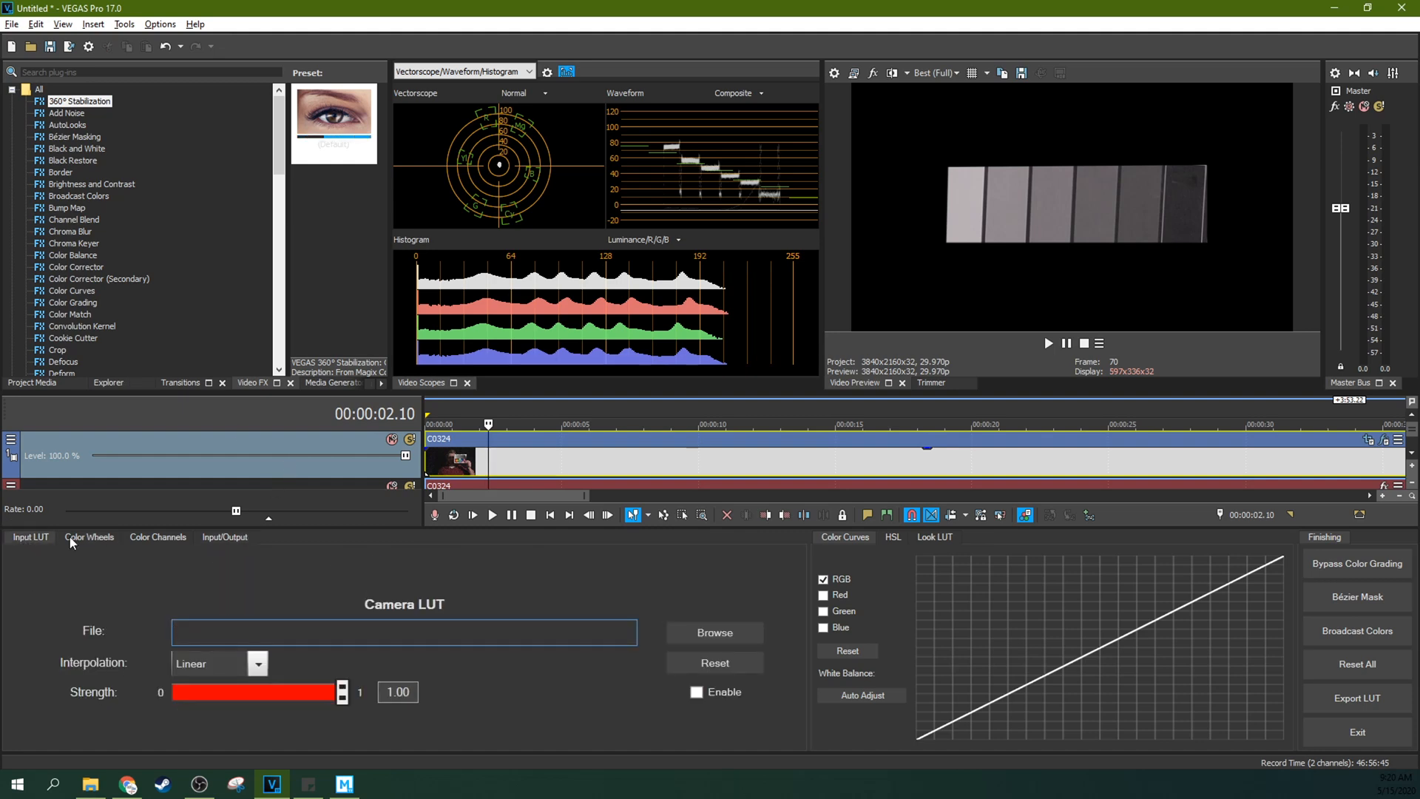
left_click(89, 535)
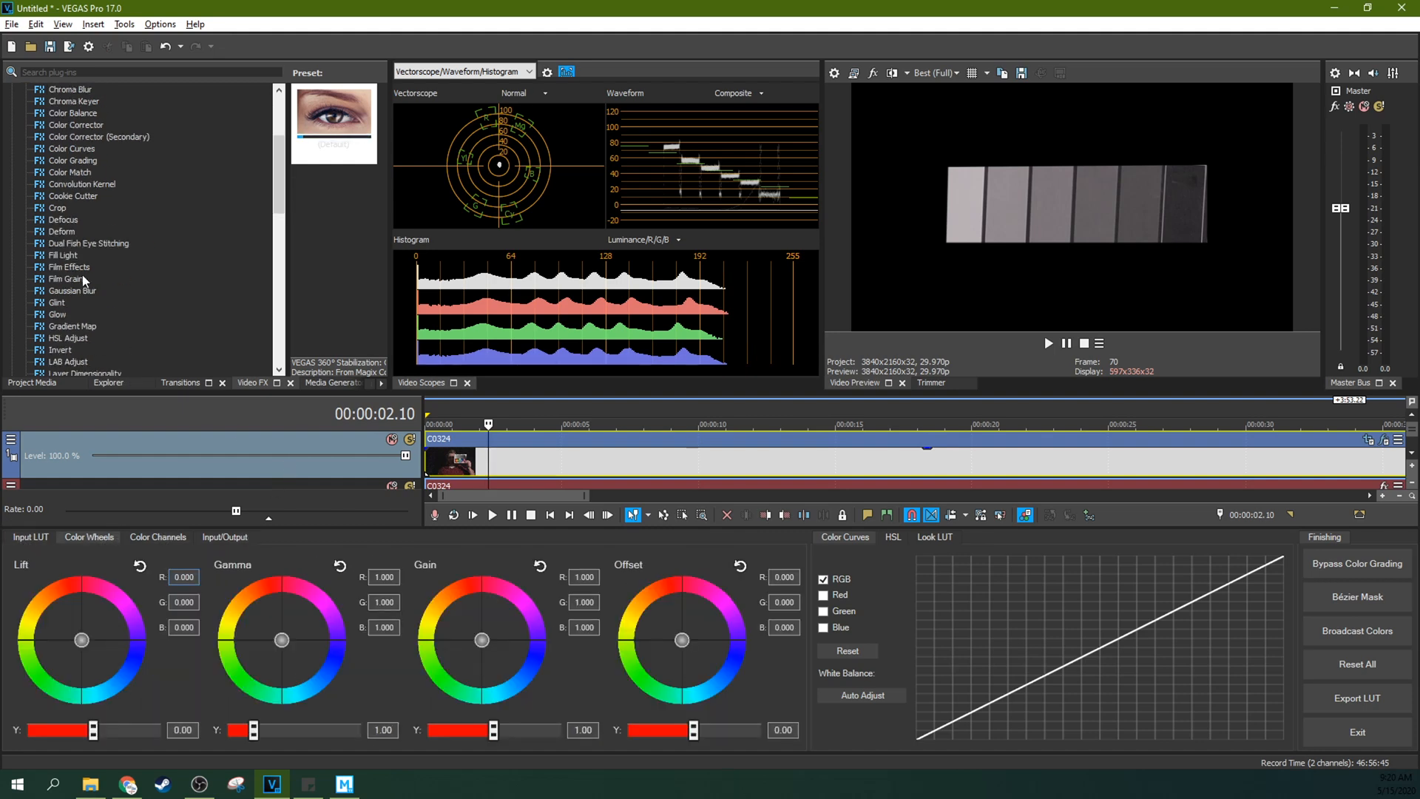
left_click(69, 362)
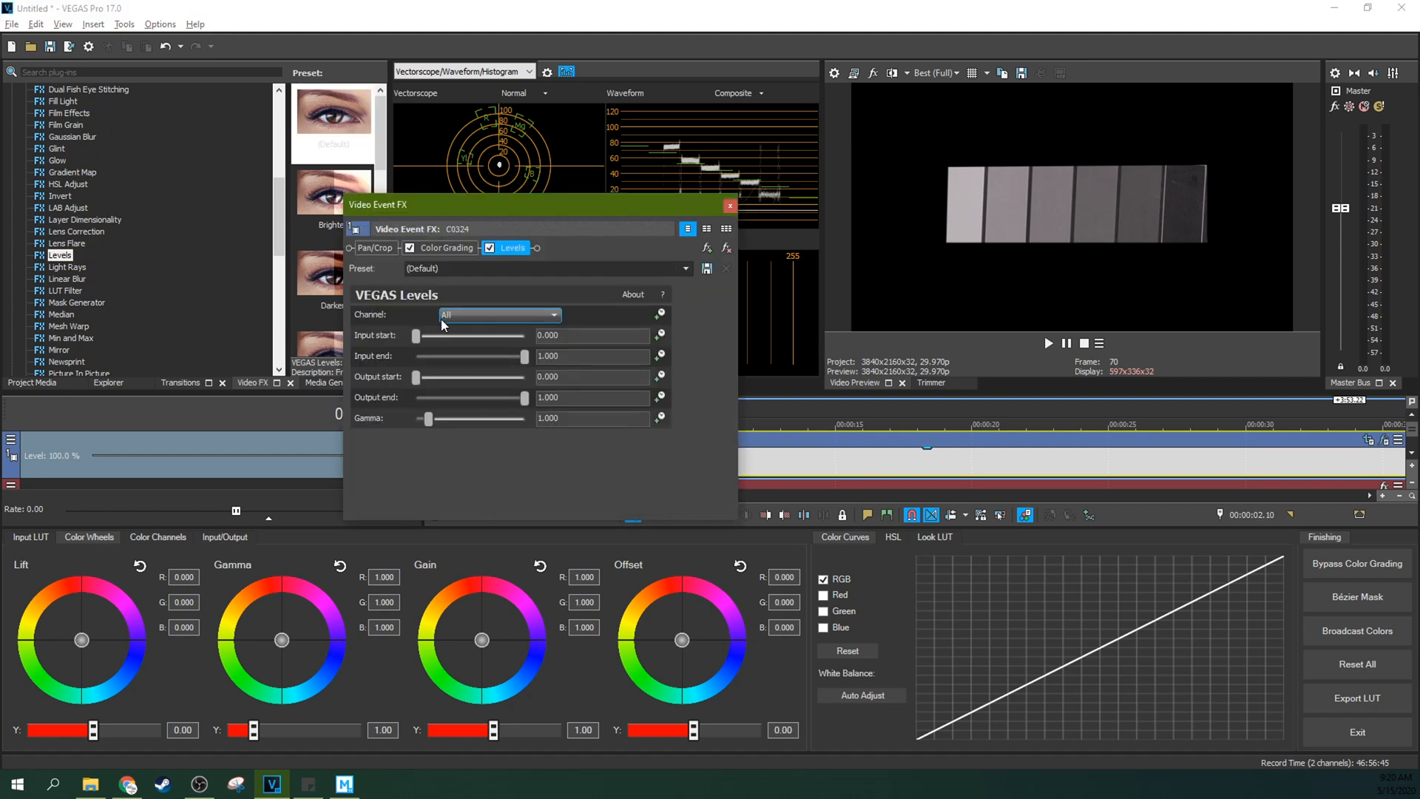
Set the Levels black input point to about 0.082
left_click_drag(414, 336, 426, 336)
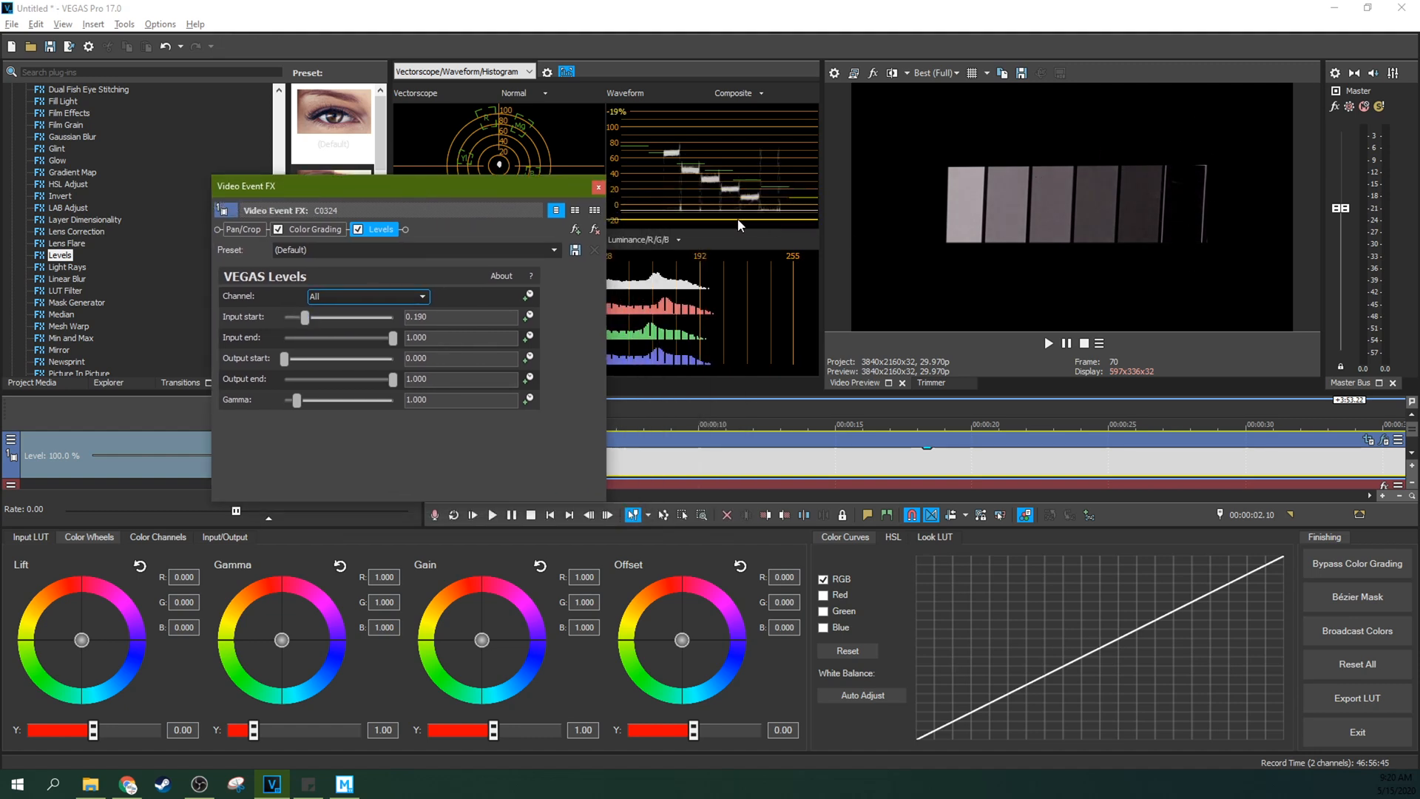
left_click_drag(305, 318, 282, 317)
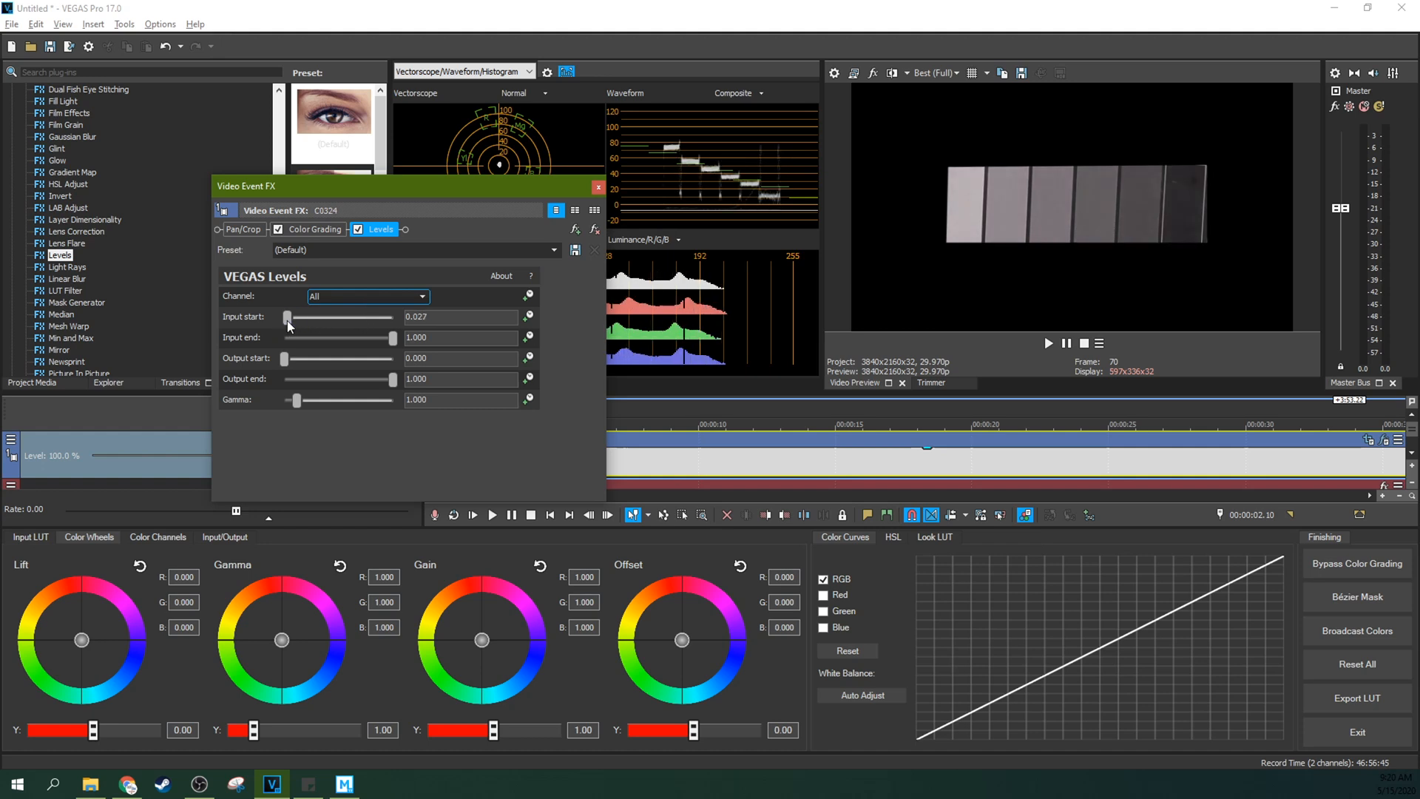
left_click_drag(286, 318, 296, 318)
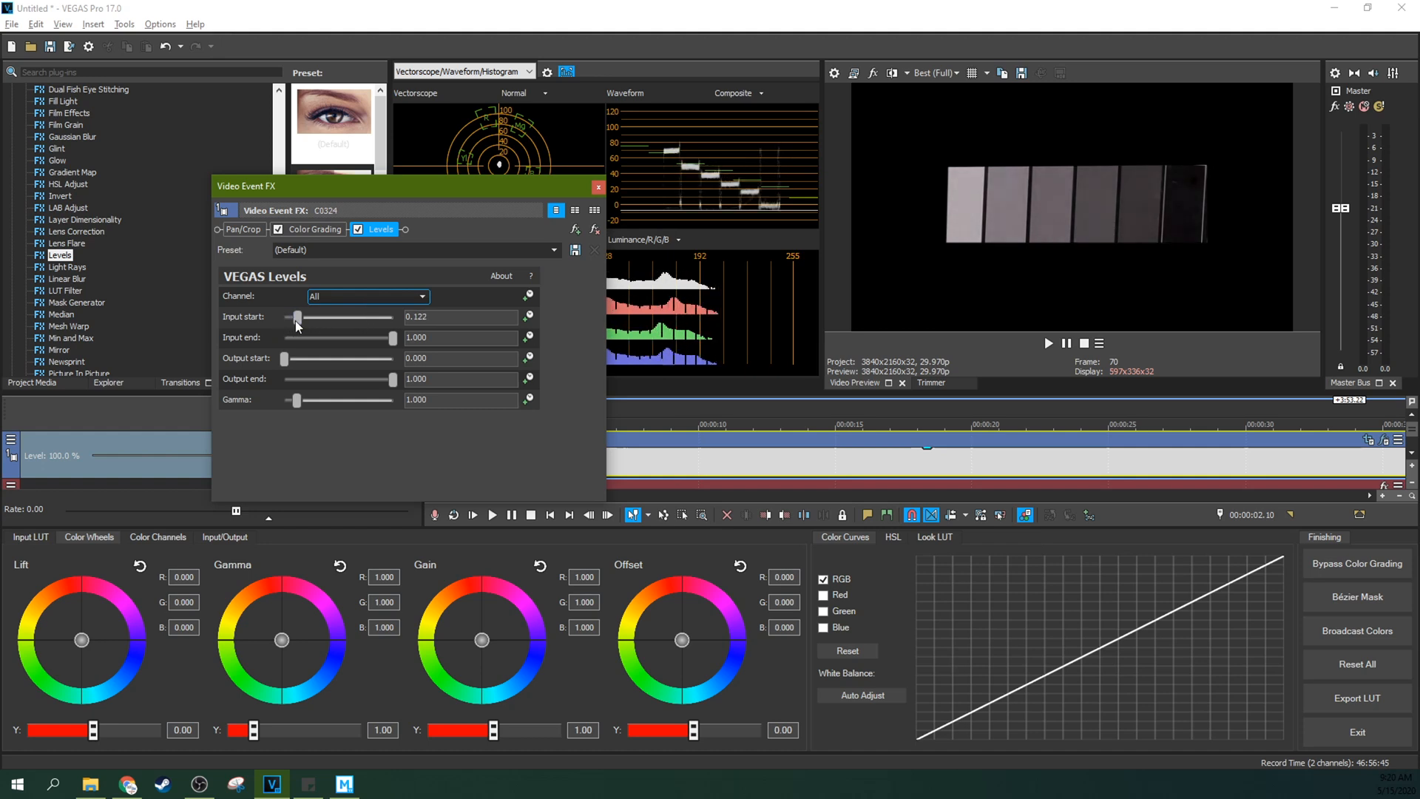
left_click_drag(297, 316, 292, 317)
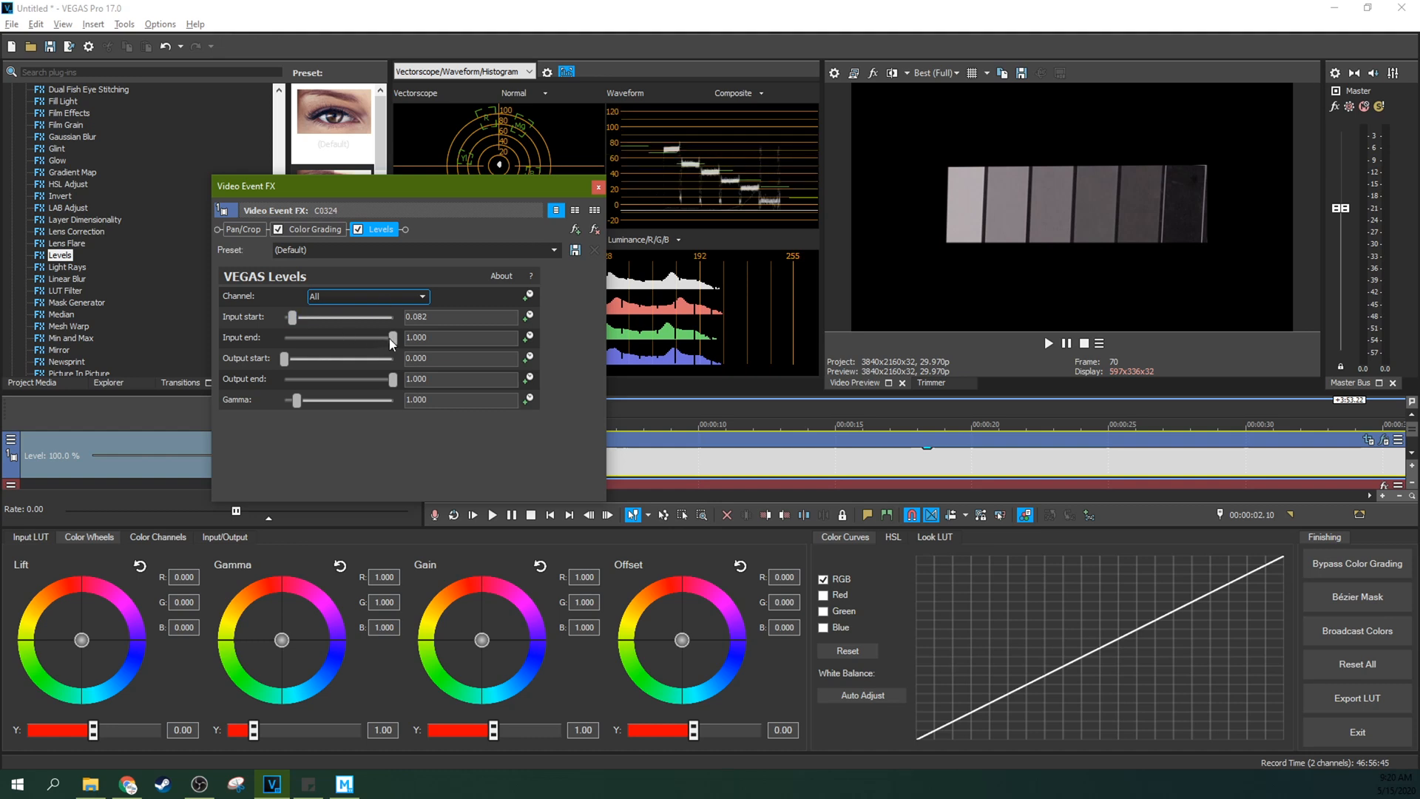
Experiment with the white input point, trying values around 0.755 to 0.789
left_click_drag(390, 337, 369, 337)
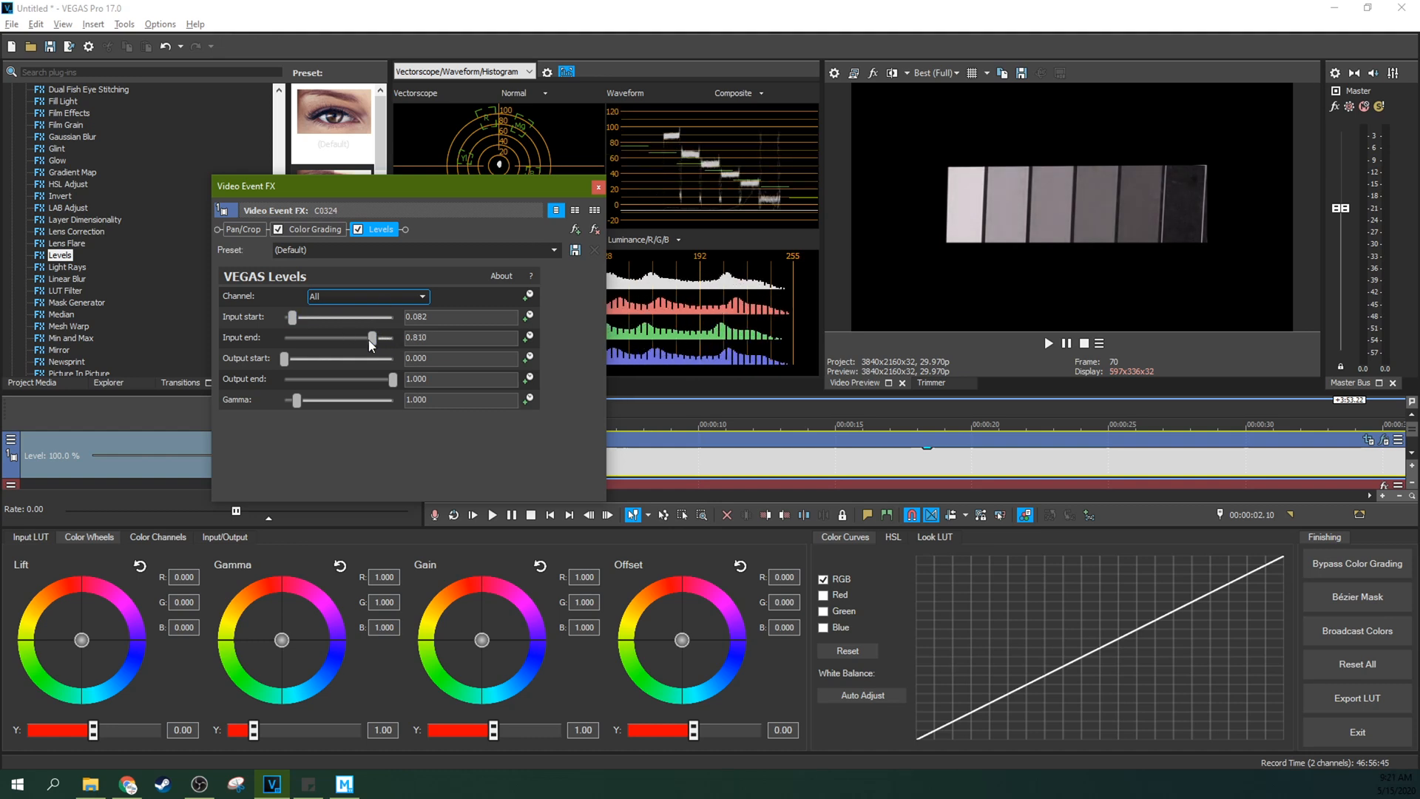
left_click_drag(371, 338, 320, 337)
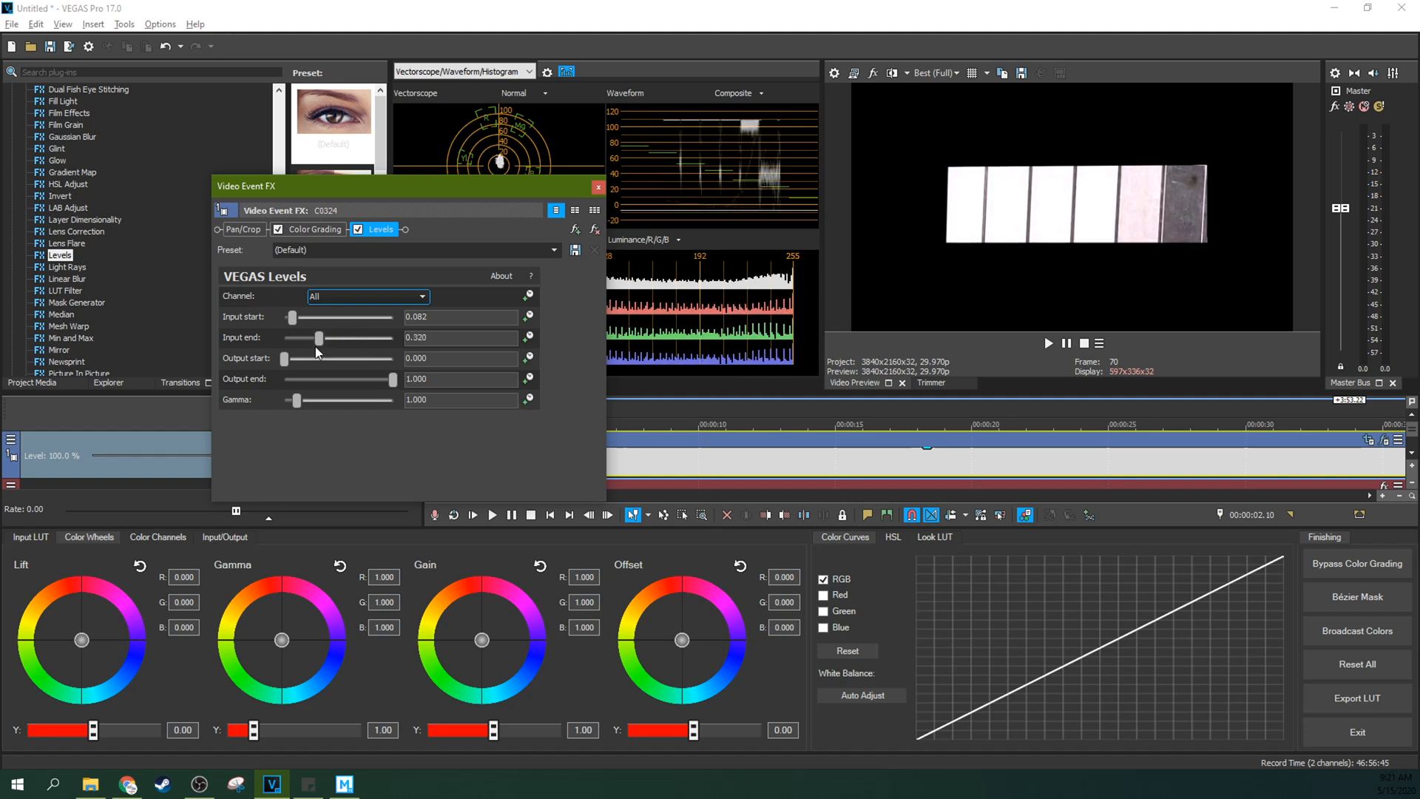
left_click_drag(320, 337, 302, 337)
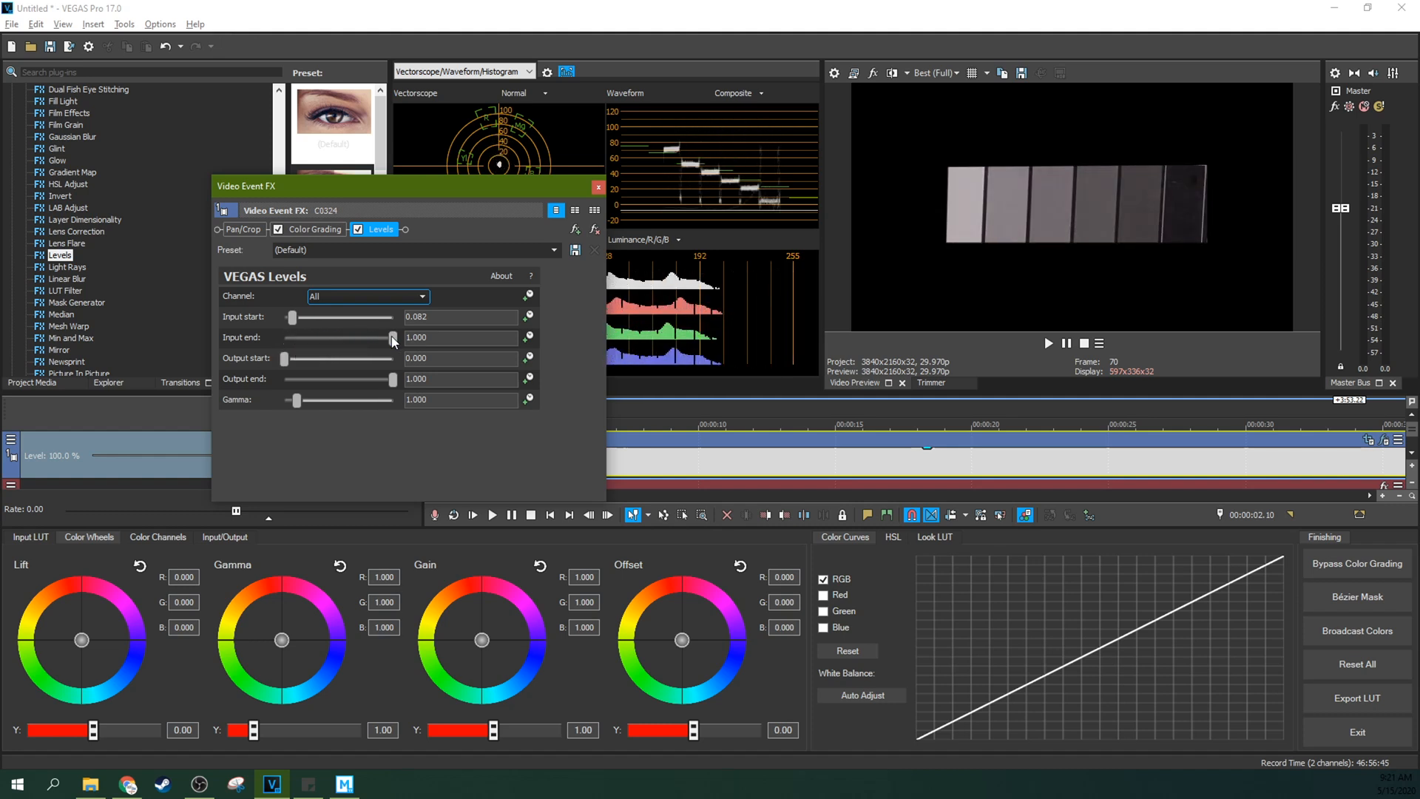
left_click_drag(394, 337, 368, 338)
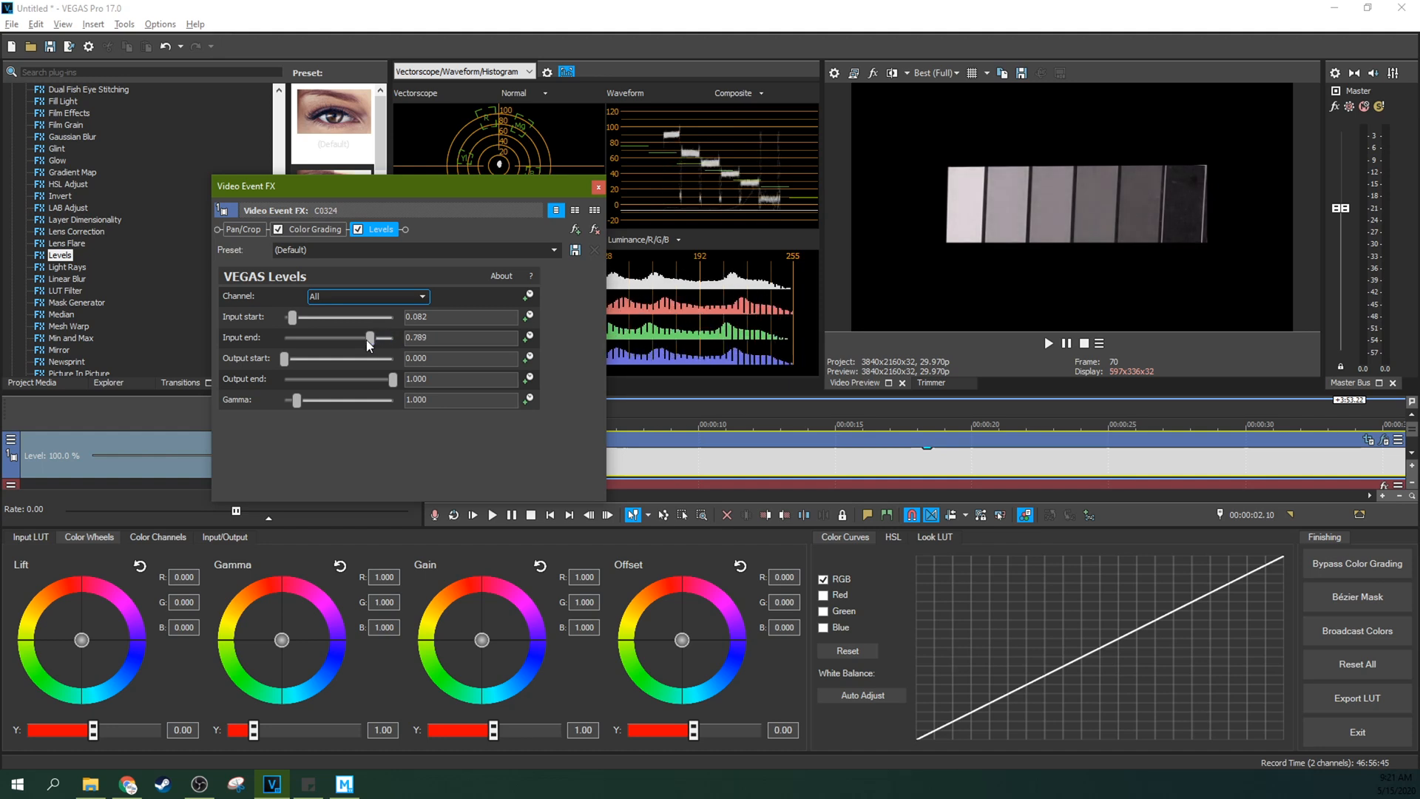
left_click_drag(371, 338, 369, 337)
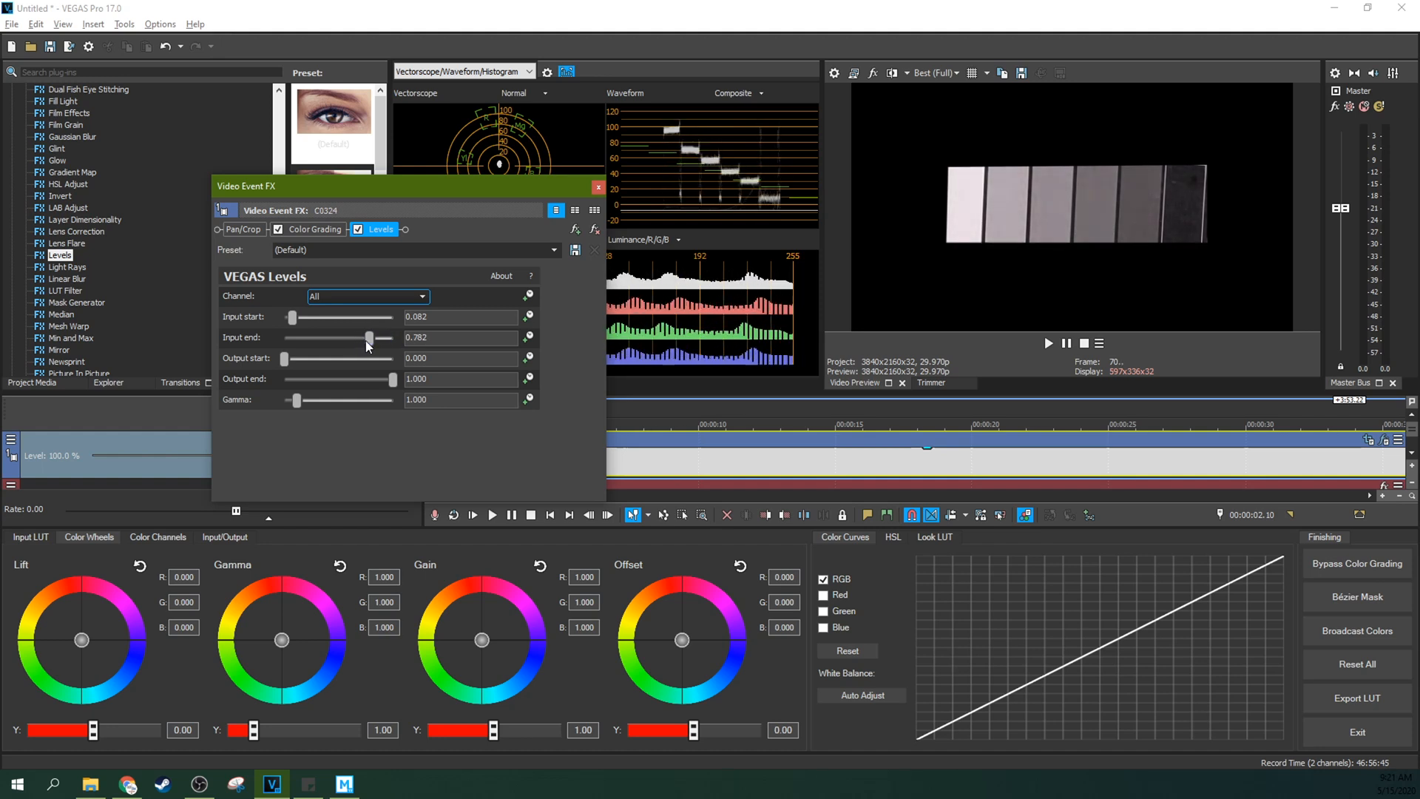
left_click_drag(371, 337, 366, 337)
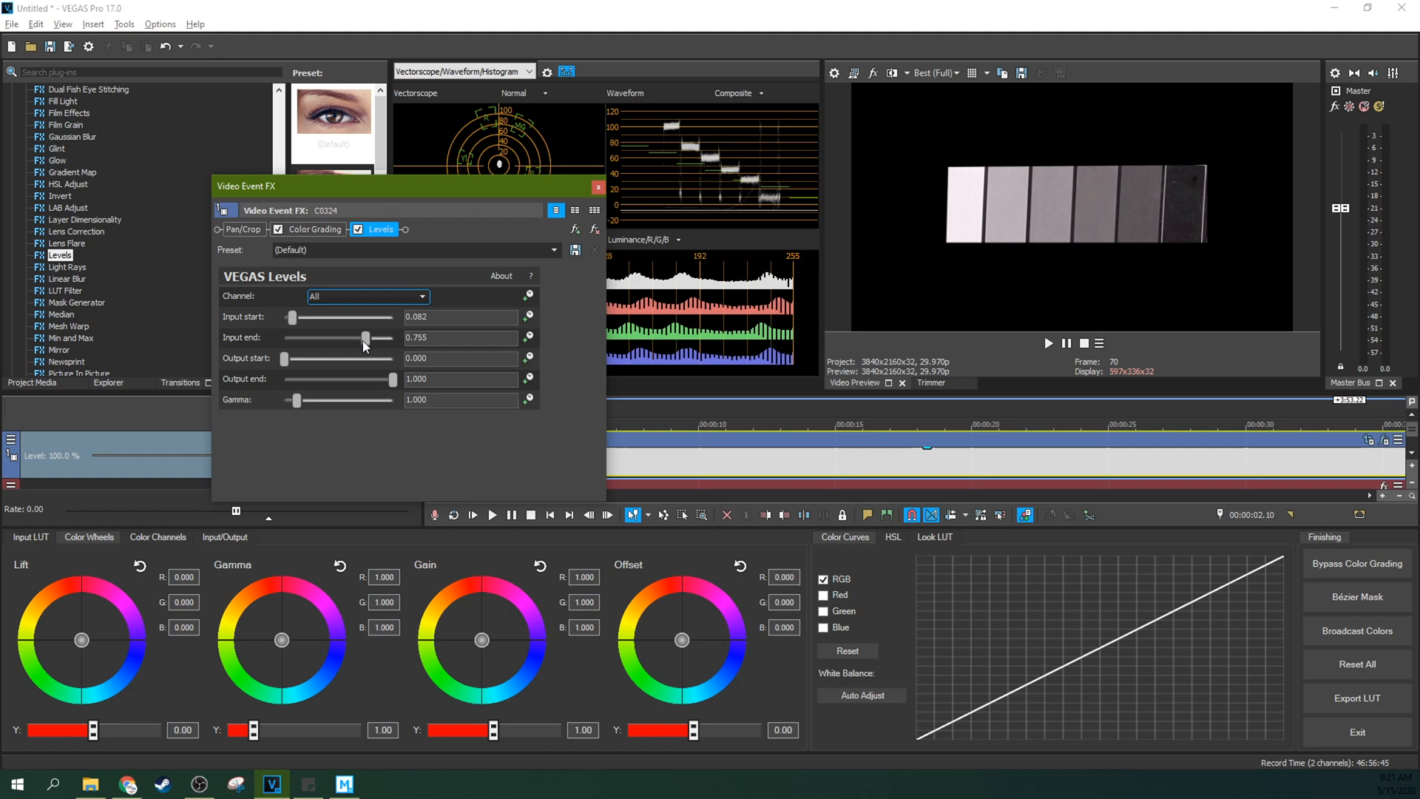
left_click_drag(365, 337, 368, 337)
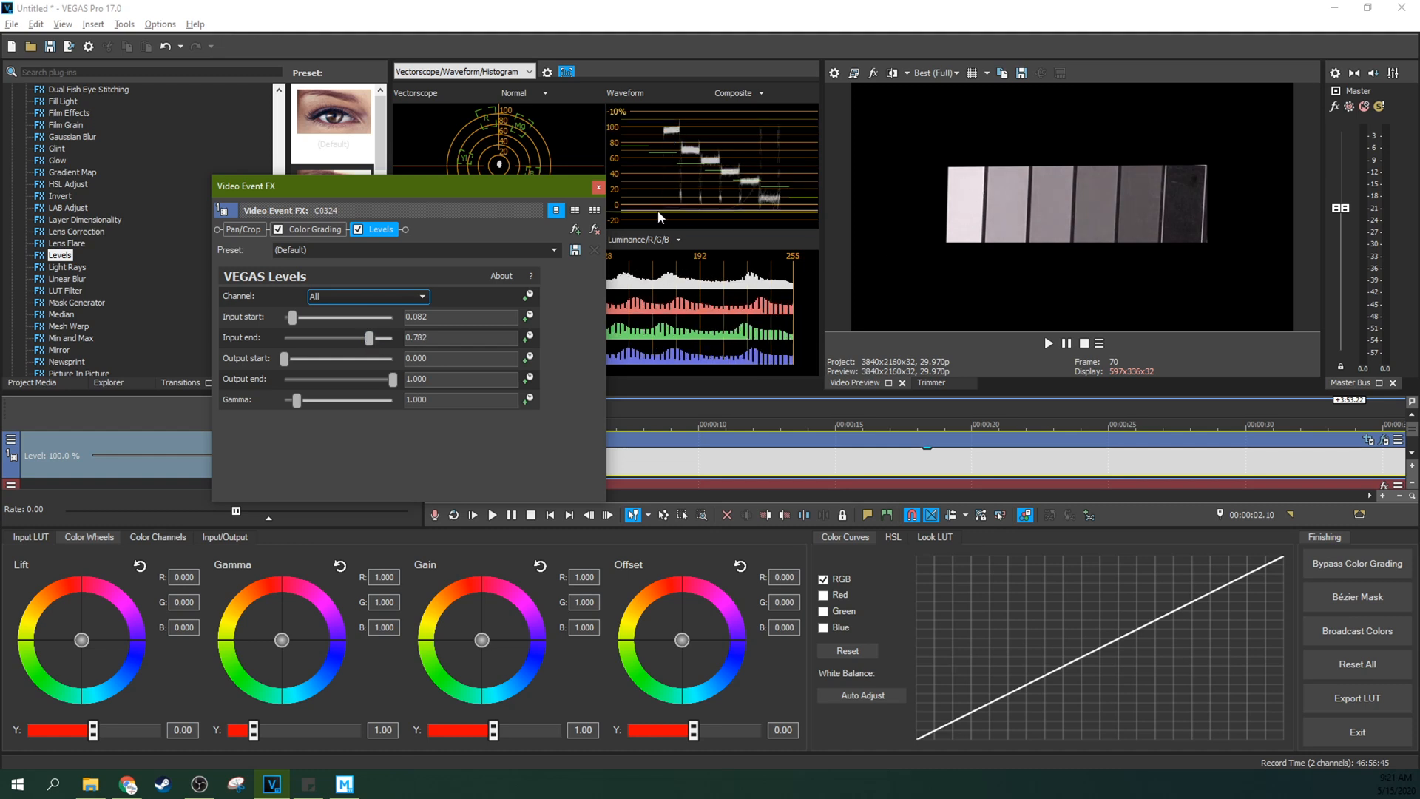
Settle the white input point at 0.850 and close the event effects window
left_click_drag(369, 338, 391, 337)
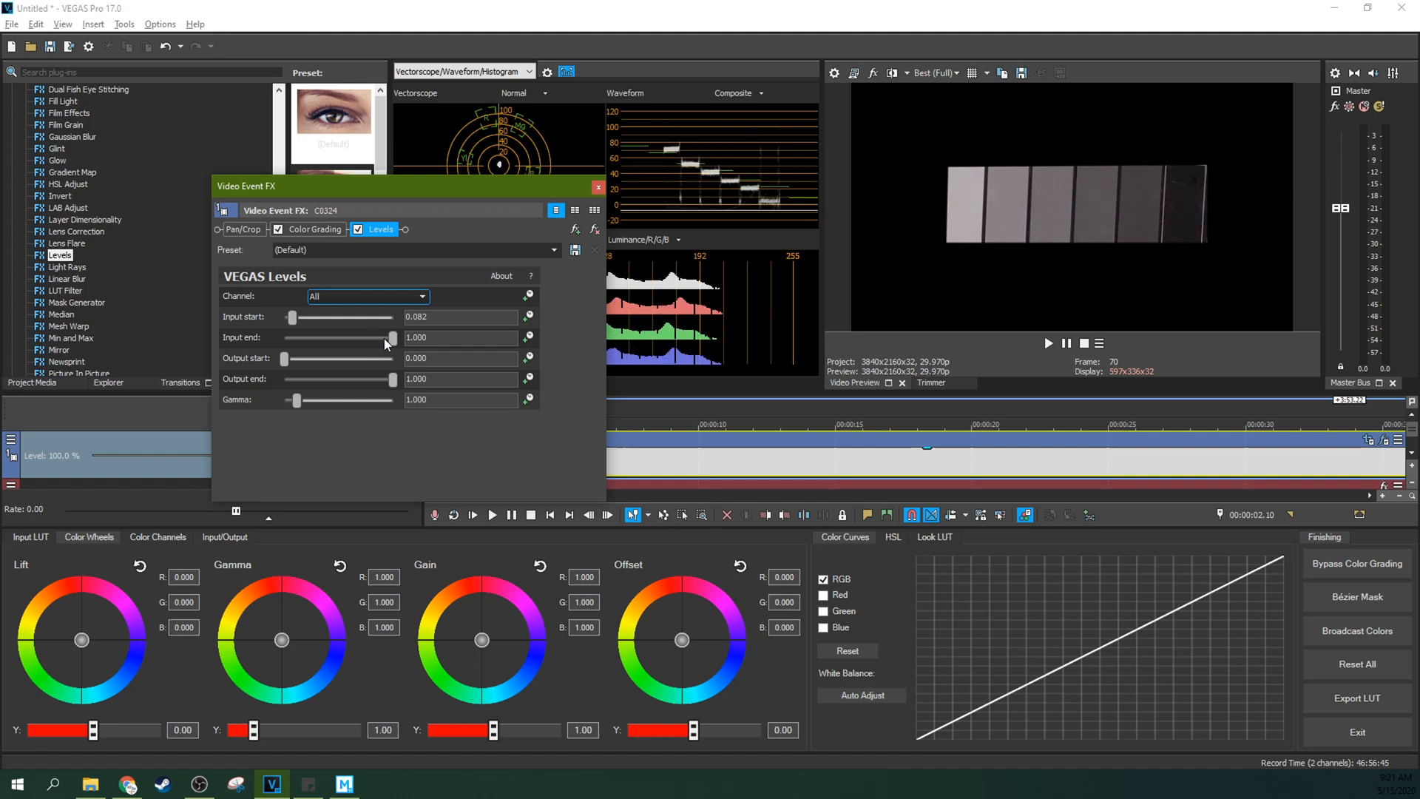
left_click_drag(392, 337, 371, 337)
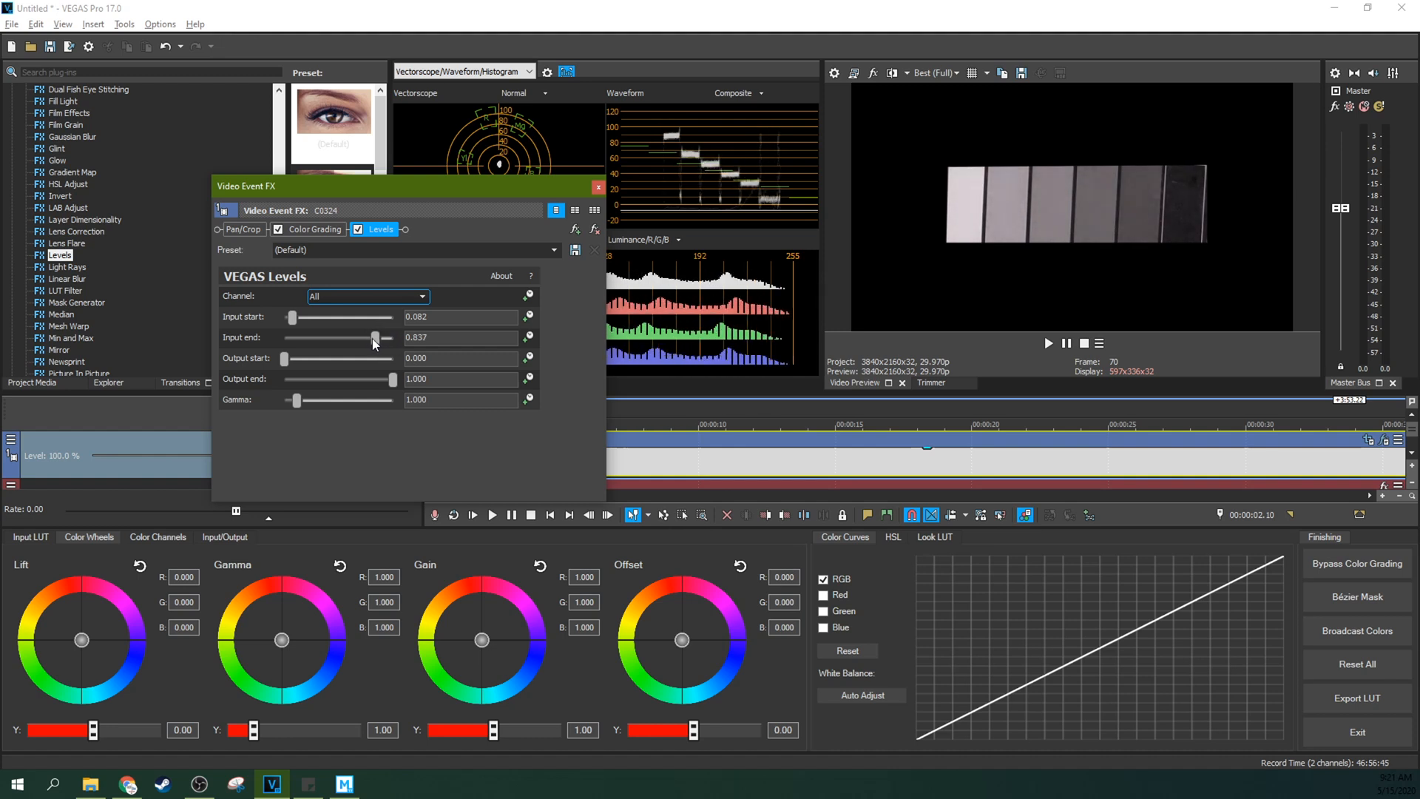
left_click_drag(379, 337, 367, 337)
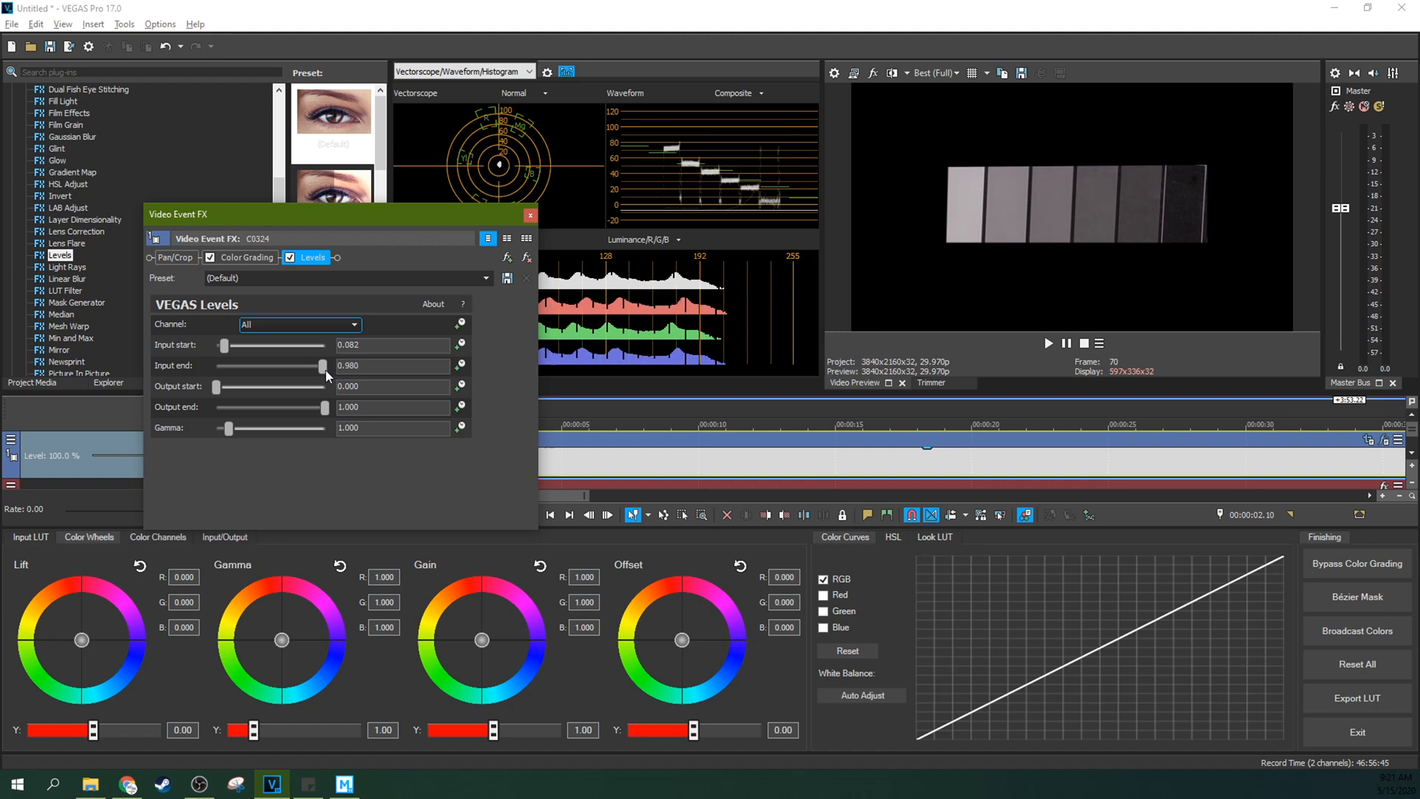
left_click_drag(321, 365, 313, 365)
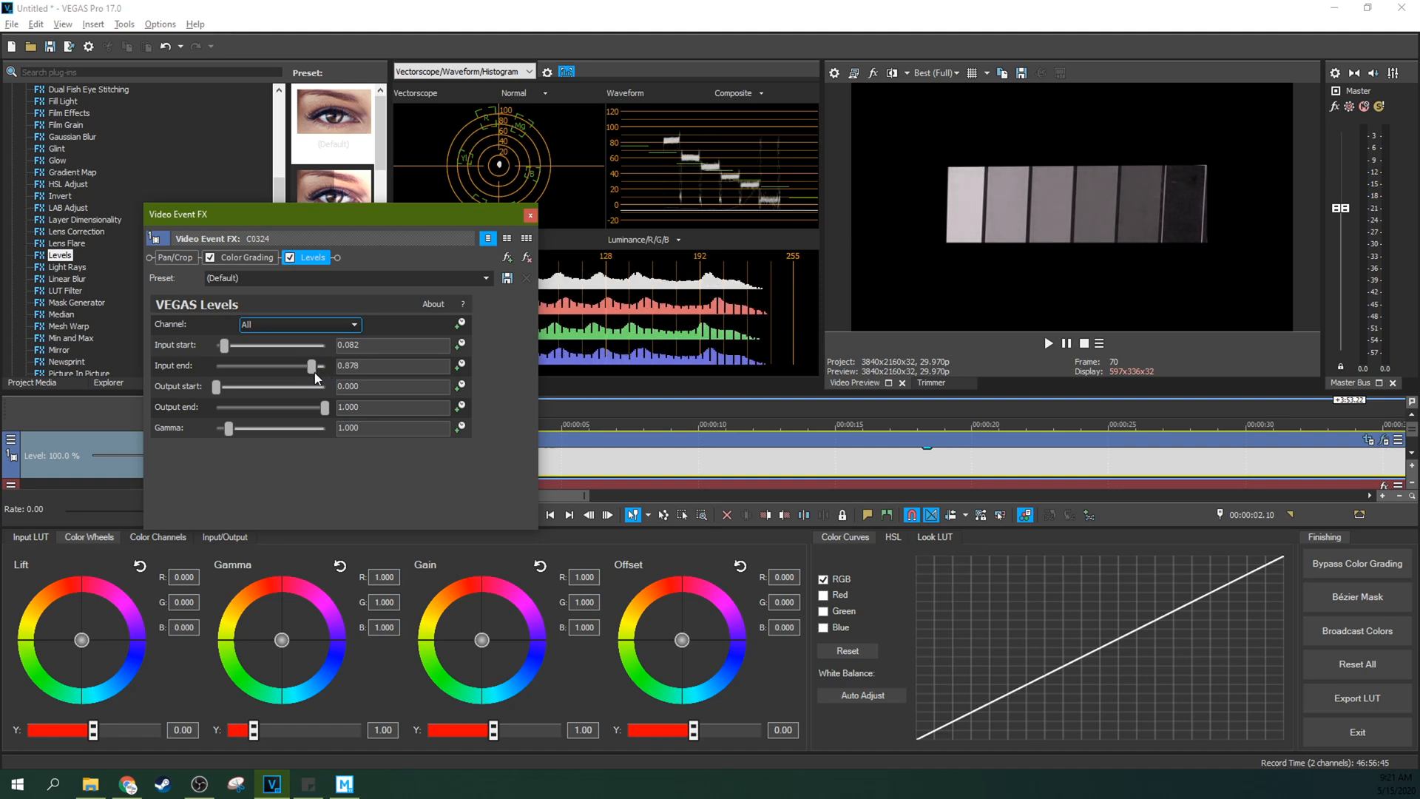
left_click_drag(312, 365, 306, 366)
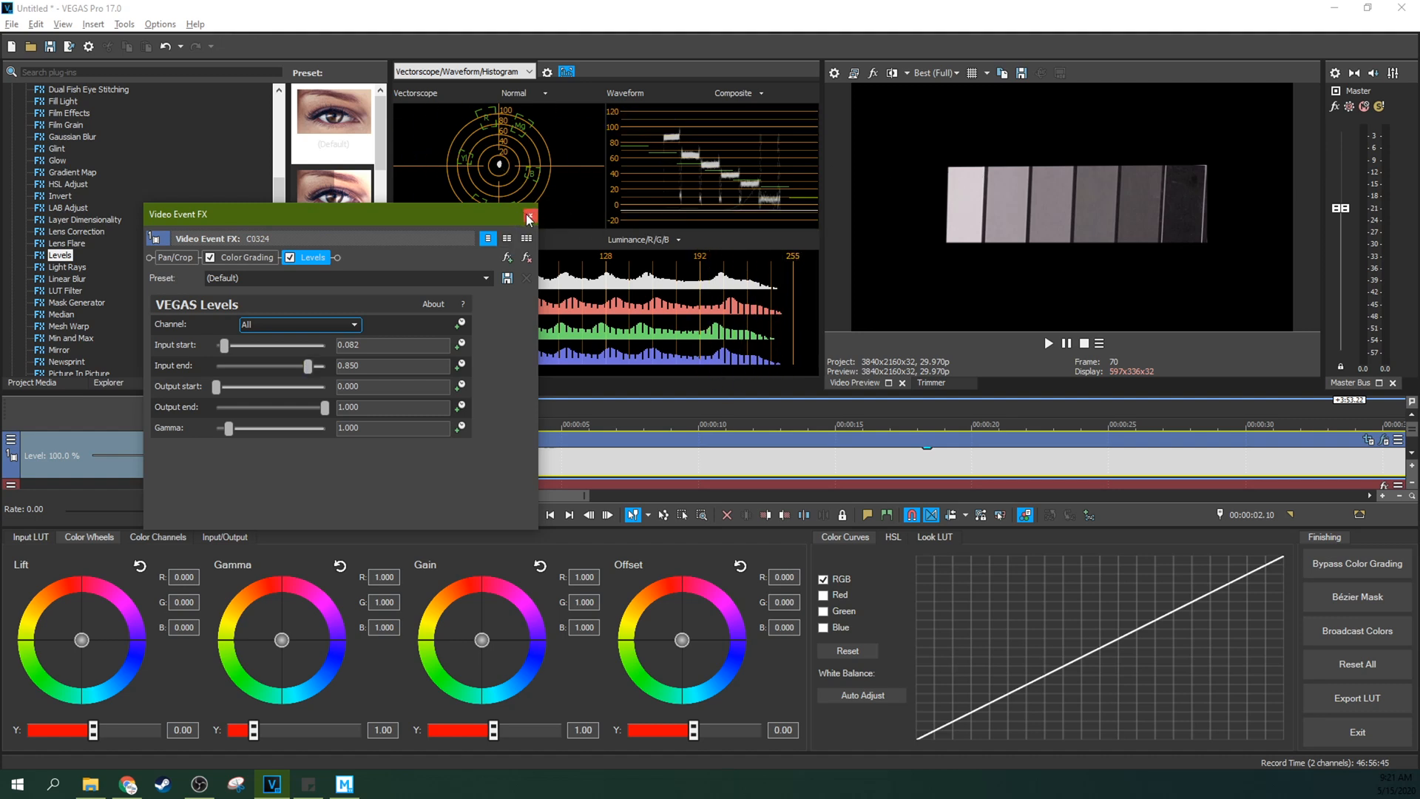
left_click(528, 219)
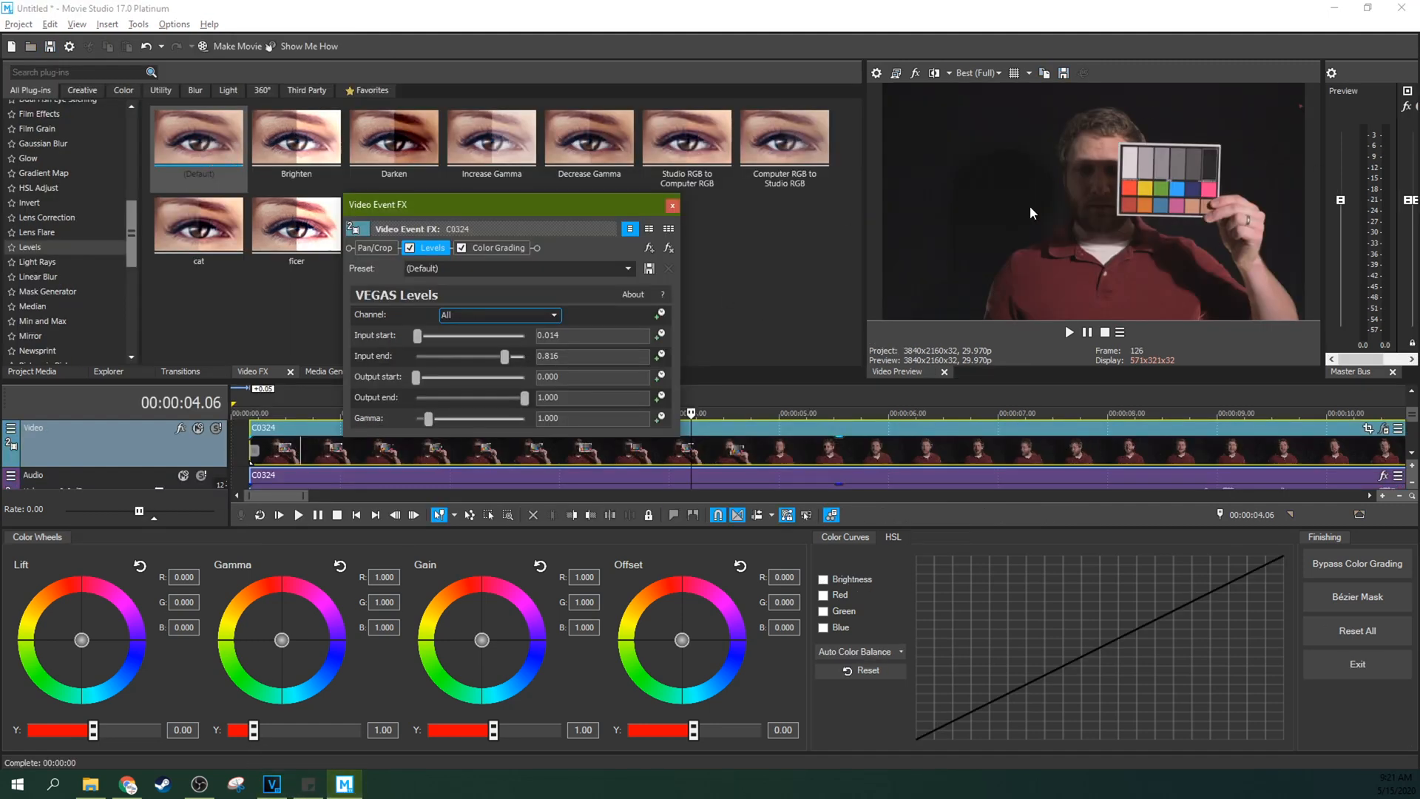
mouse_move(1117, 112)
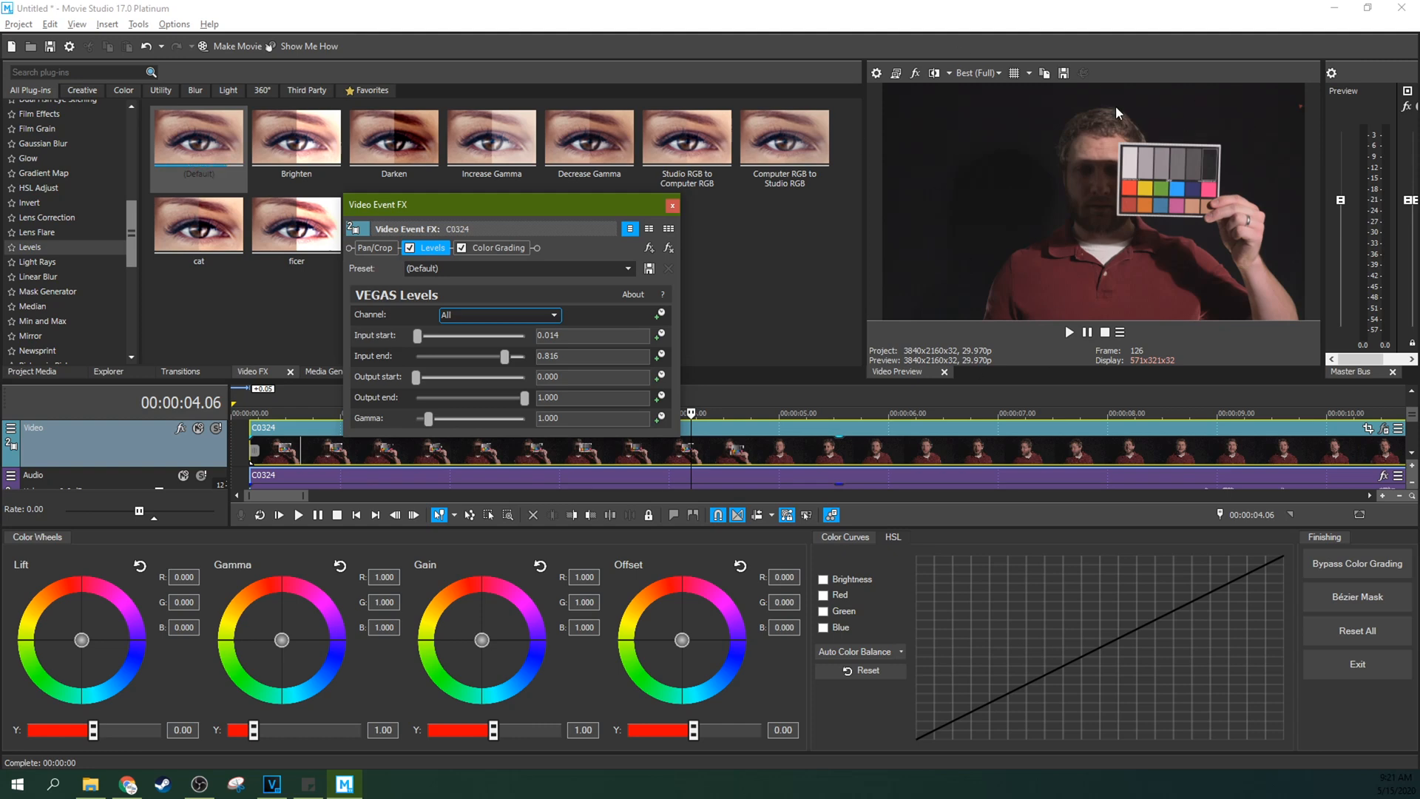
mouse_move(426, 483)
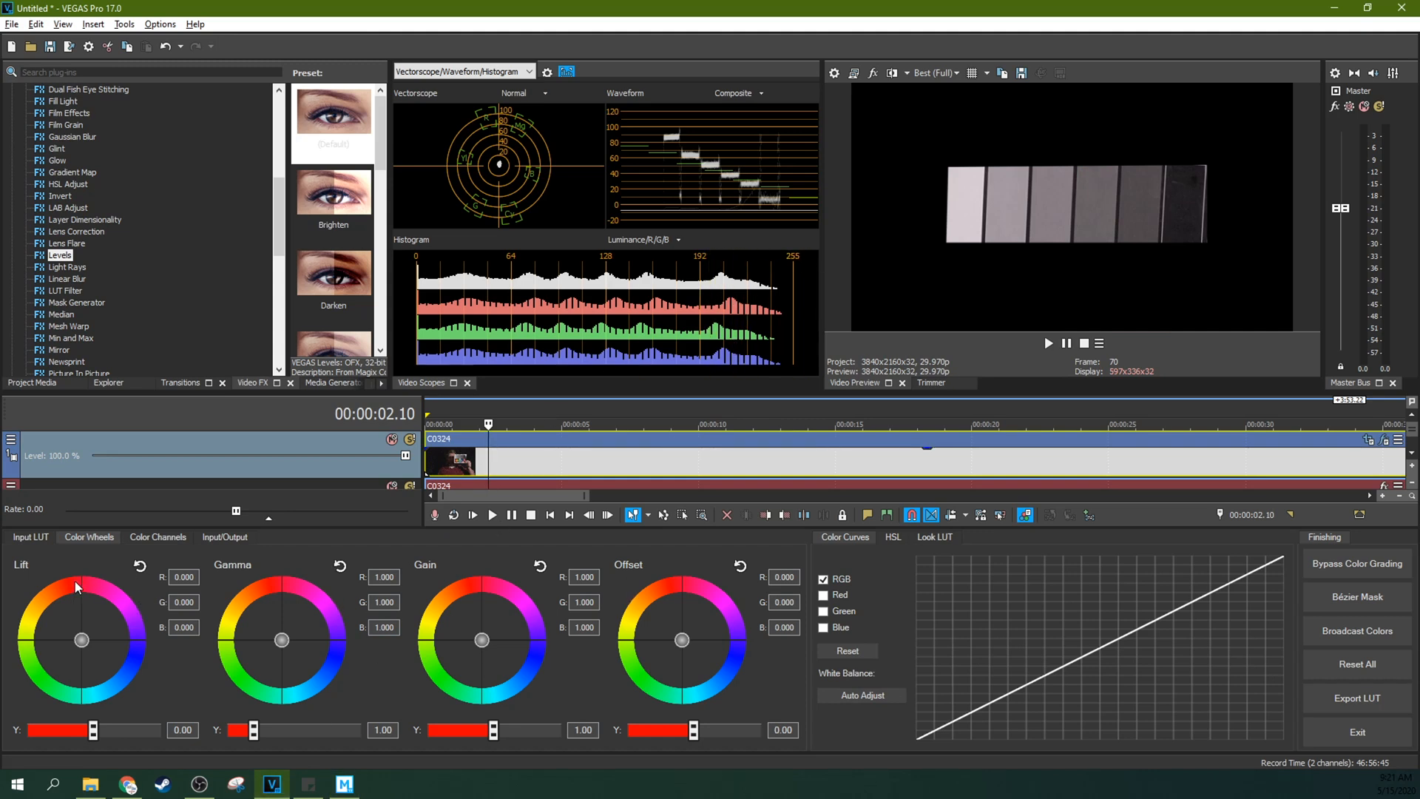
mouse_move(504, 701)
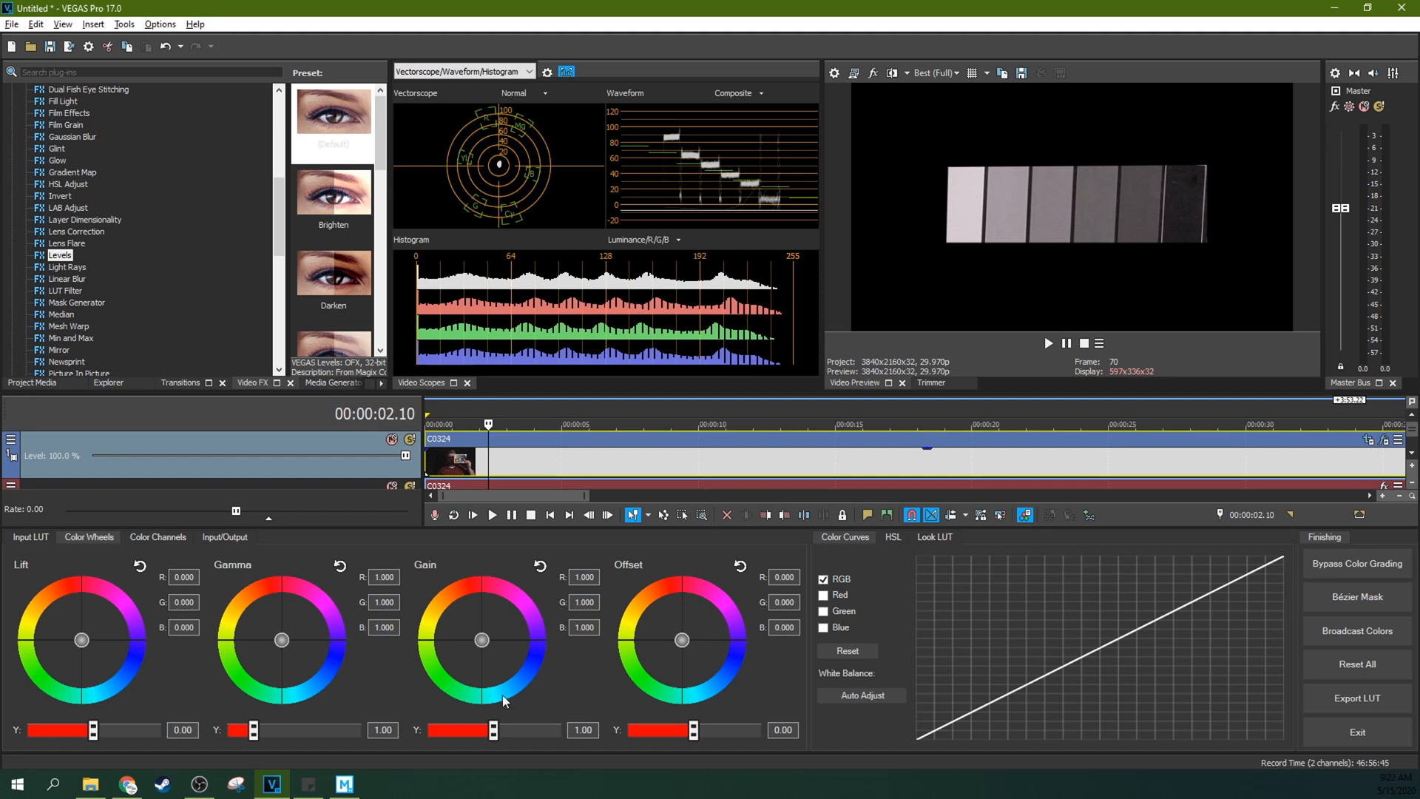
mouse_move(704, 619)
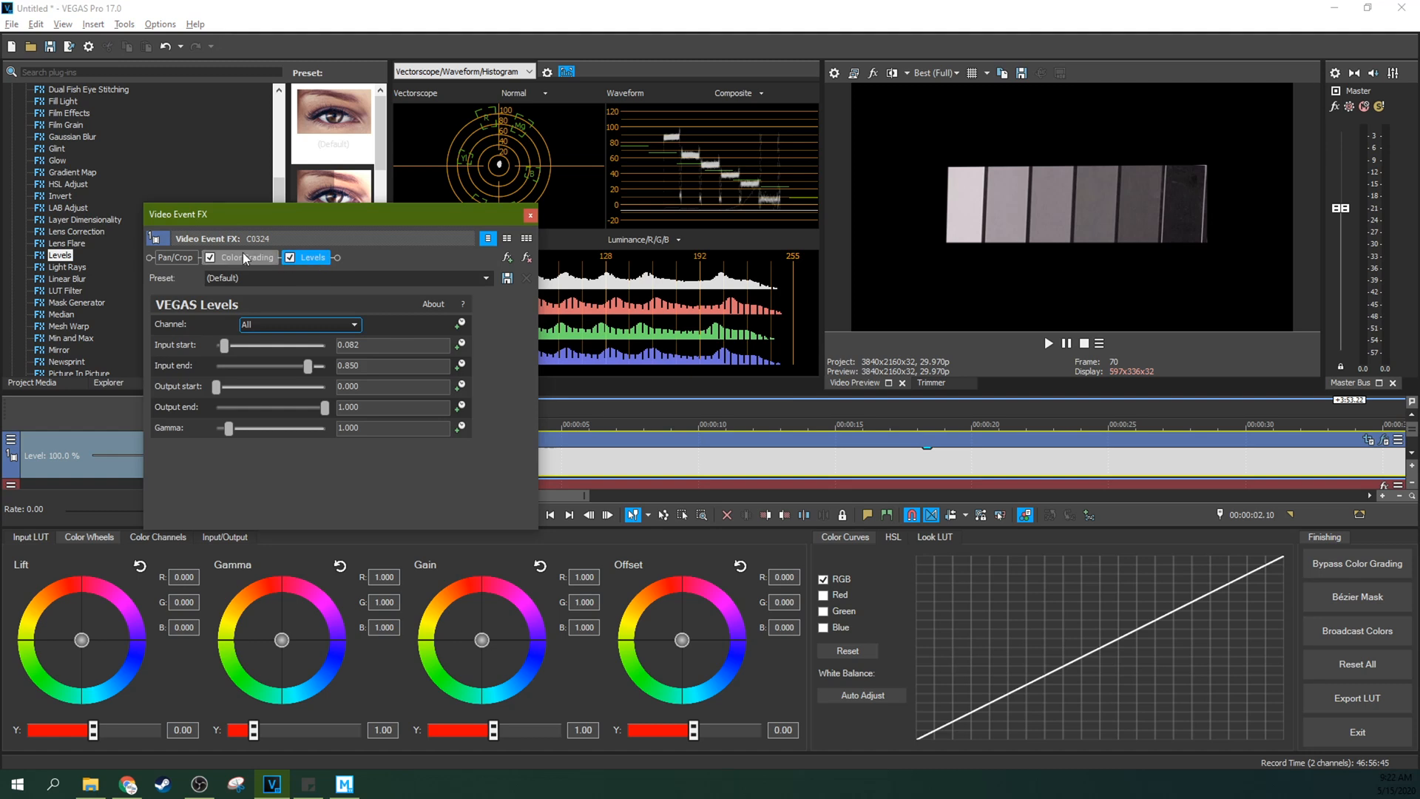
Reorder the chain so Levels runs before Color Grading, then close the effects window
left_click(209, 258)
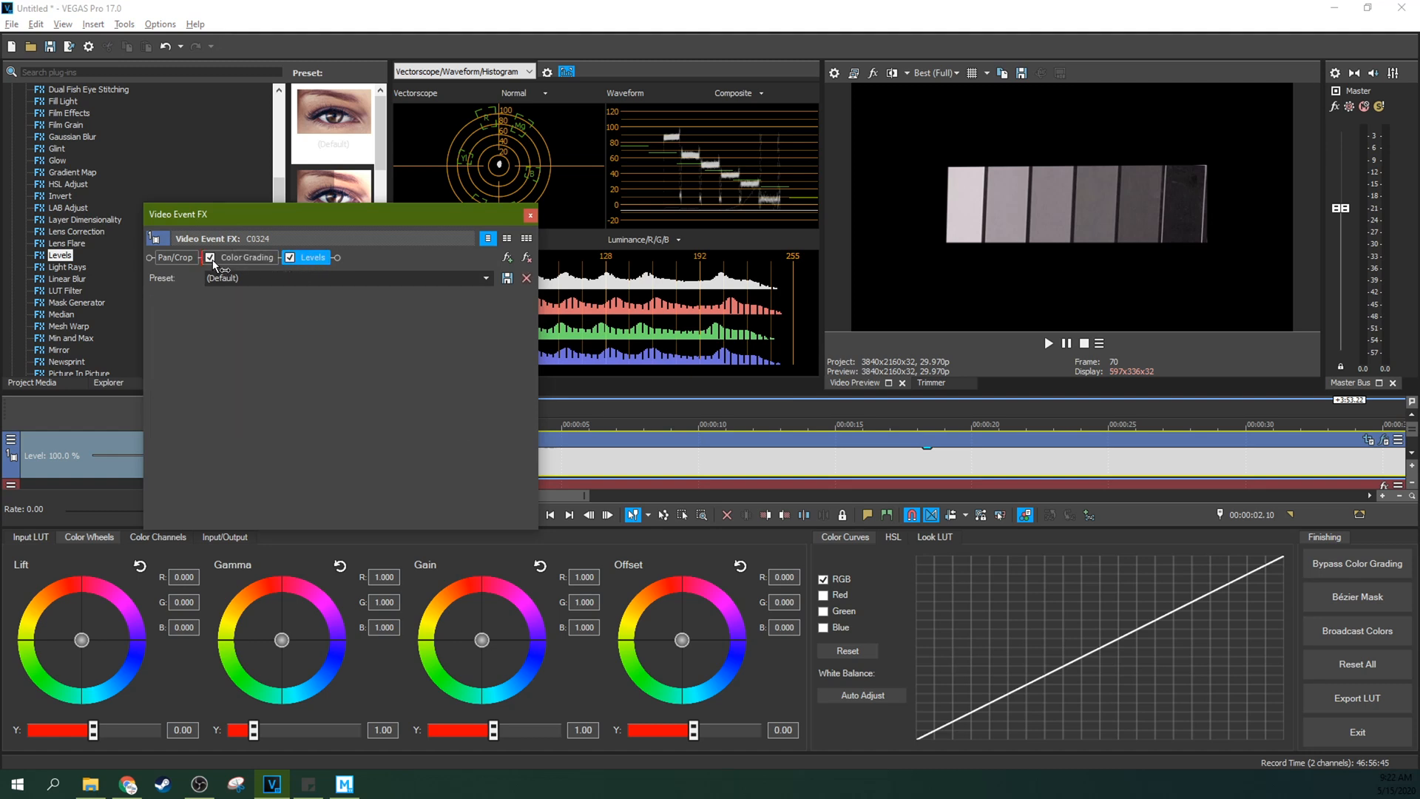
left_click(312, 257)
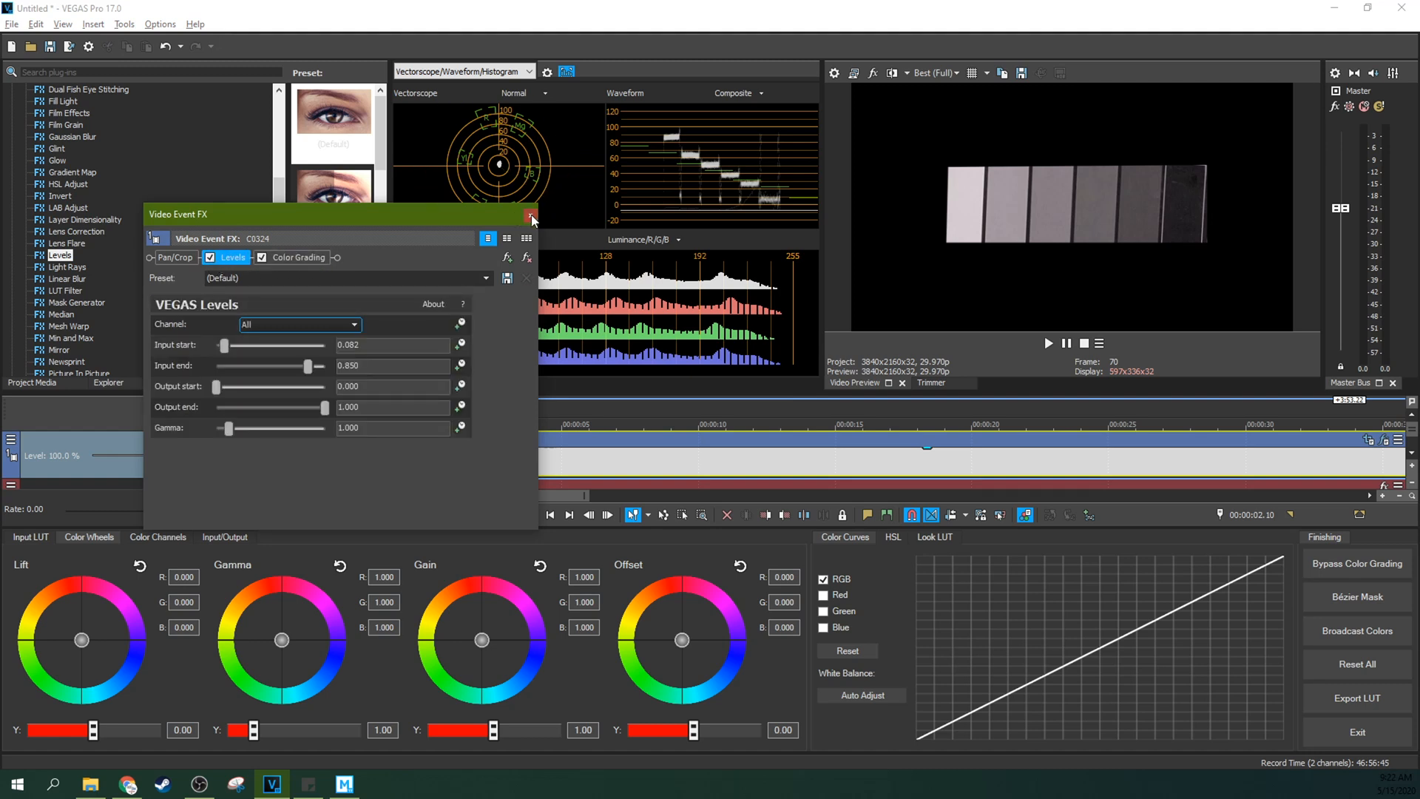
left_click(531, 219)
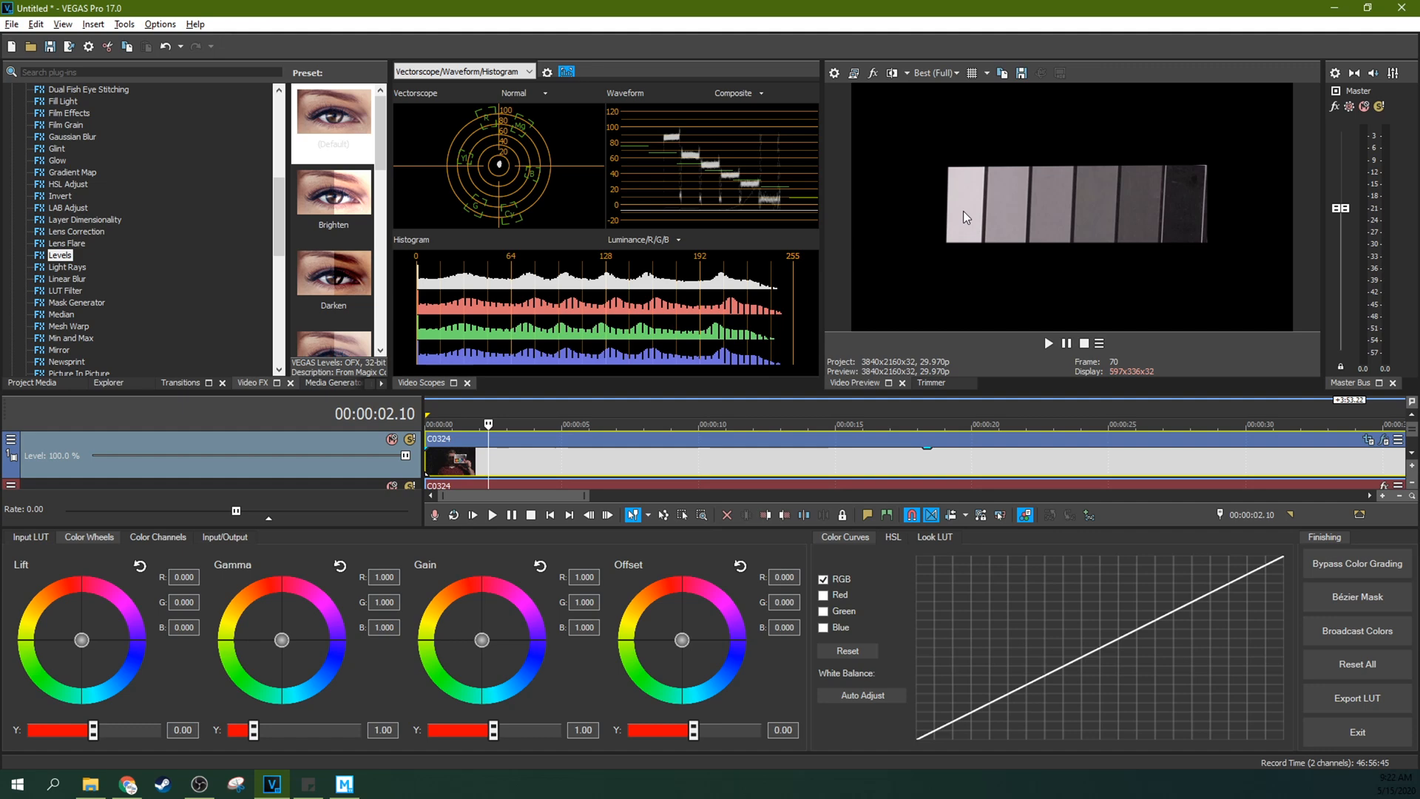
mouse_move(963, 263)
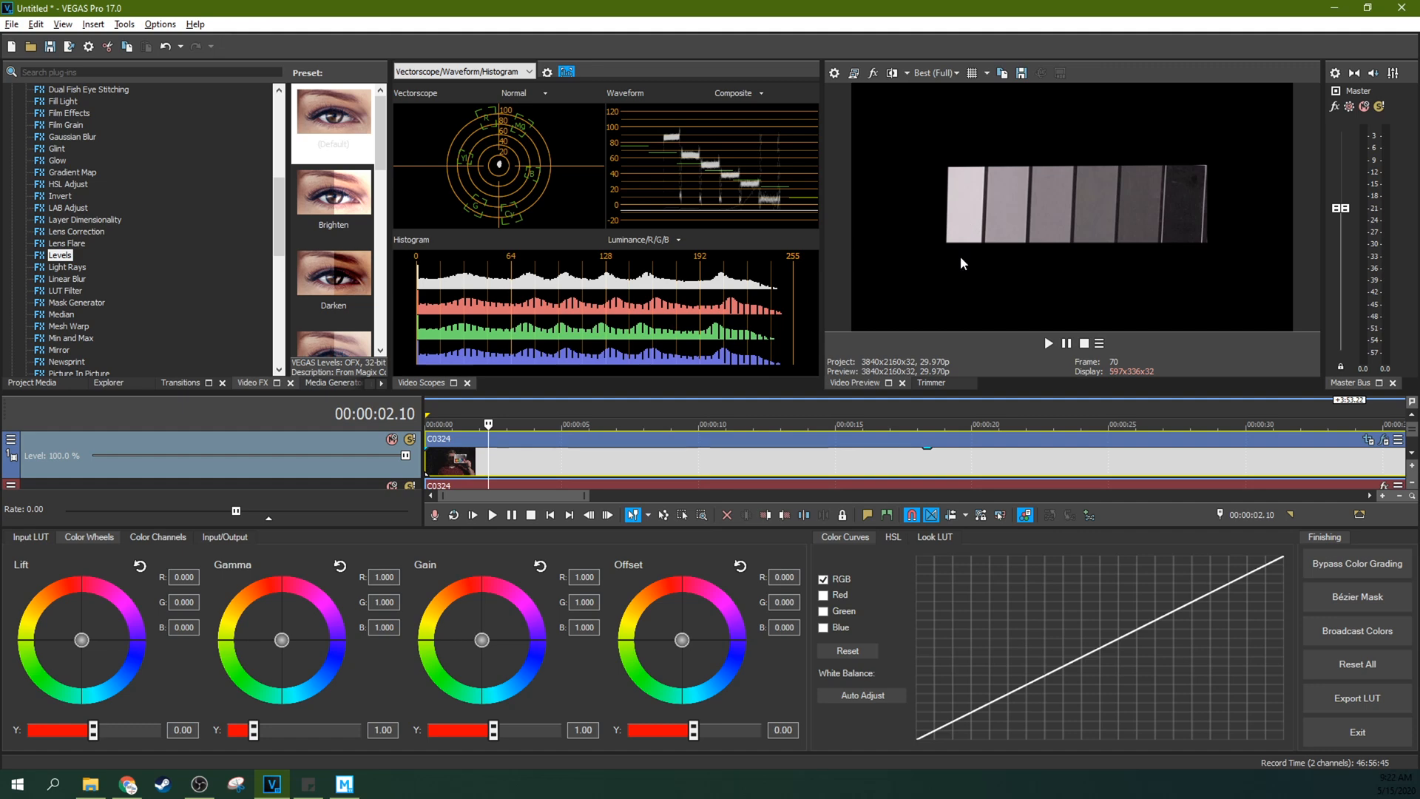
left_click(343, 784)
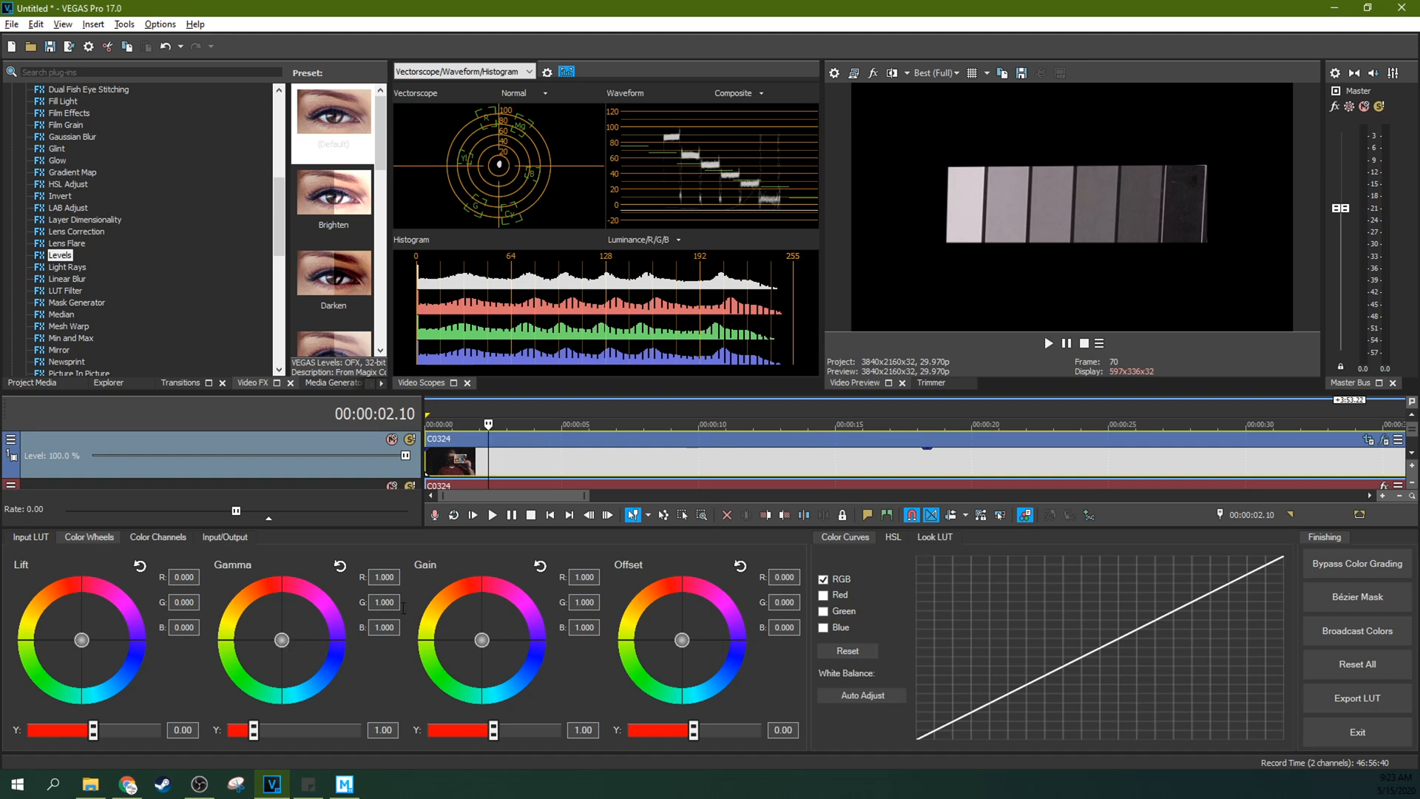
mouse_move(674, 389)
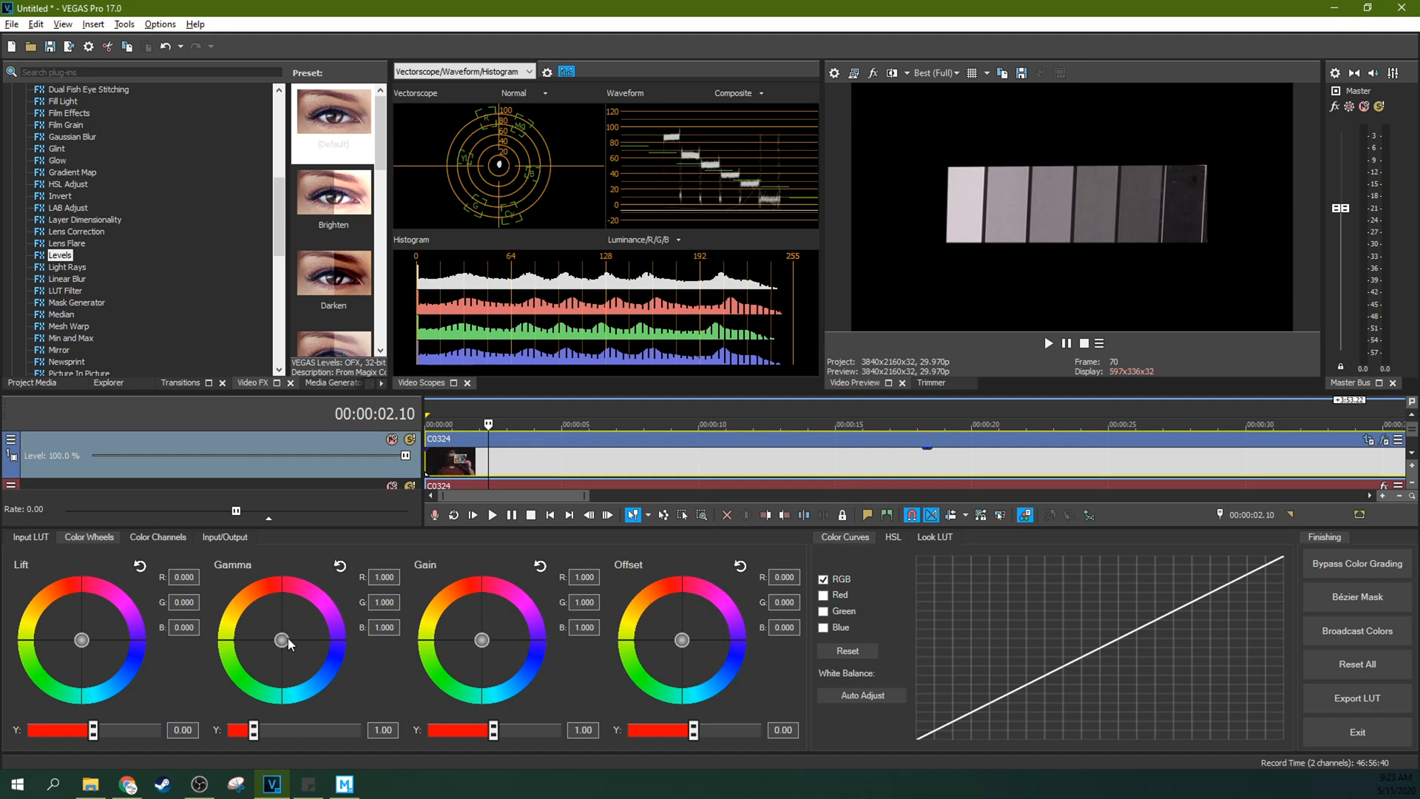
left_click_drag(80, 638, 113, 664)
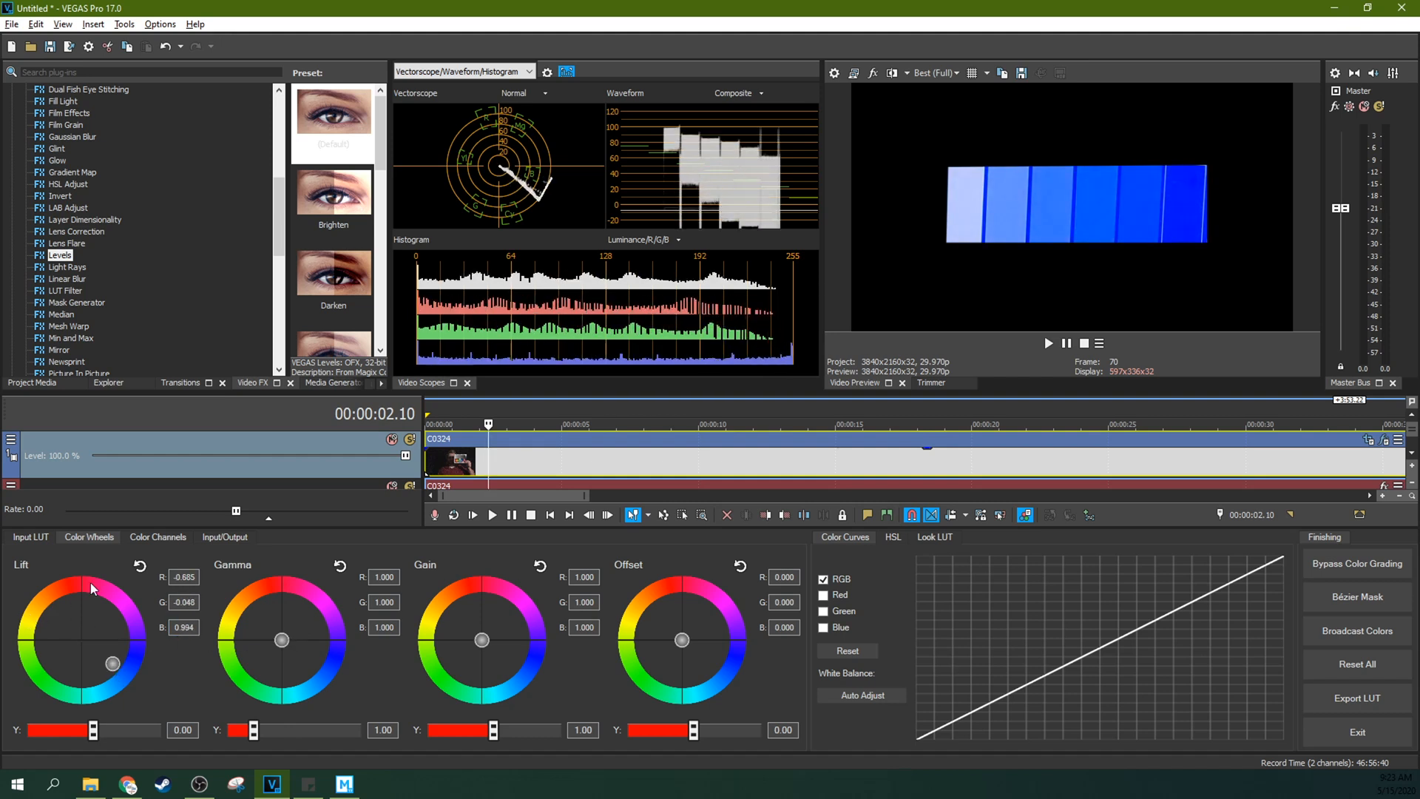
left_click(139, 565)
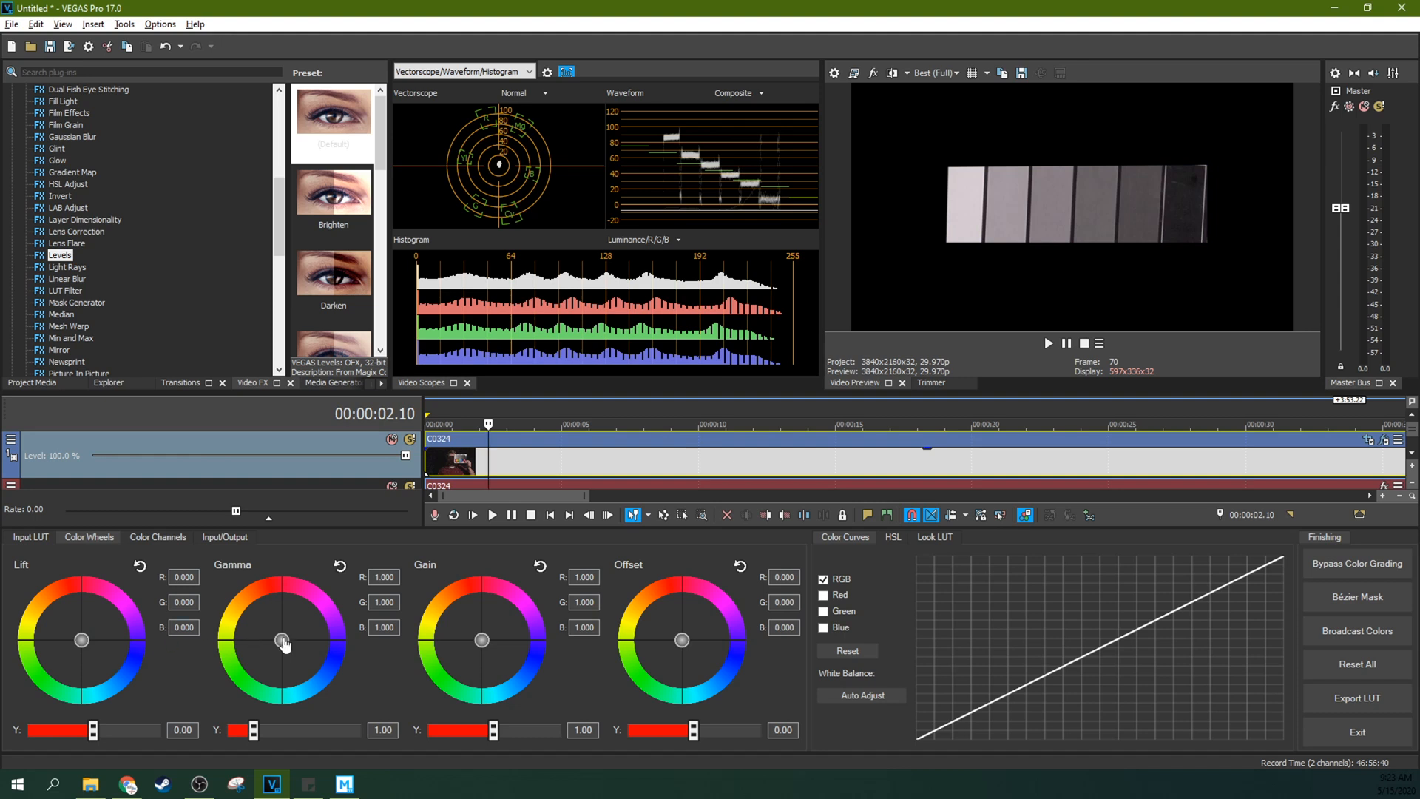
left_click_drag(281, 641, 257, 665)
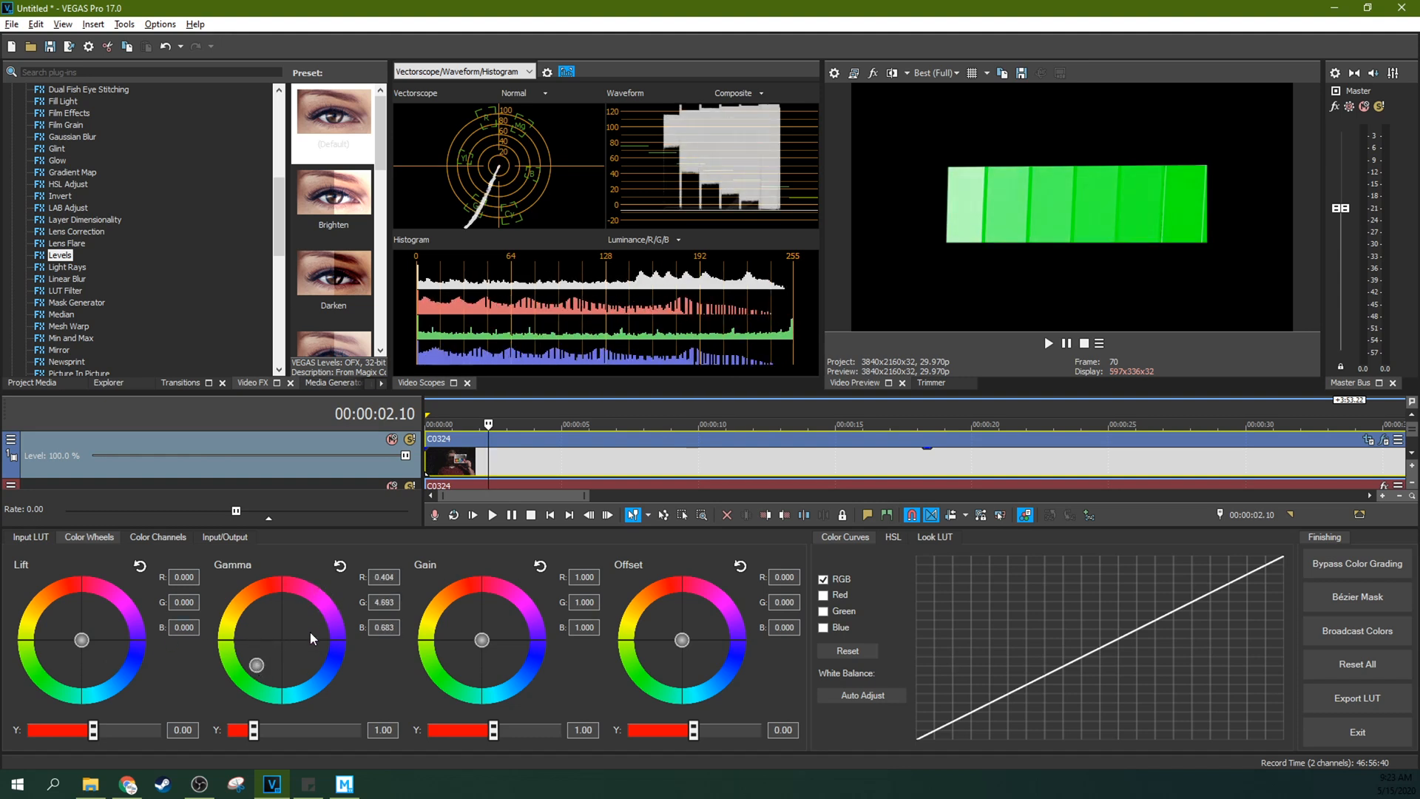
left_click(341, 567)
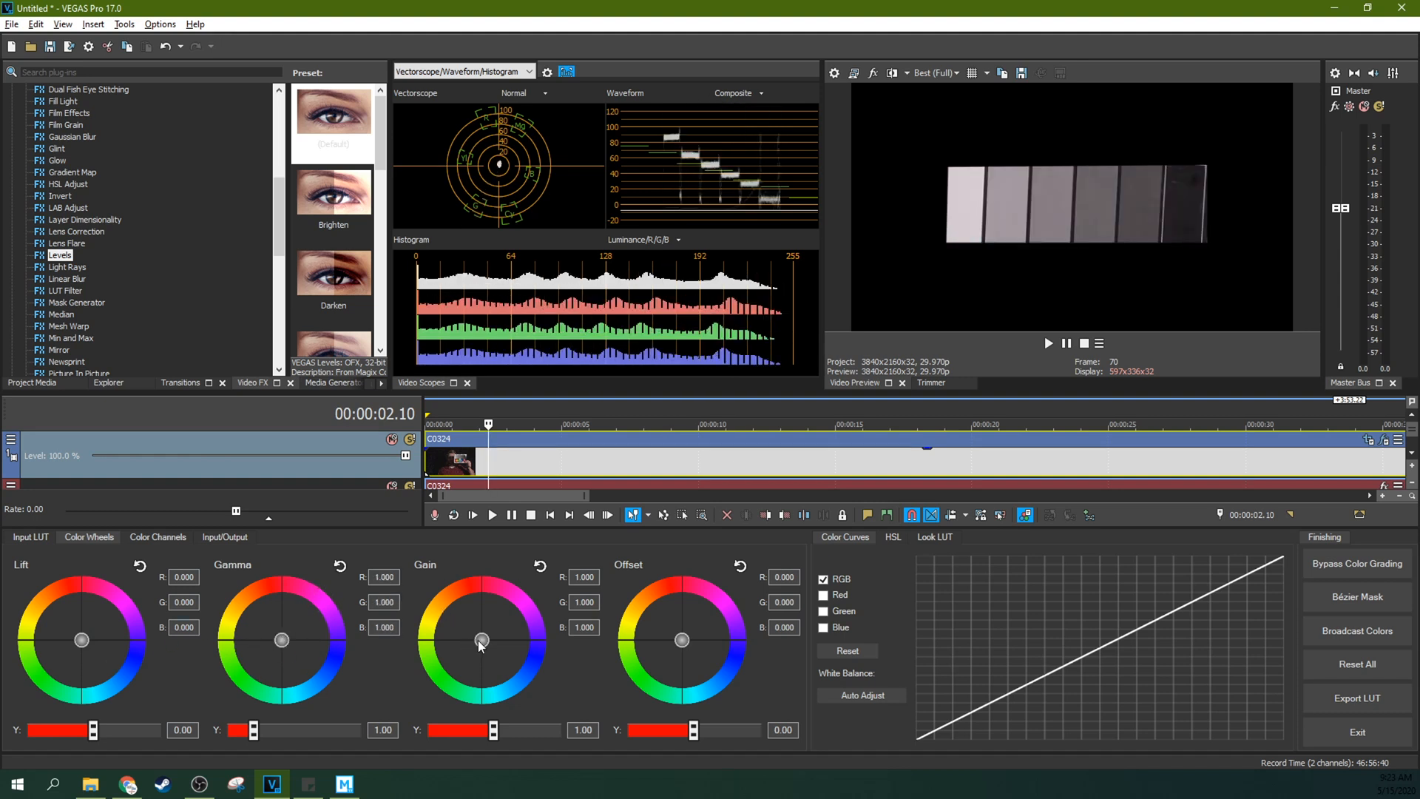
left_click_drag(479, 641, 510, 613)
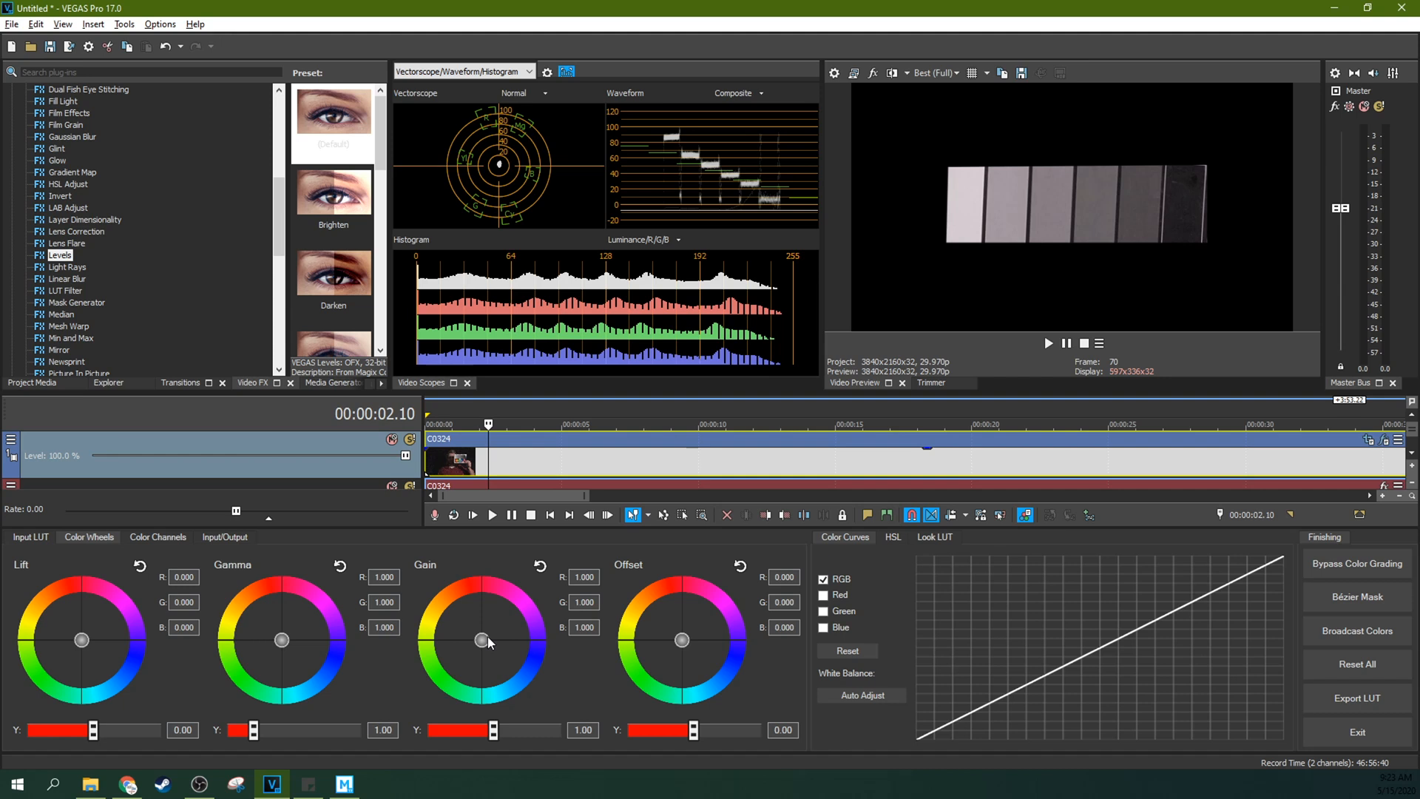
mouse_move(462, 624)
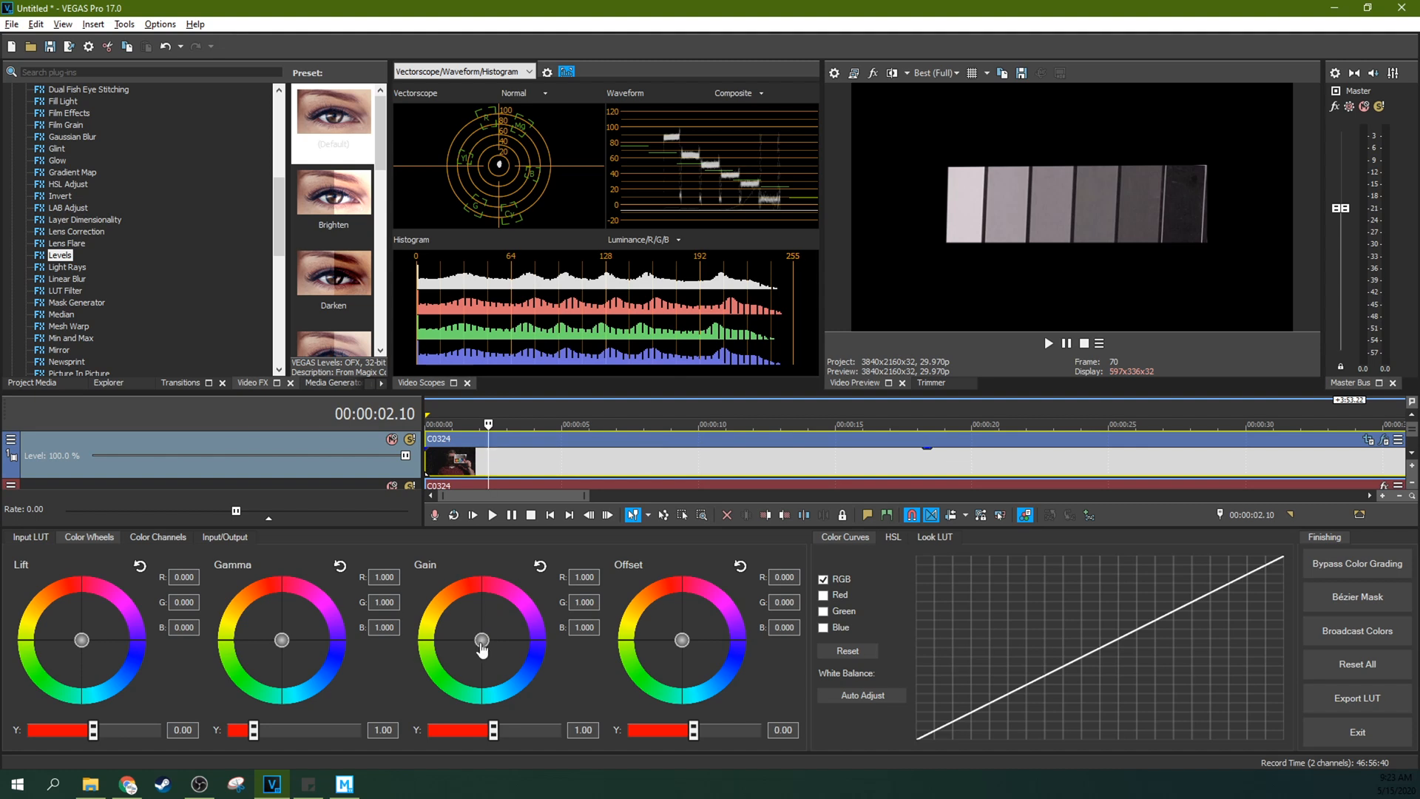
Shift the Gain wheel slightly toward green, easing it back a little
left_click_drag(482, 640, 482, 644)
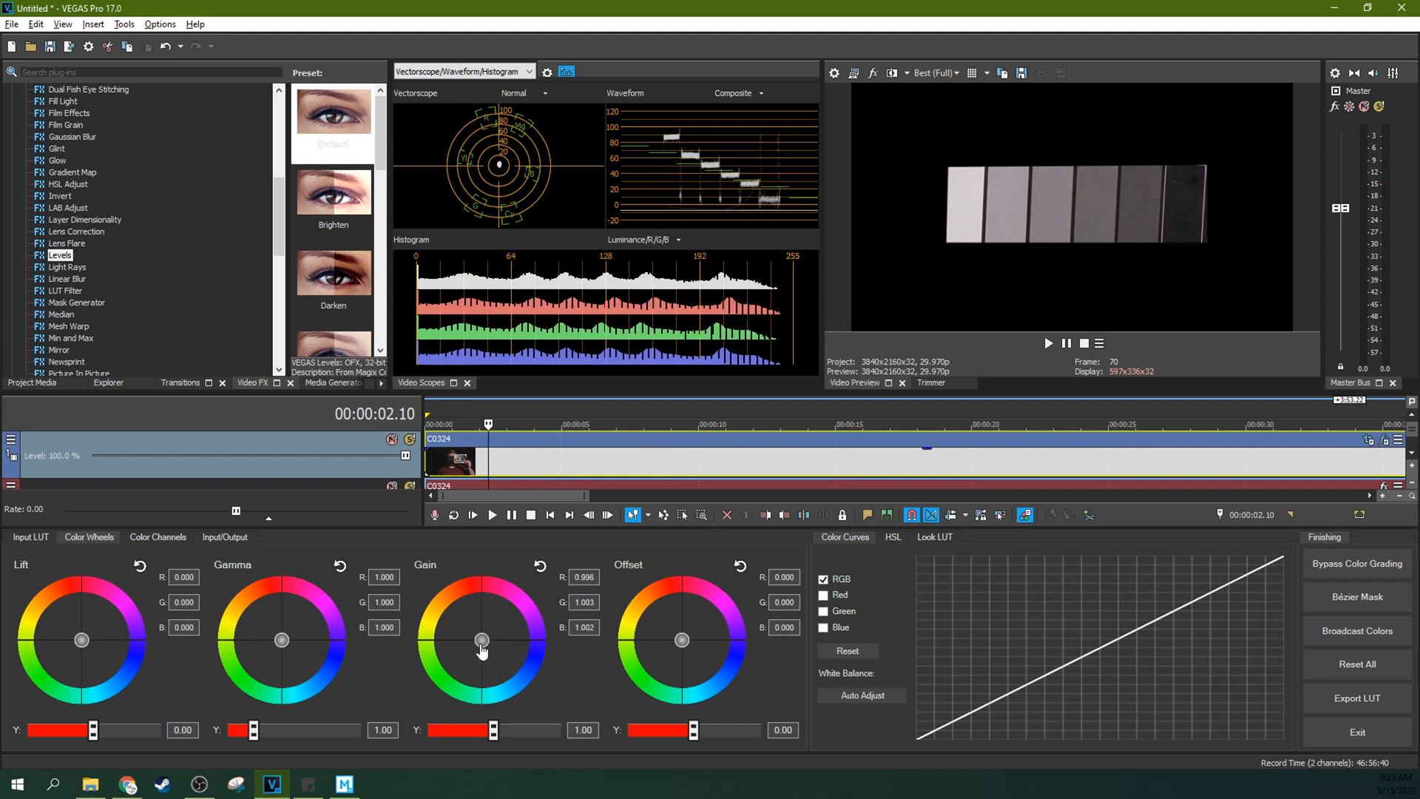
left_click_drag(482, 641, 482, 655)
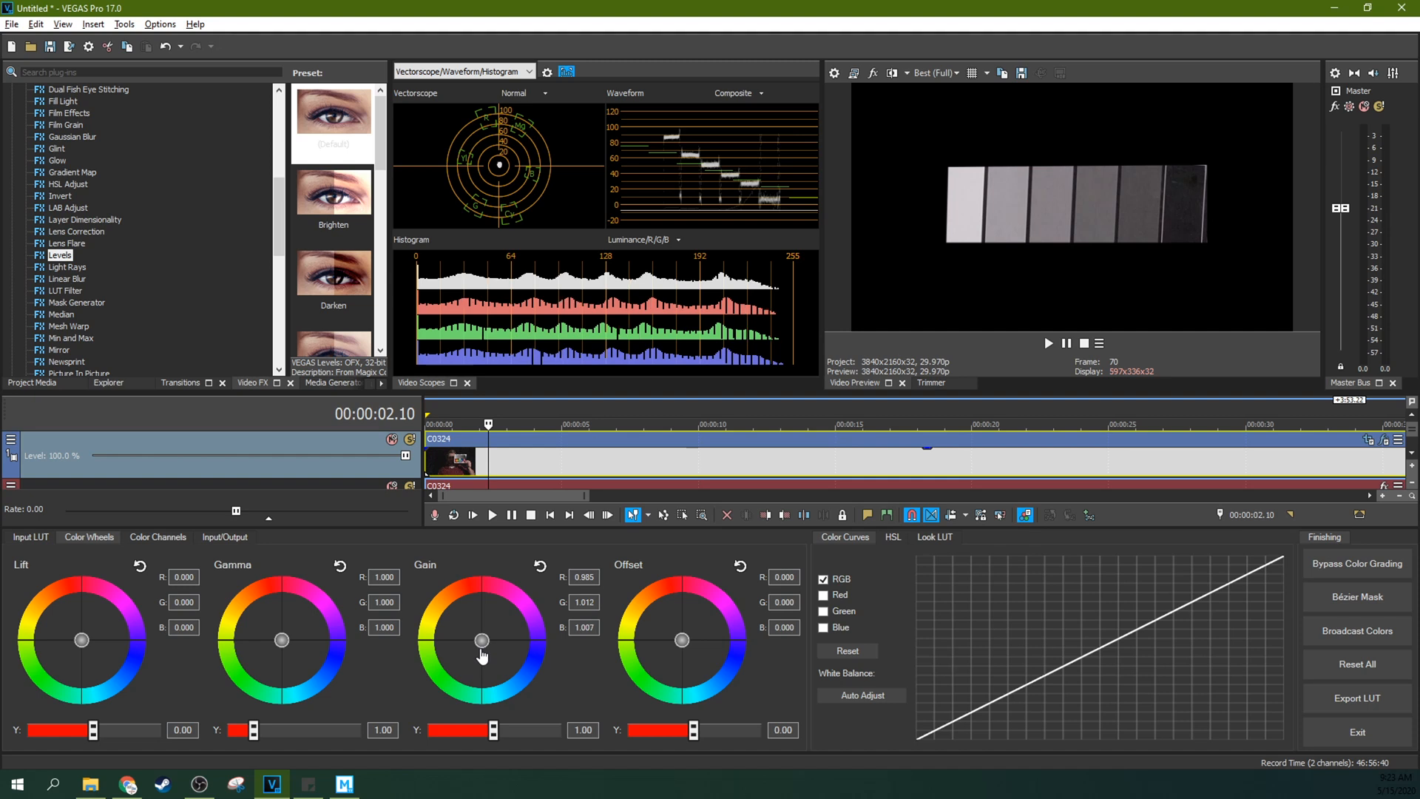
left_click_drag(480, 640, 479, 641)
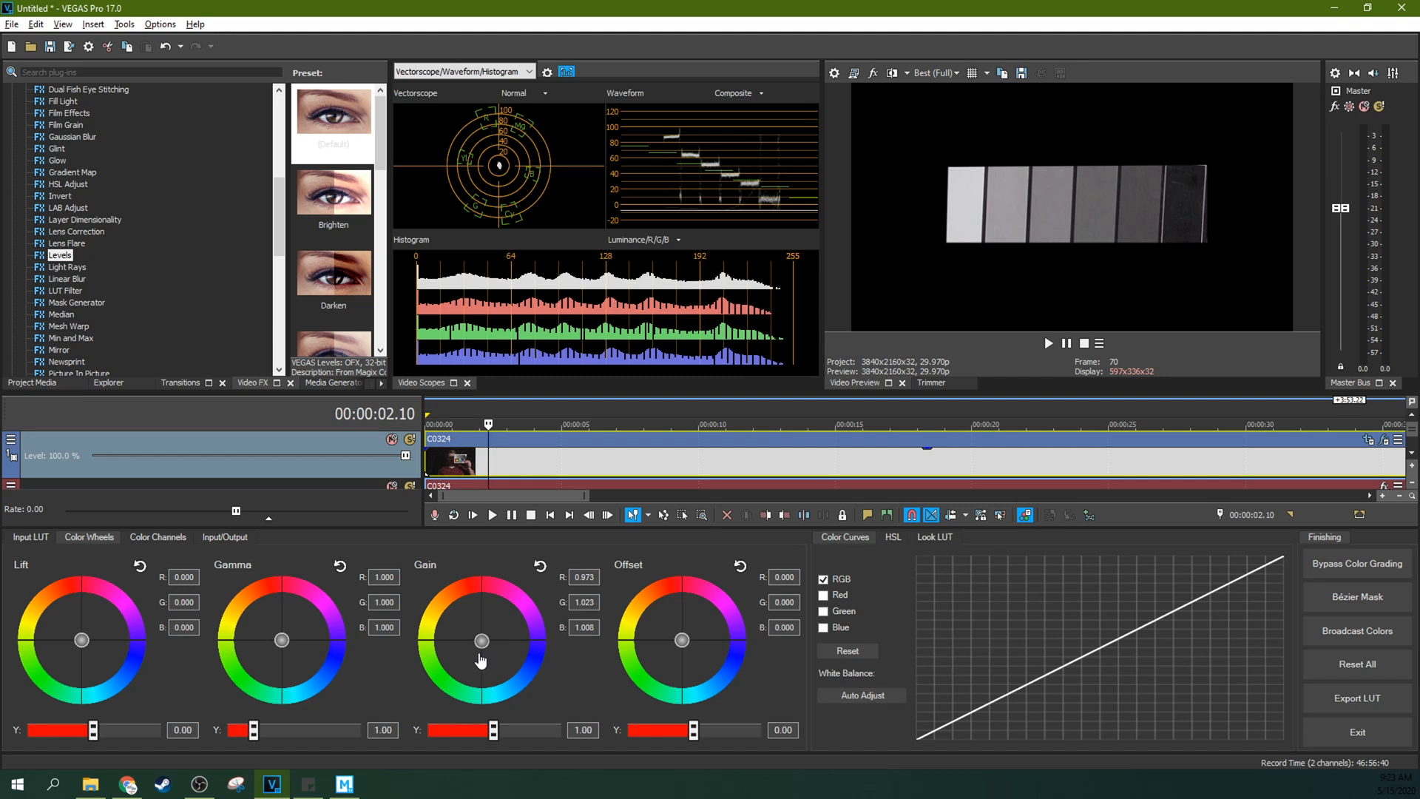
left_click_drag(481, 641, 480, 643)
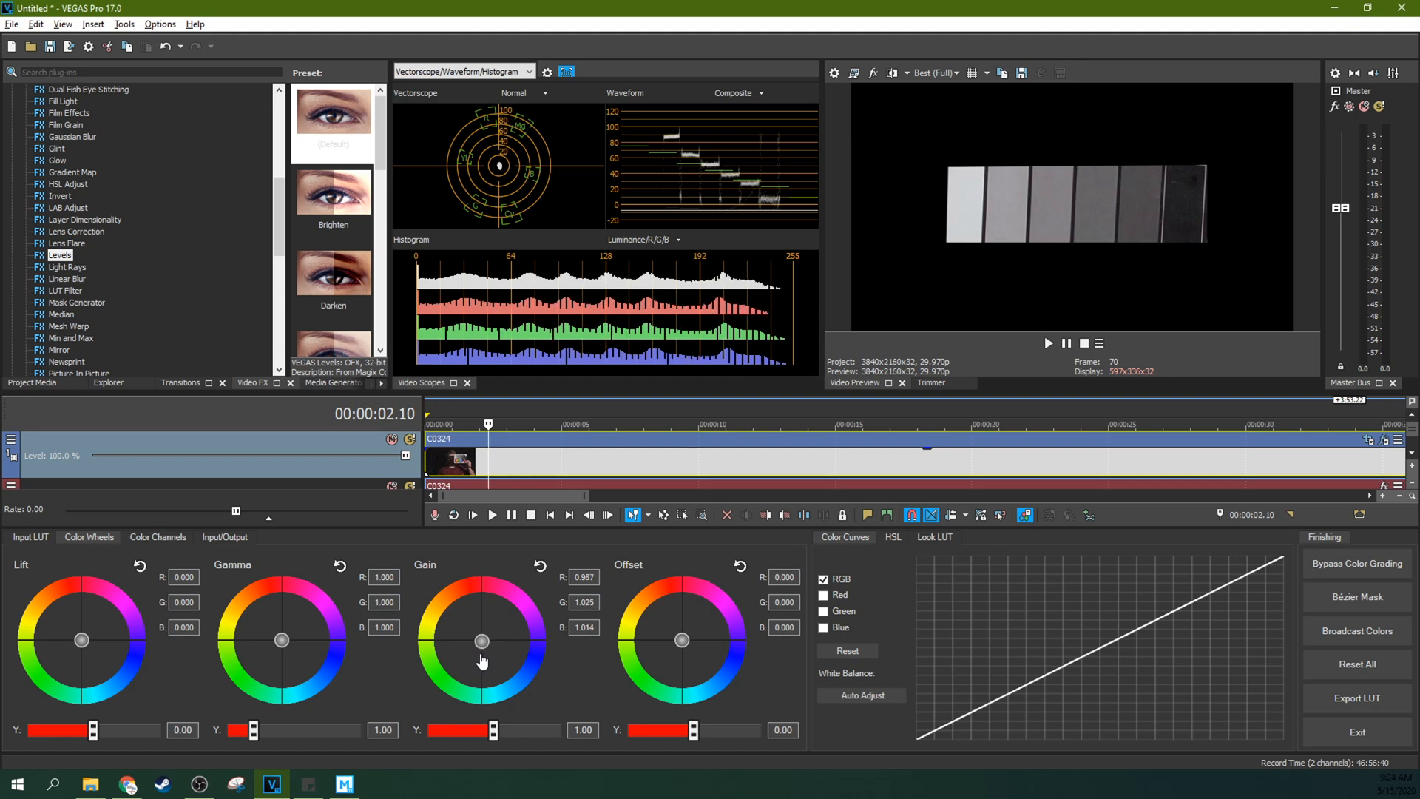
left_click_drag(482, 661, 481, 656)
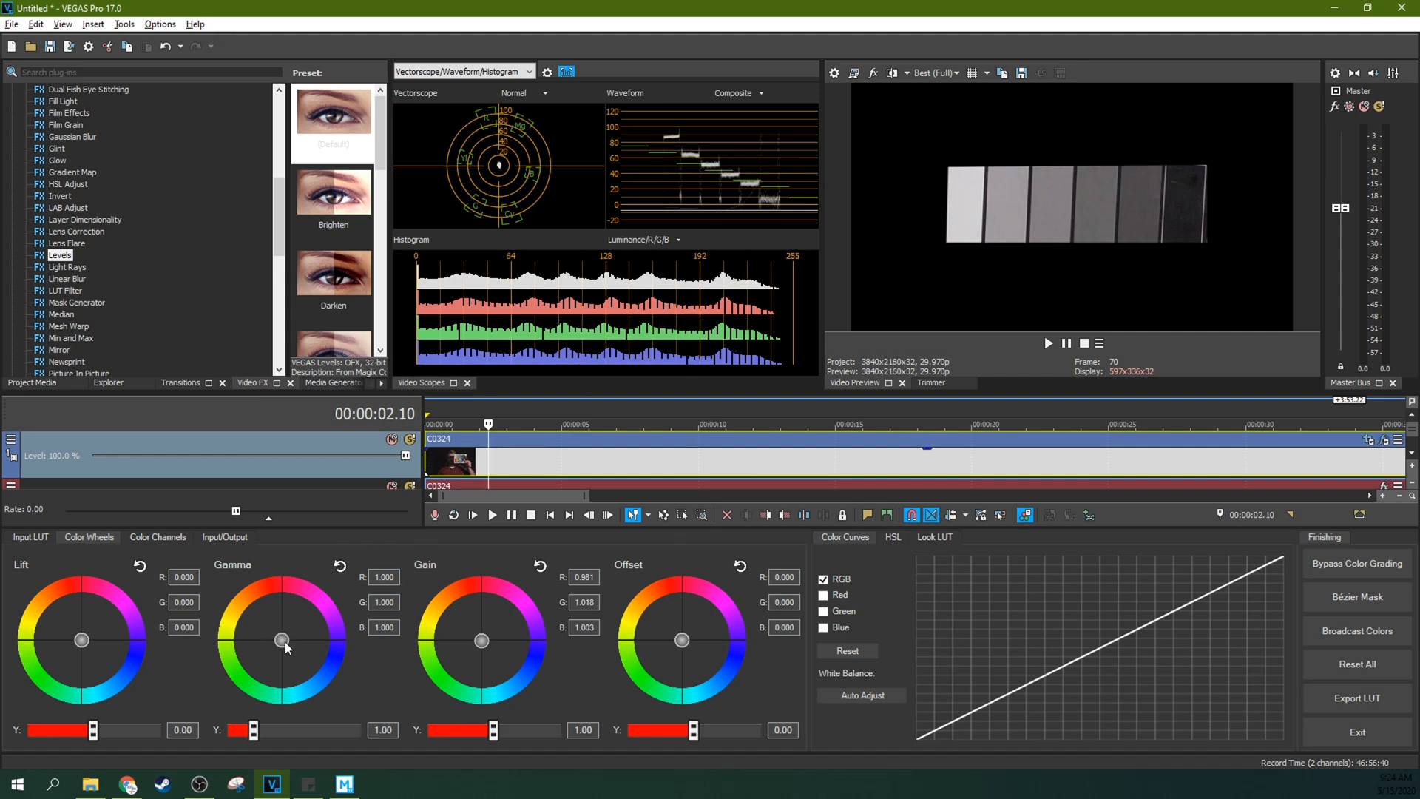
Nudge the Gamma wheel toward green, then push Offset to tint the card yellow-green
left_click_drag(282, 638, 282, 641)
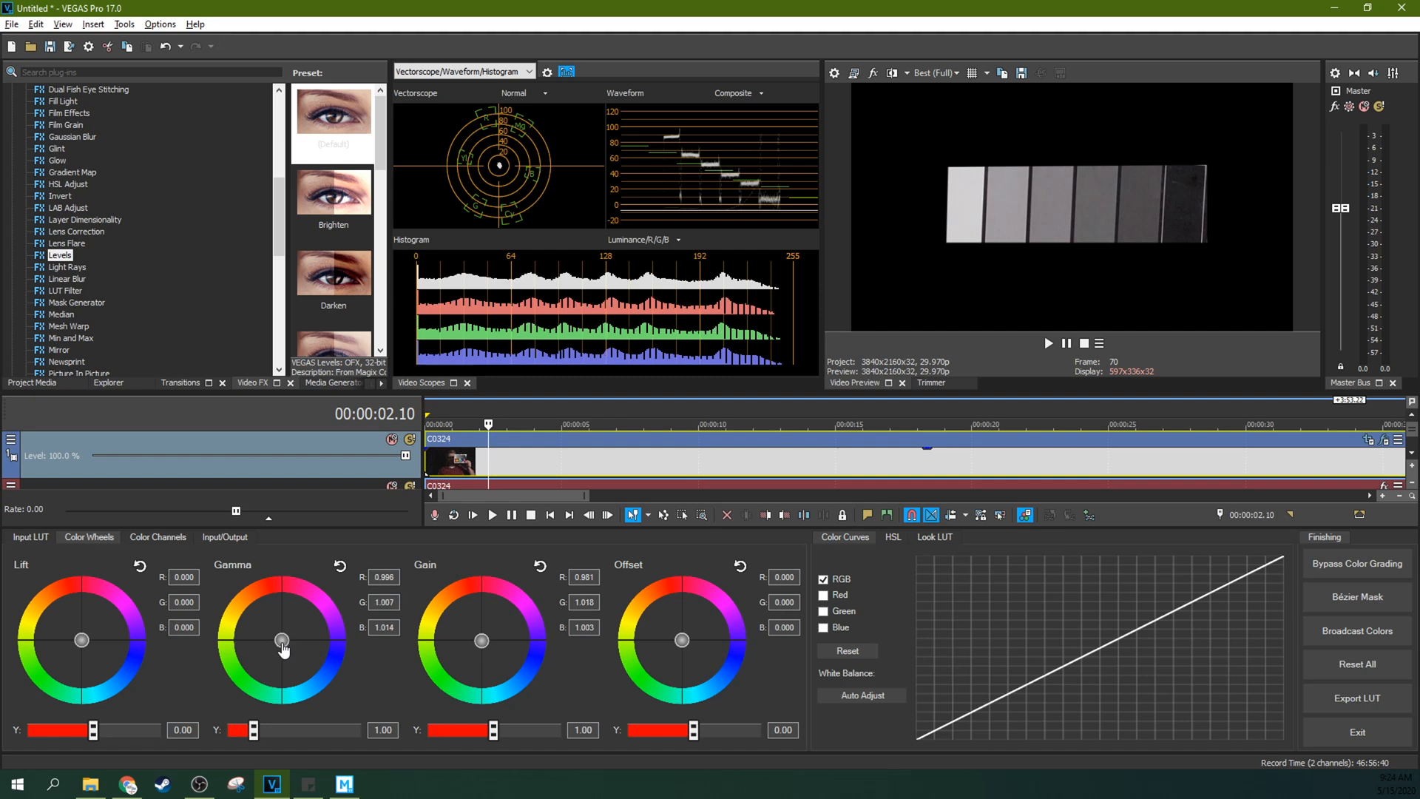
left_click_drag(284, 648, 278, 652)
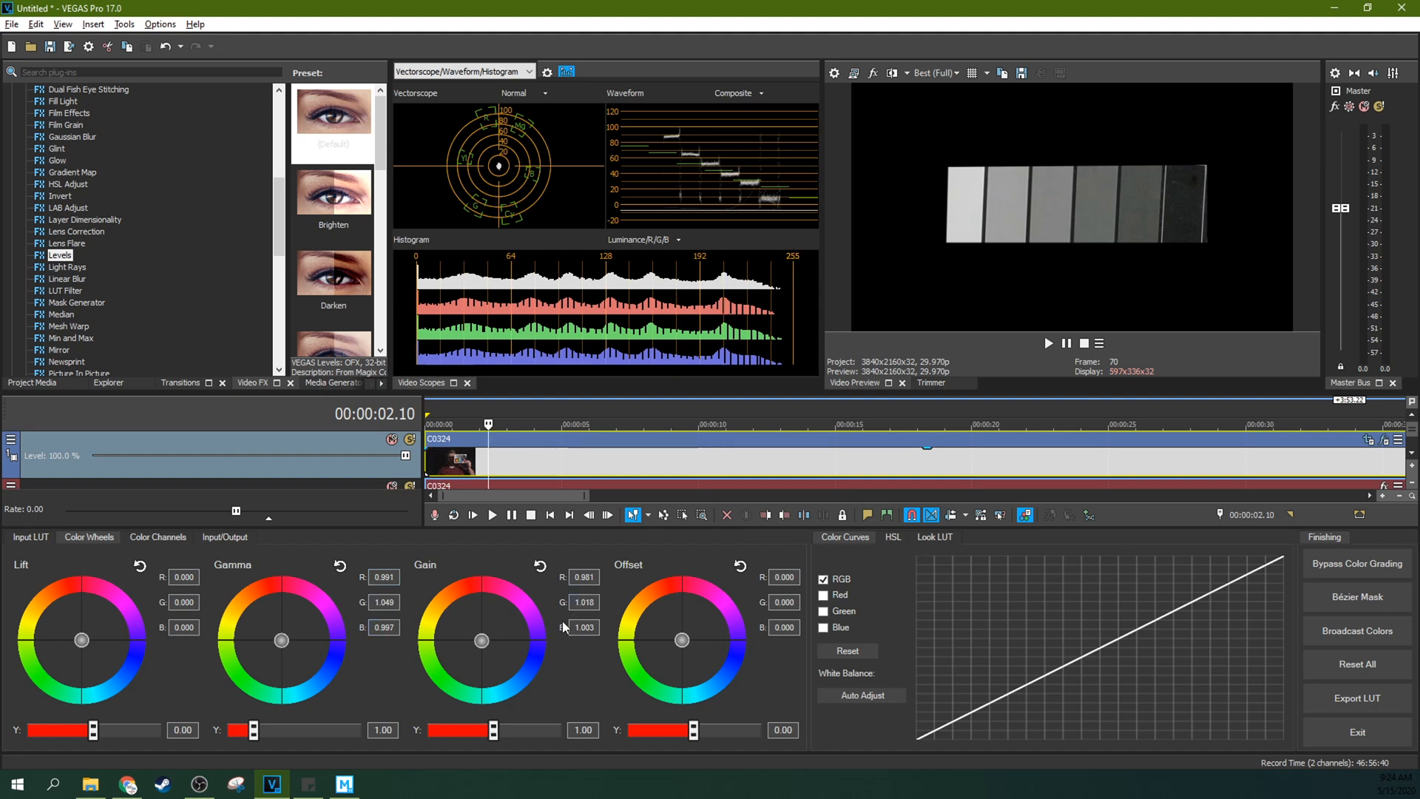
left_click_drag(681, 640, 643, 667)
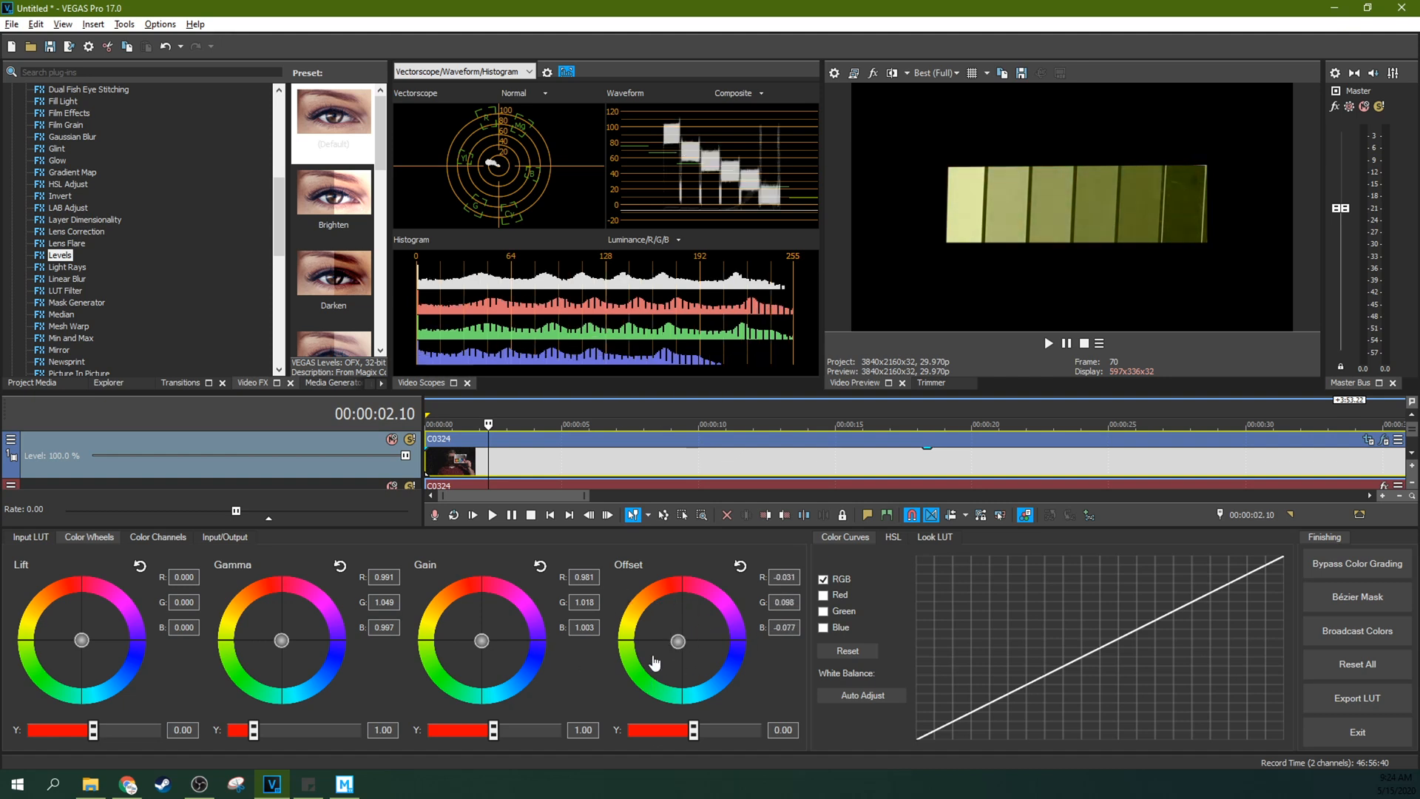
left_click_drag(679, 640, 679, 658)
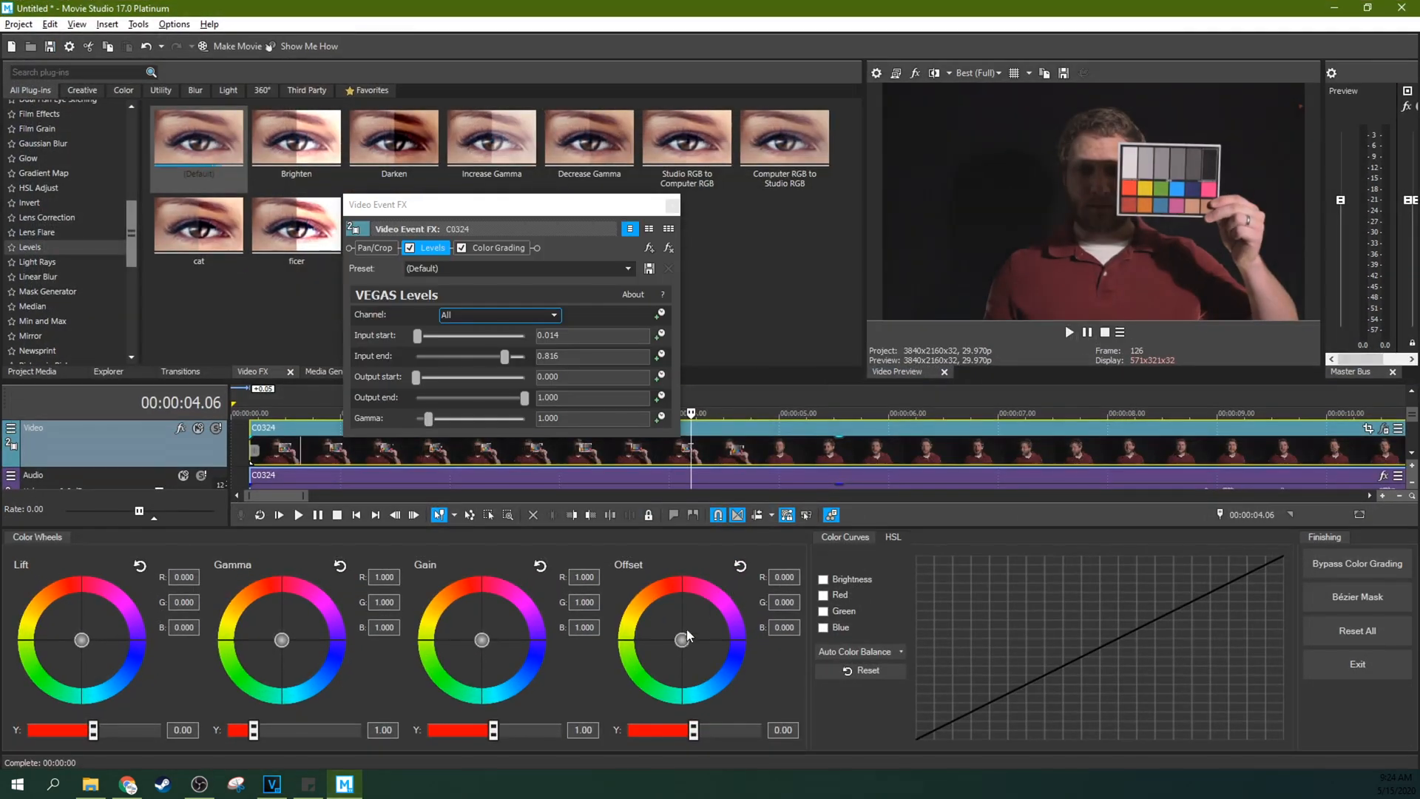
left_click_drag(682, 641, 657, 654)
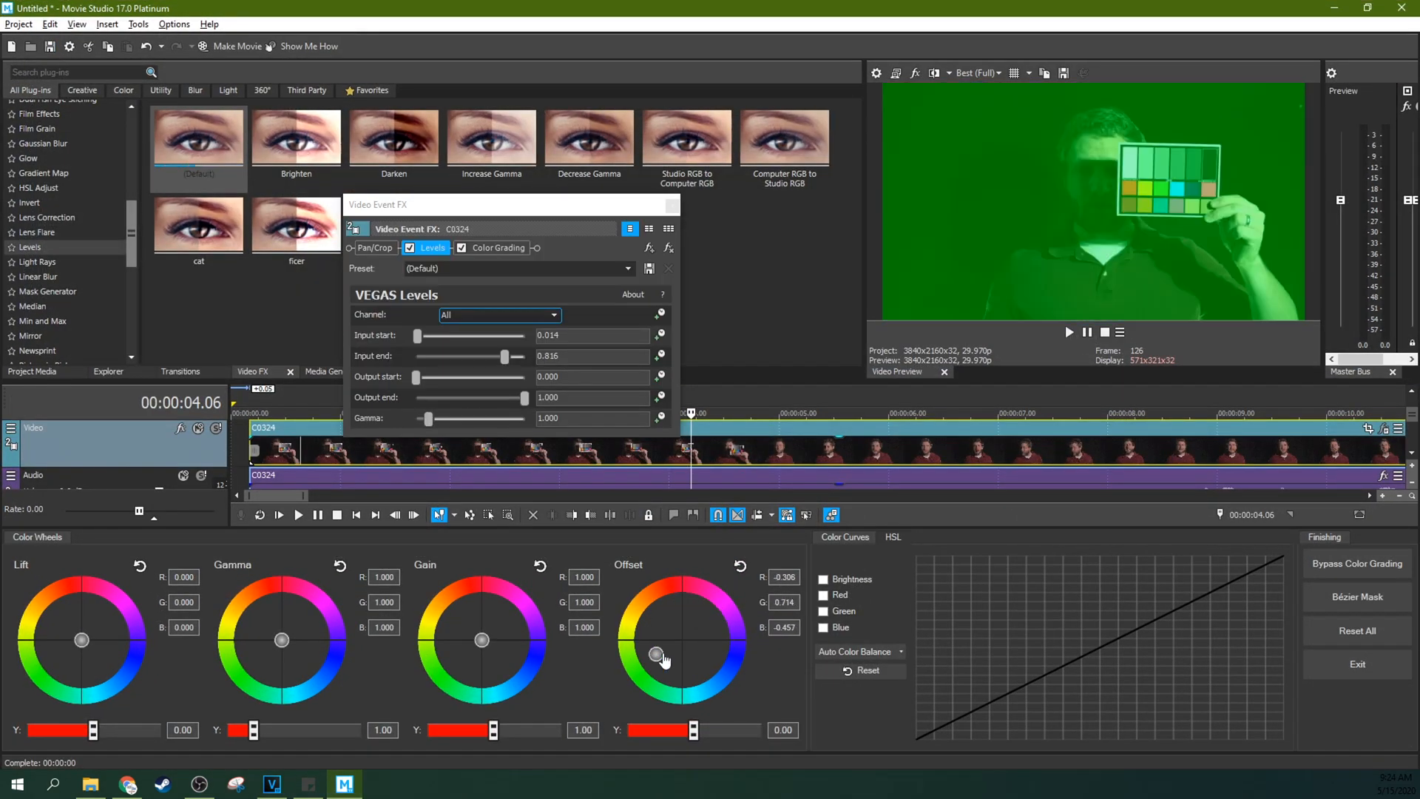
left_click_drag(657, 654, 682, 640)
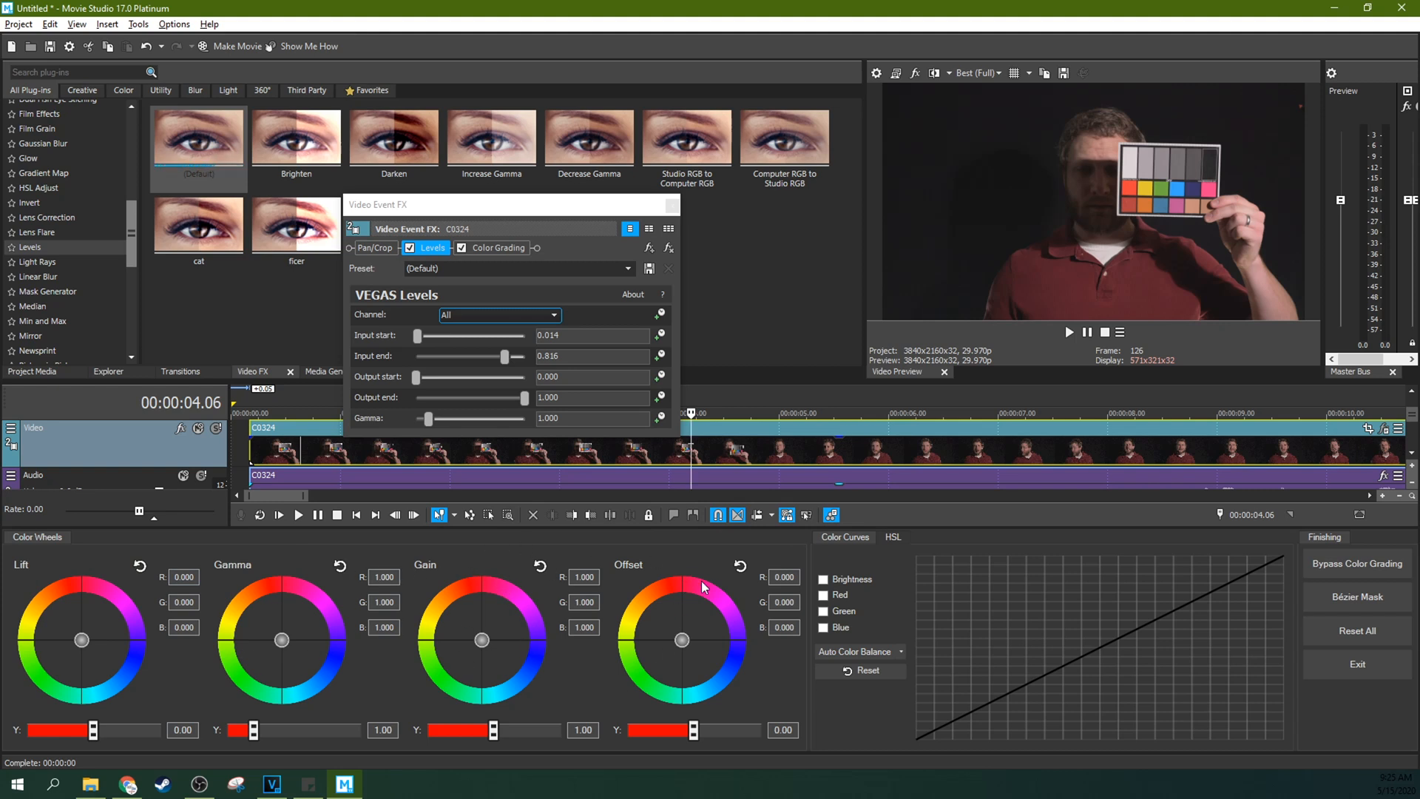
mouse_move(680, 636)
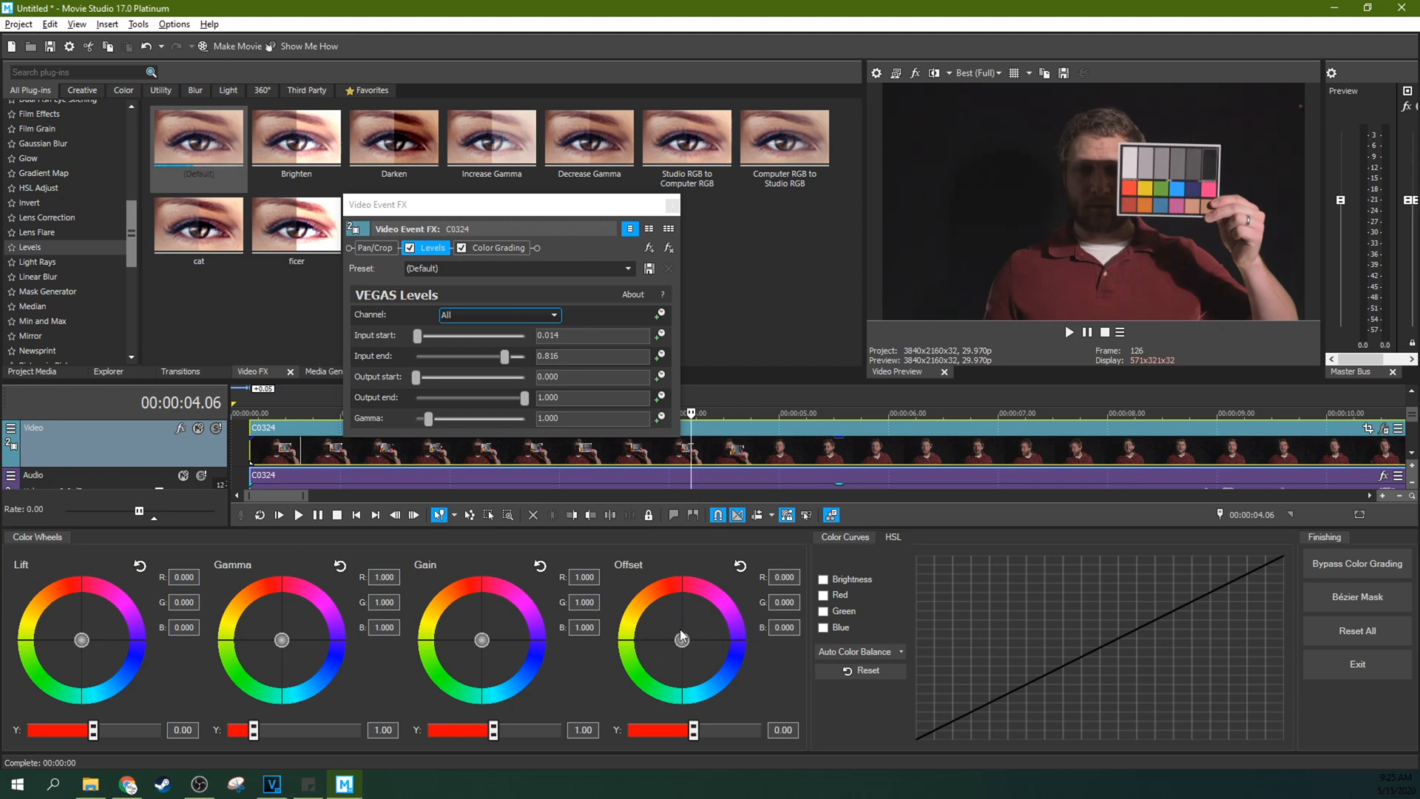
mouse_move(699, 608)
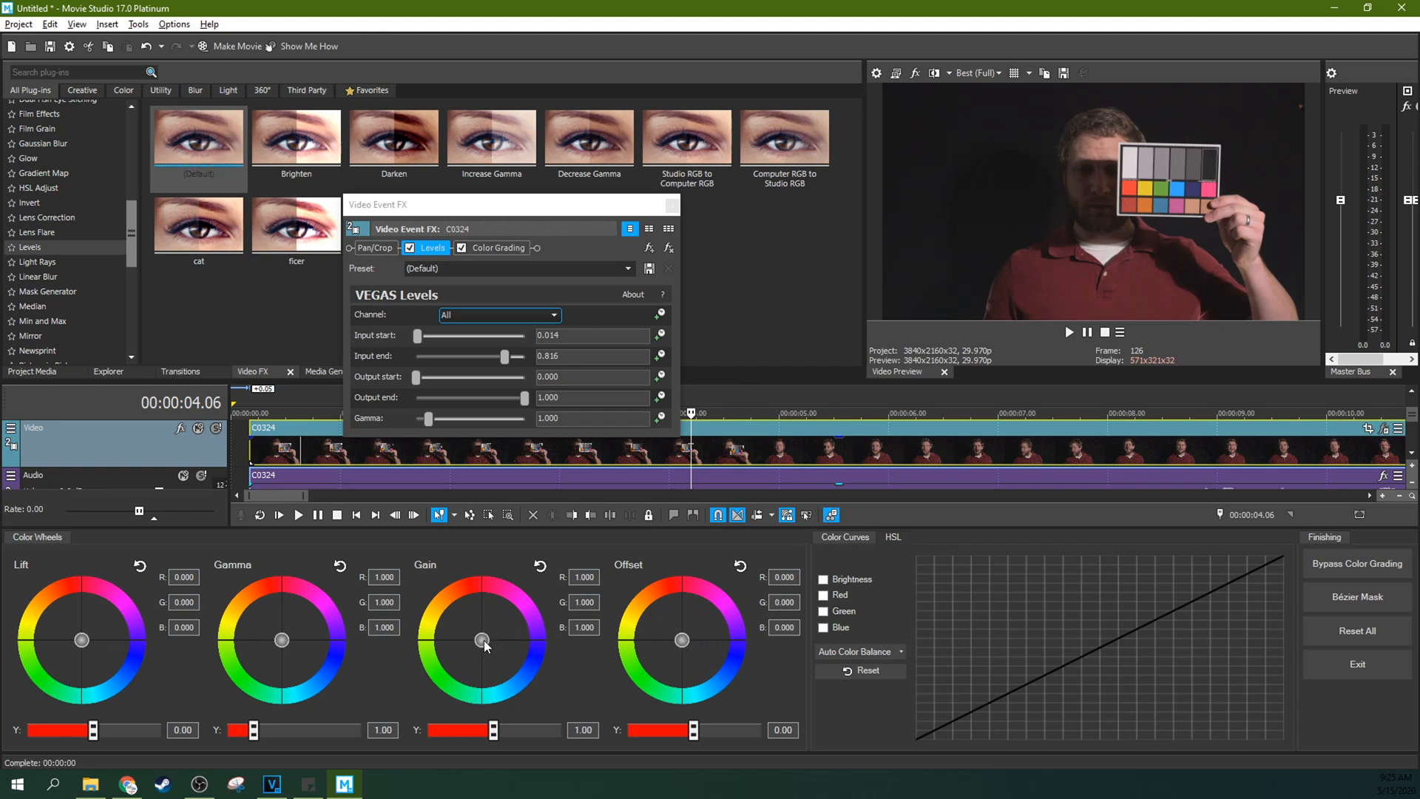
Shift Gain slightly toward green, reset Gamma, then shift Gamma slightly toward green
left_click_drag(482, 639, 482, 645)
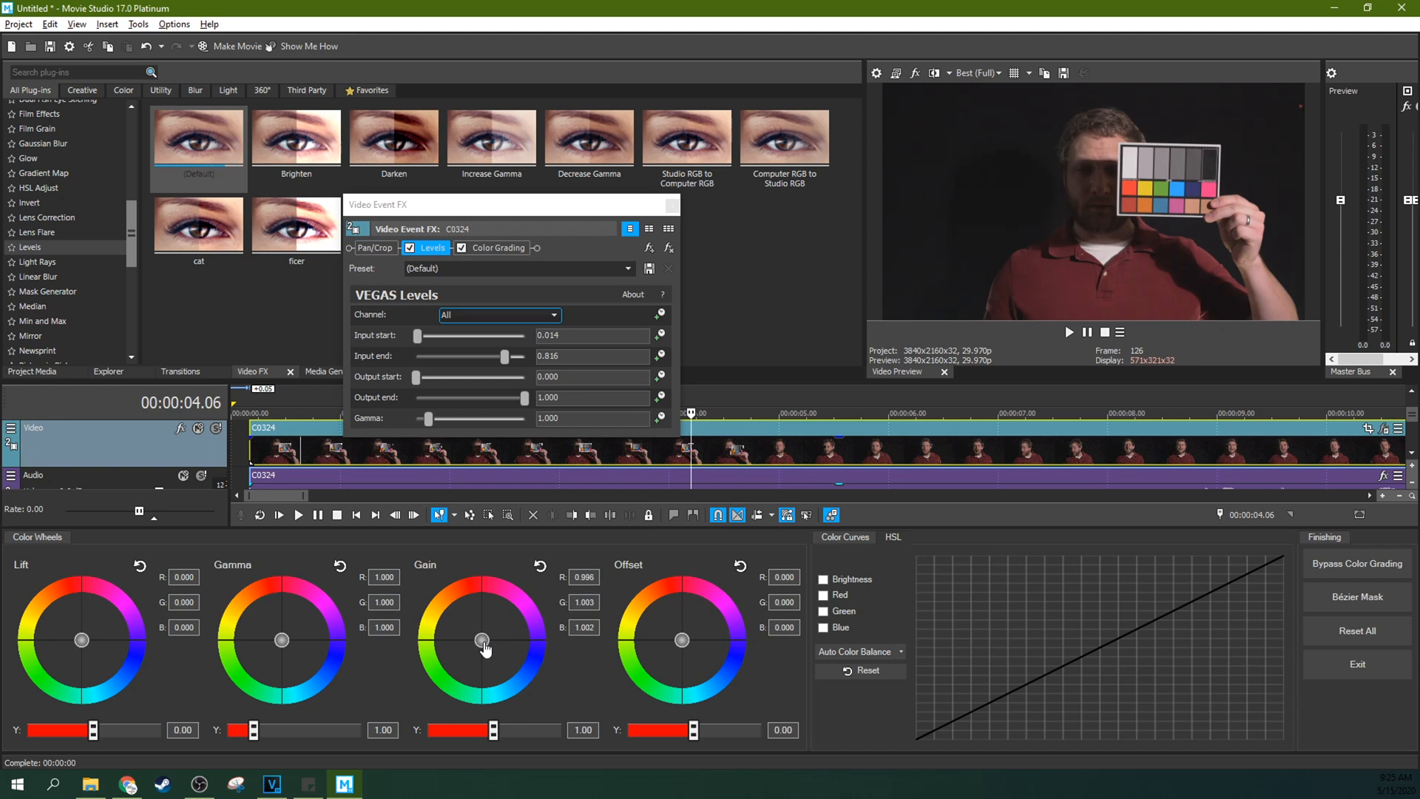
left_click_drag(481, 639, 481, 645)
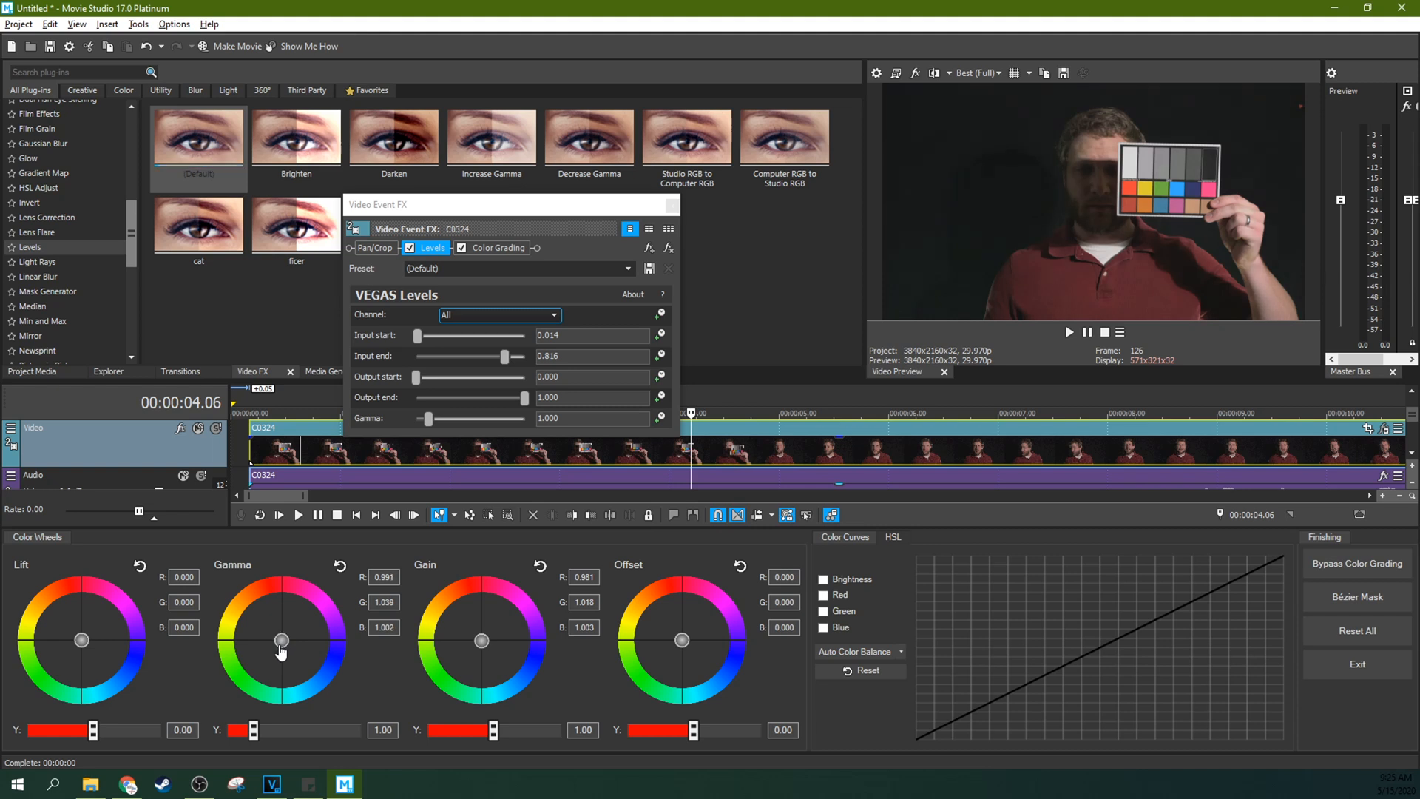
left_click_drag(281, 651, 279, 639)
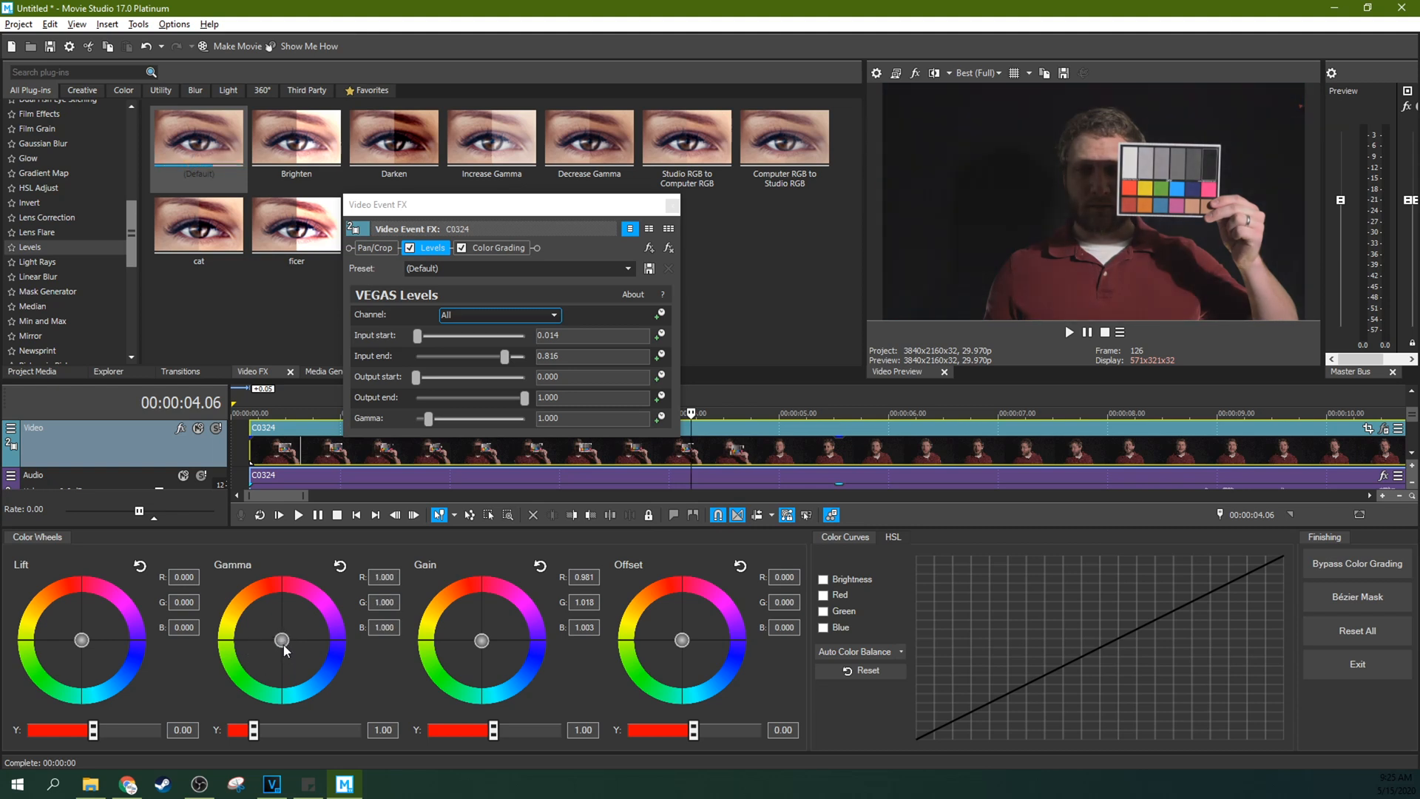
left_click_drag(281, 640, 284, 652)
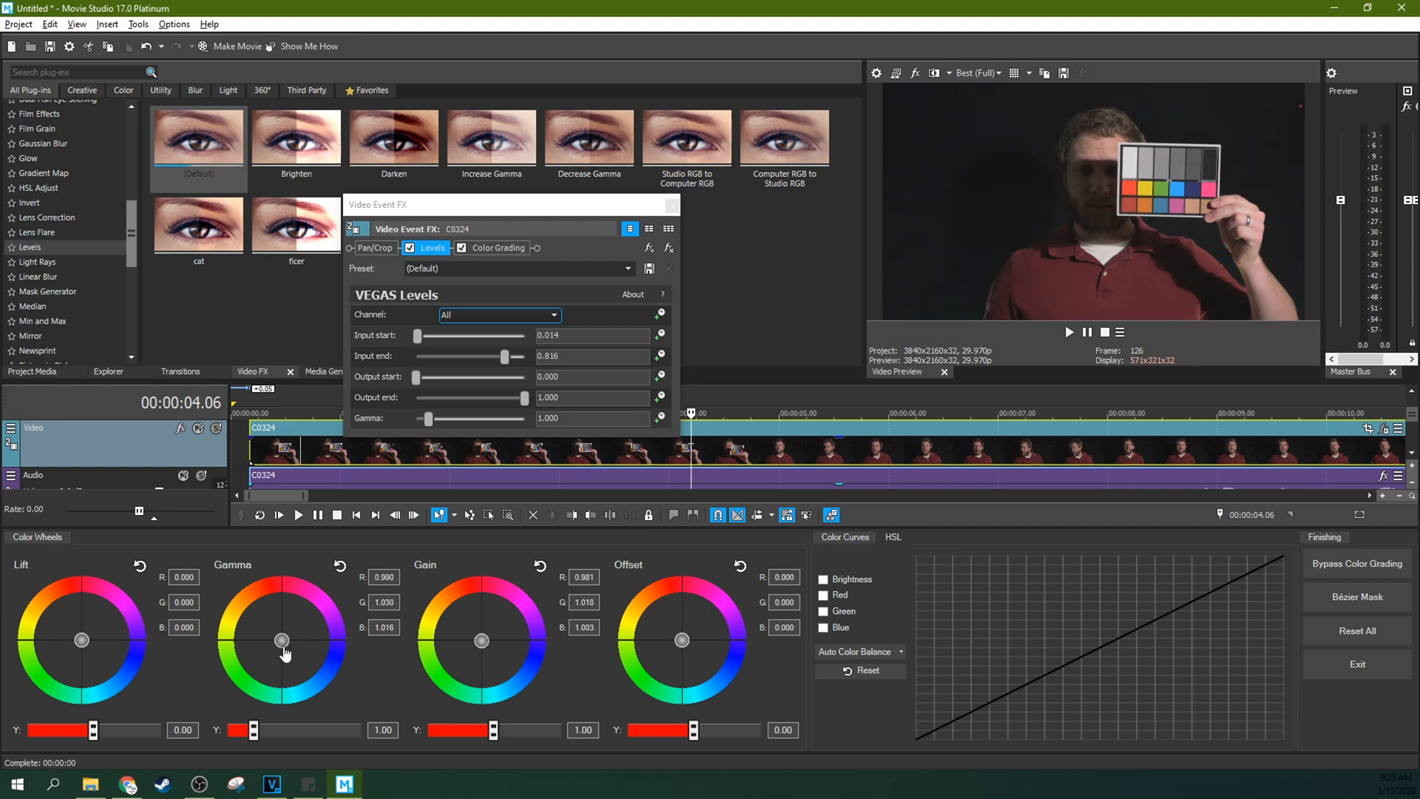
mouse_move(571, 605)
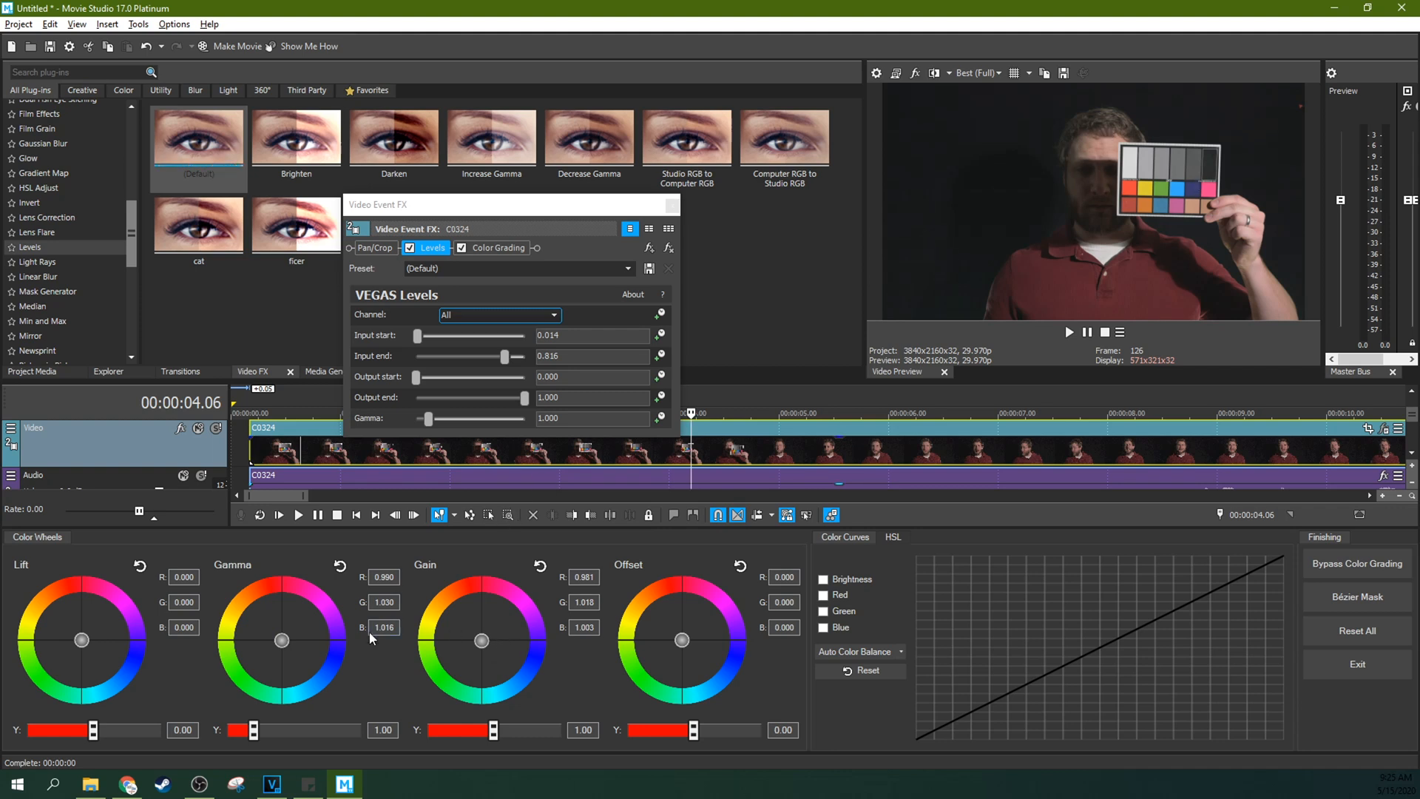
mouse_move(516, 615)
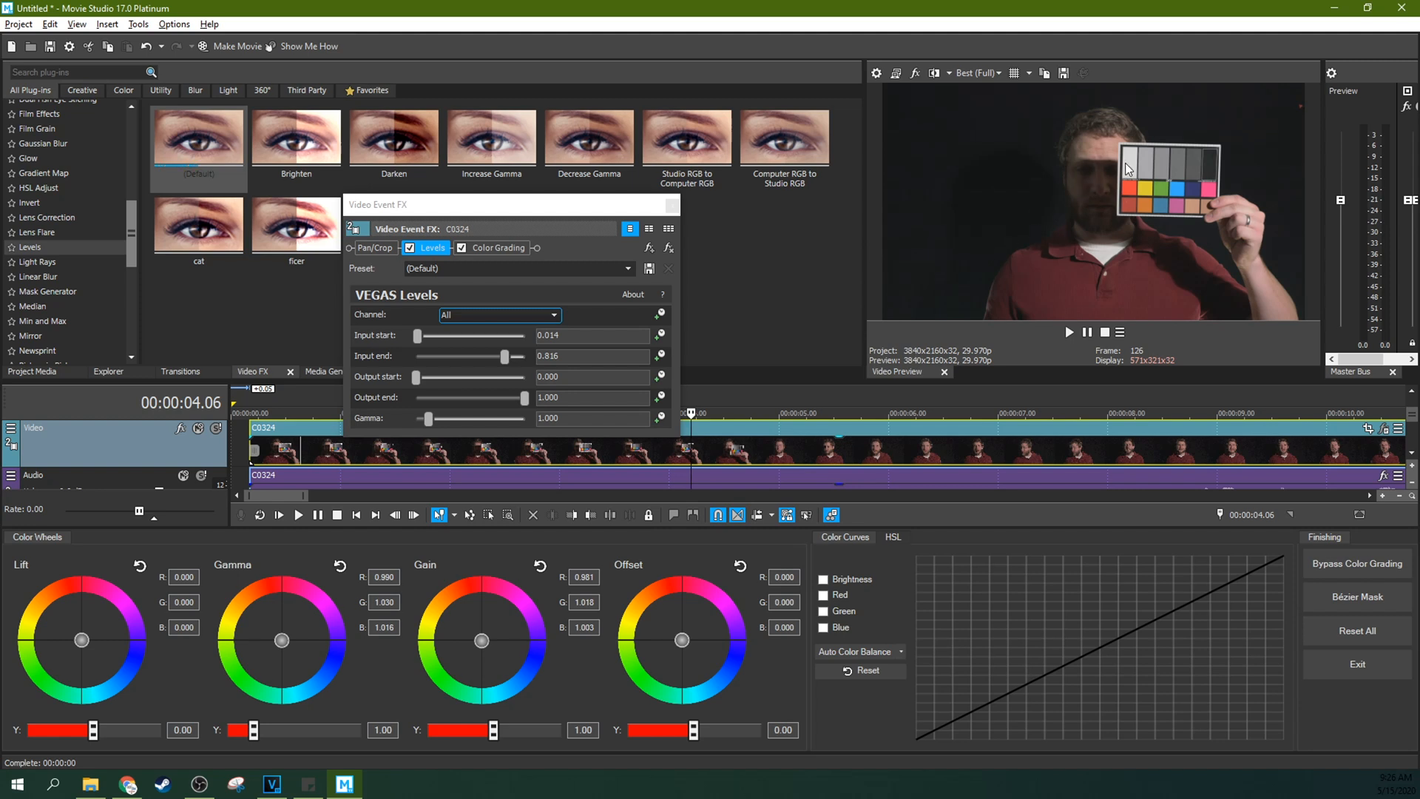
mouse_move(1150, 179)
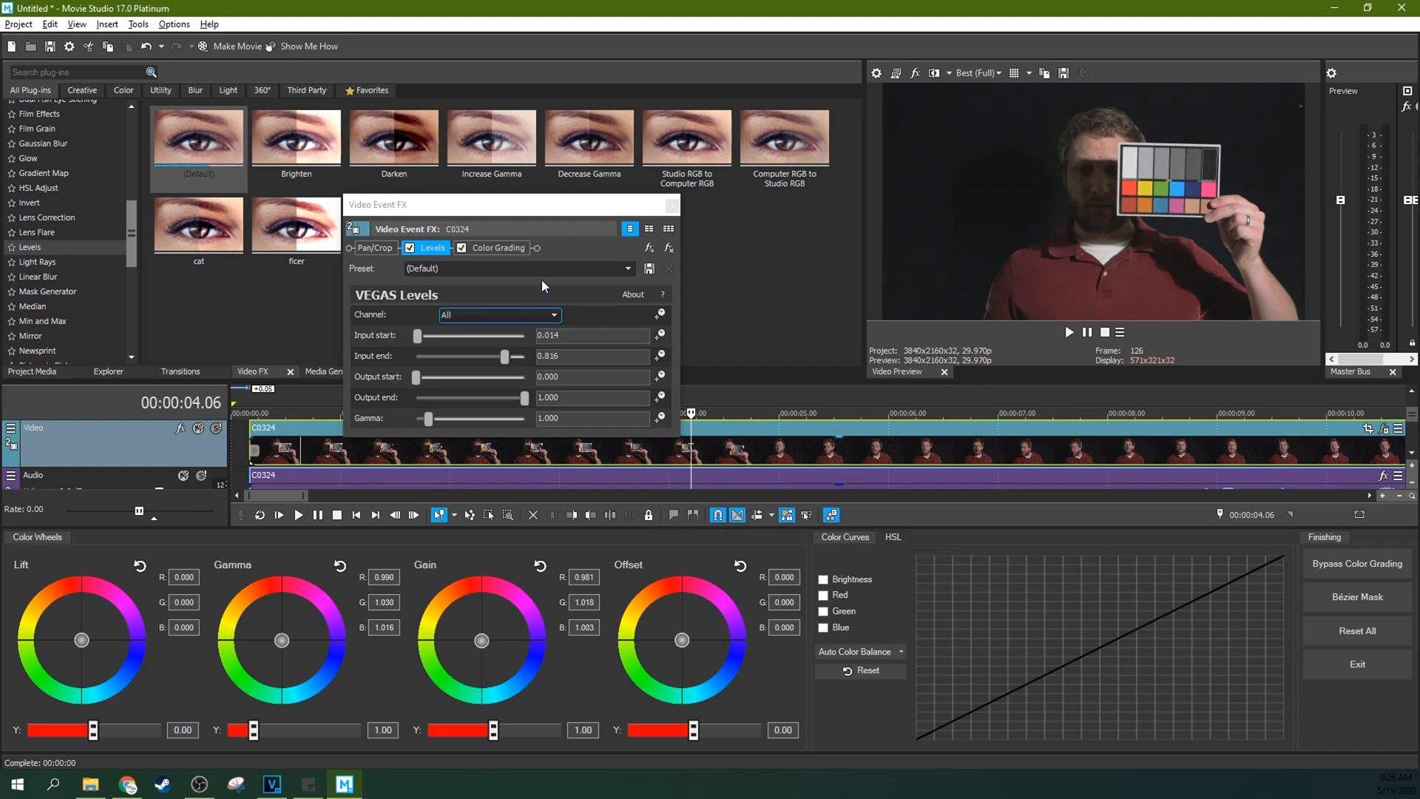
Switch the effects window from Levels presets to the Color Grading effect at 00:00:06.06
left_click(627, 268)
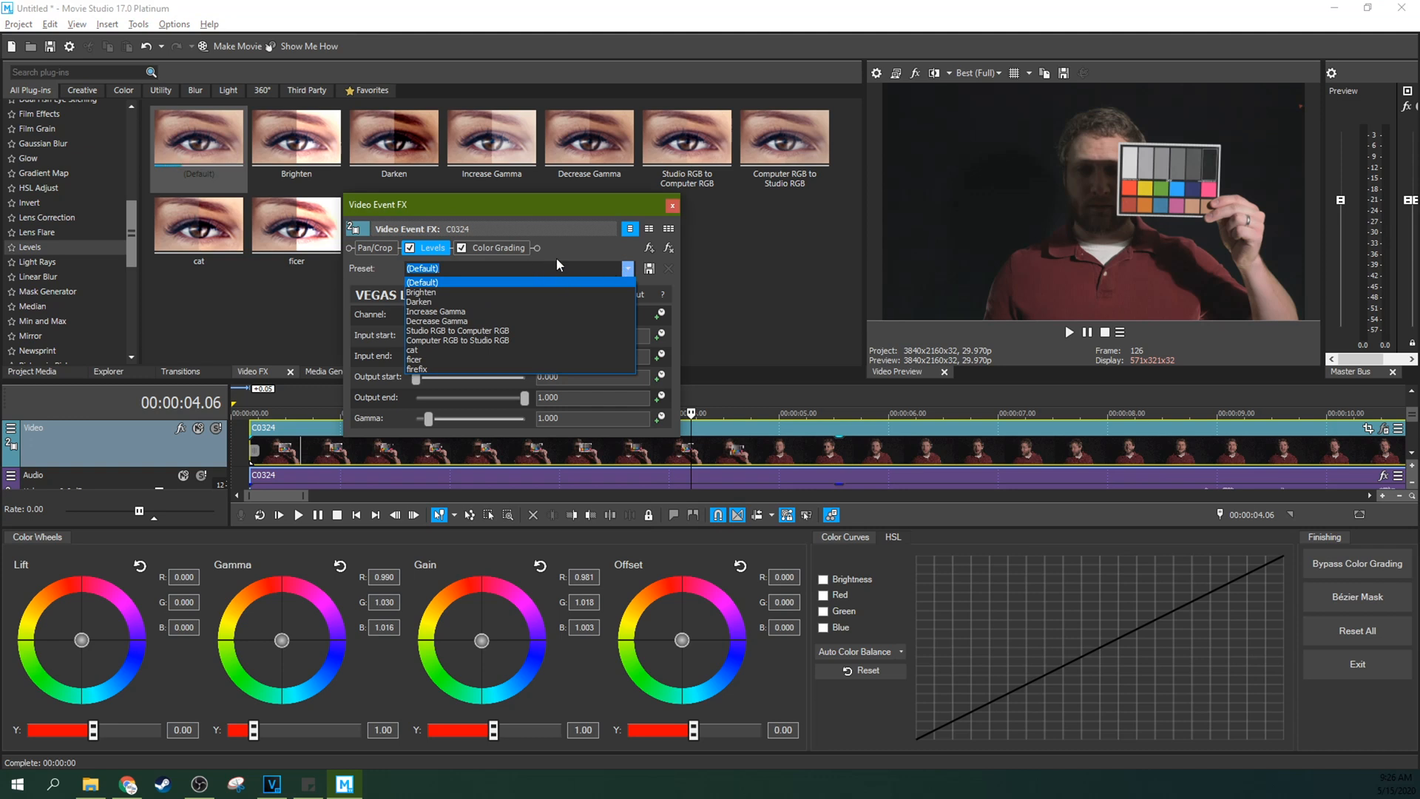
left_click(421, 268)
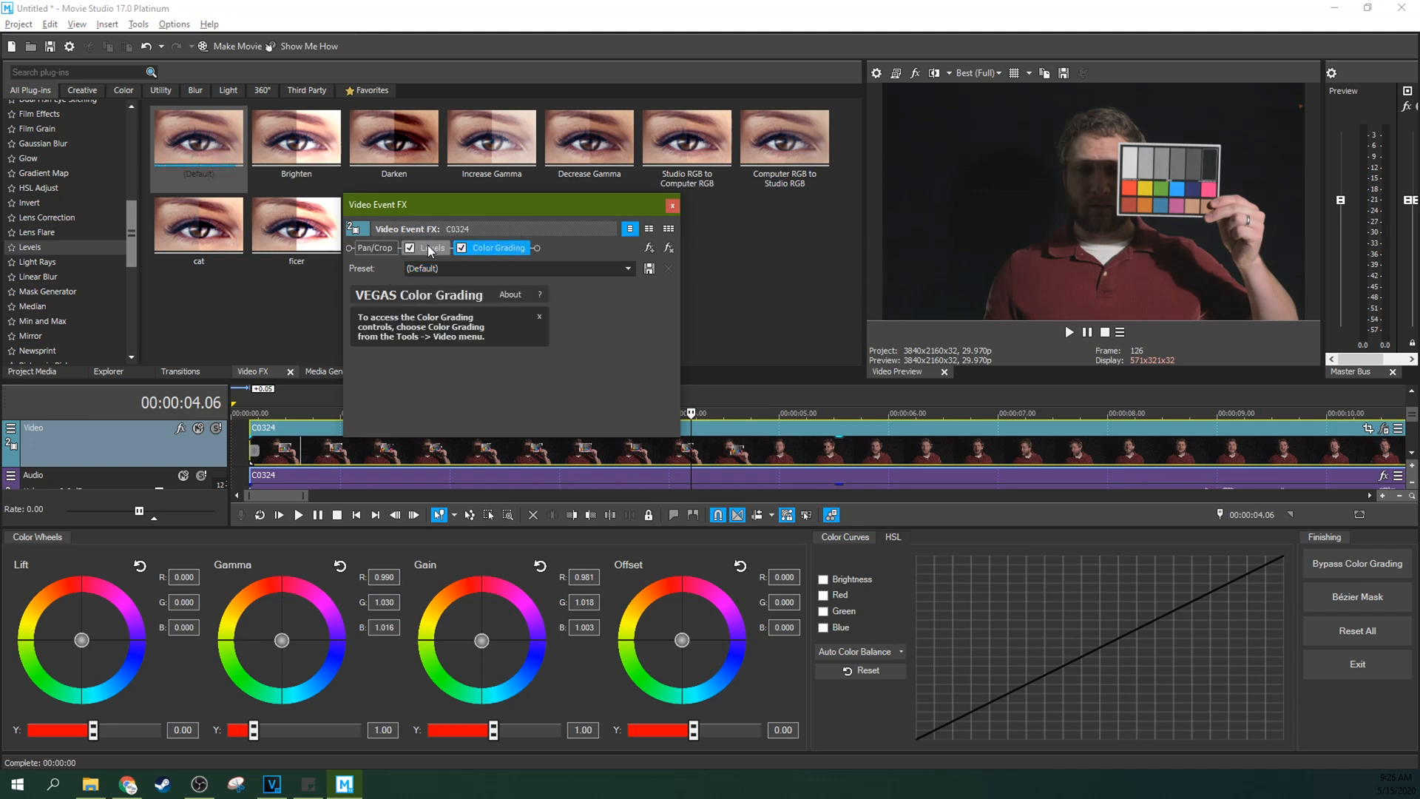
left_click(501, 247)
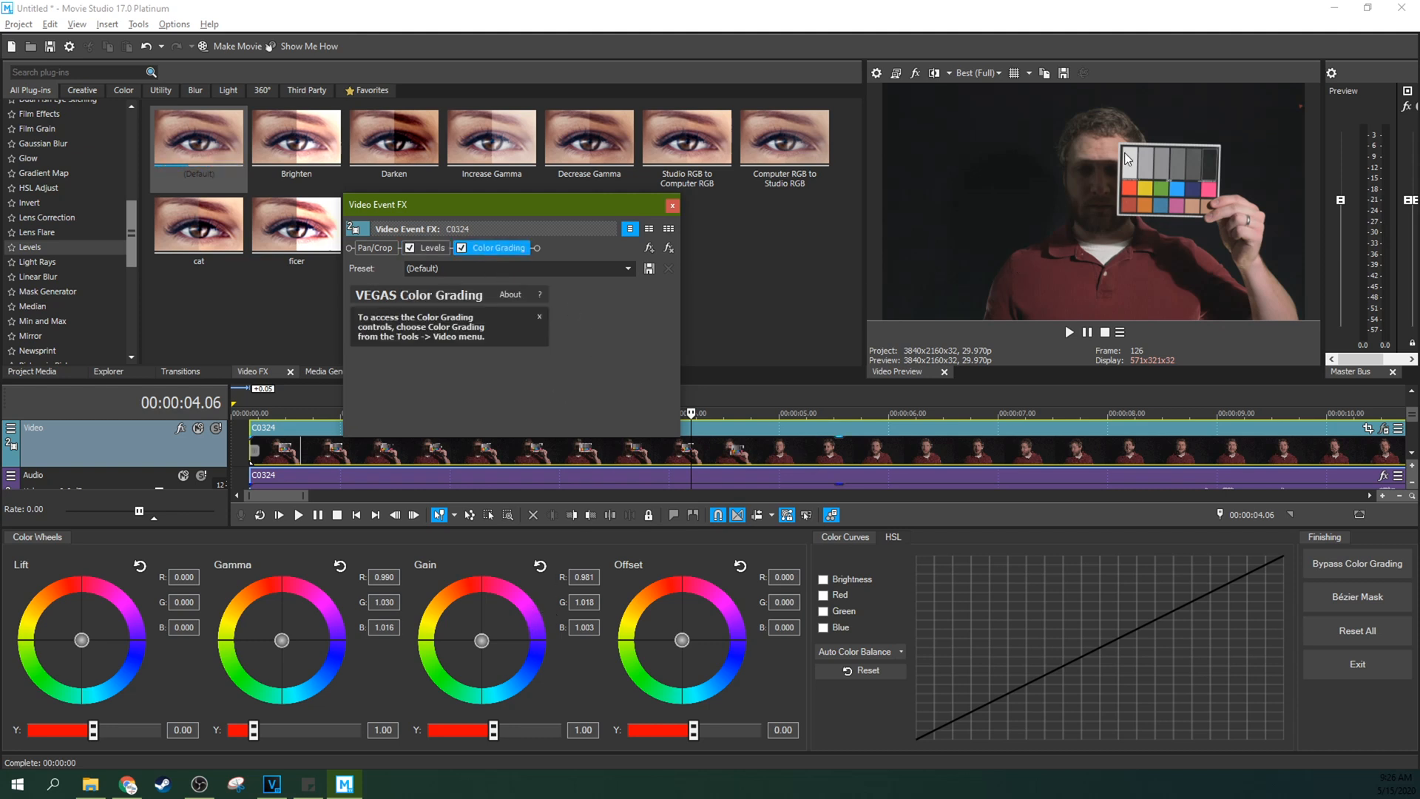
mouse_move(1204, 184)
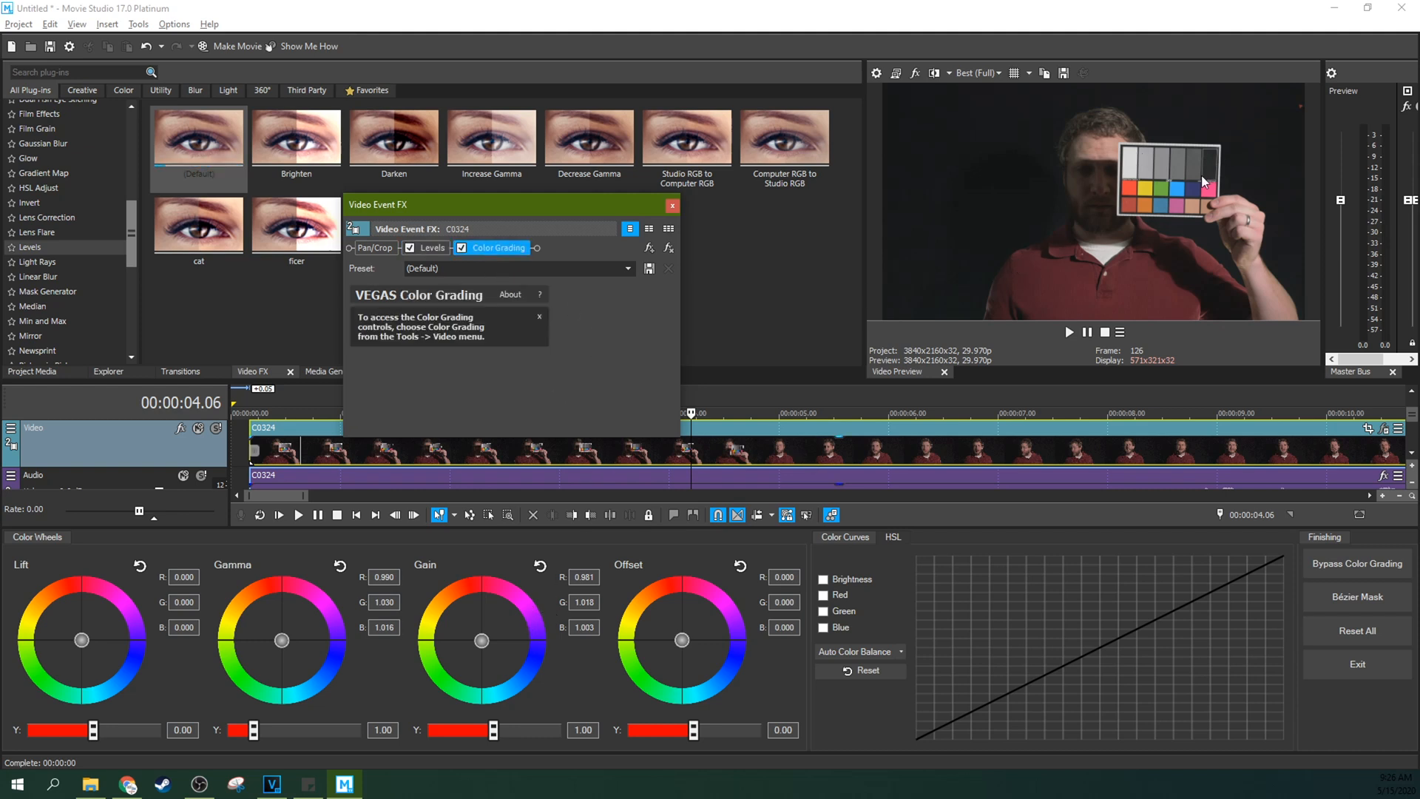
mouse_move(815, 457)
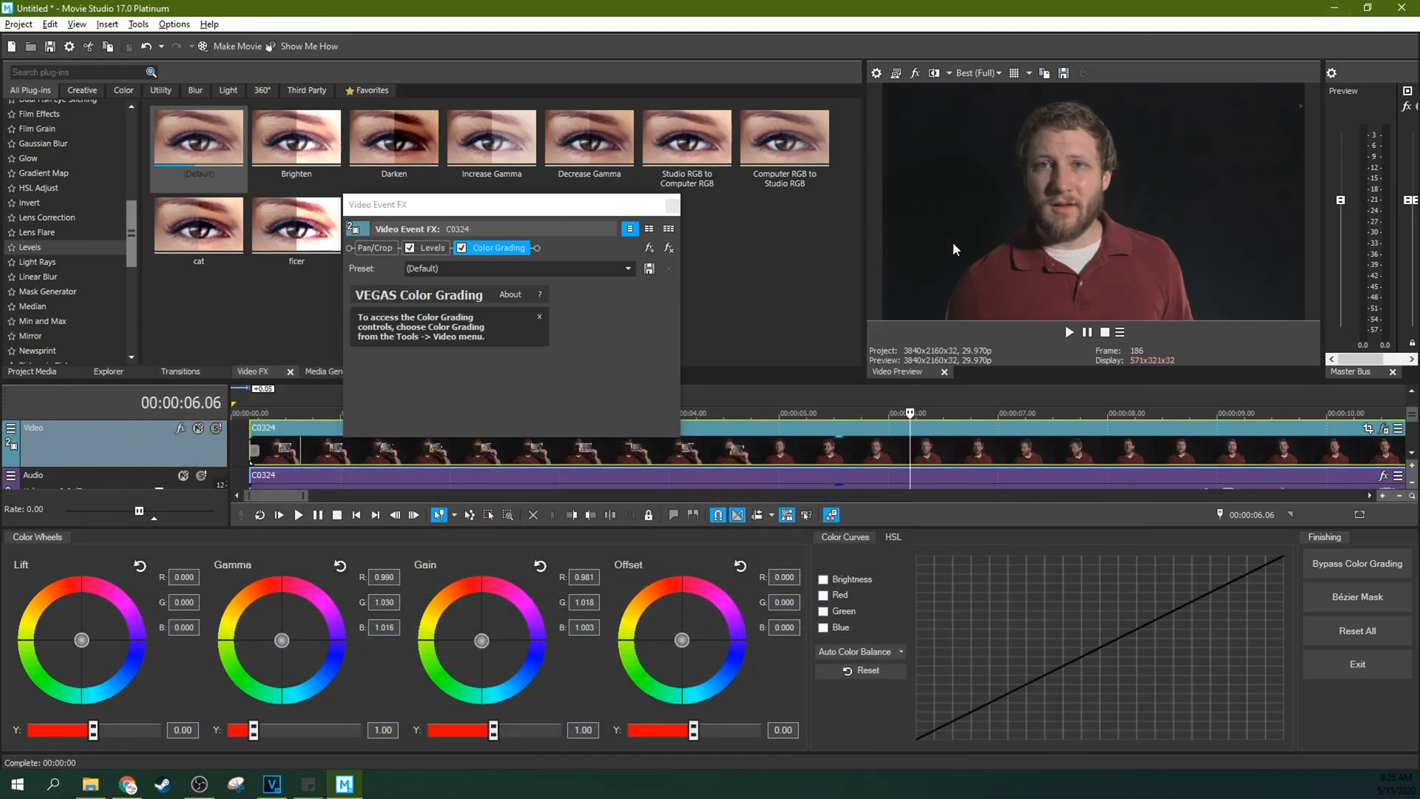
mouse_move(1080, 147)
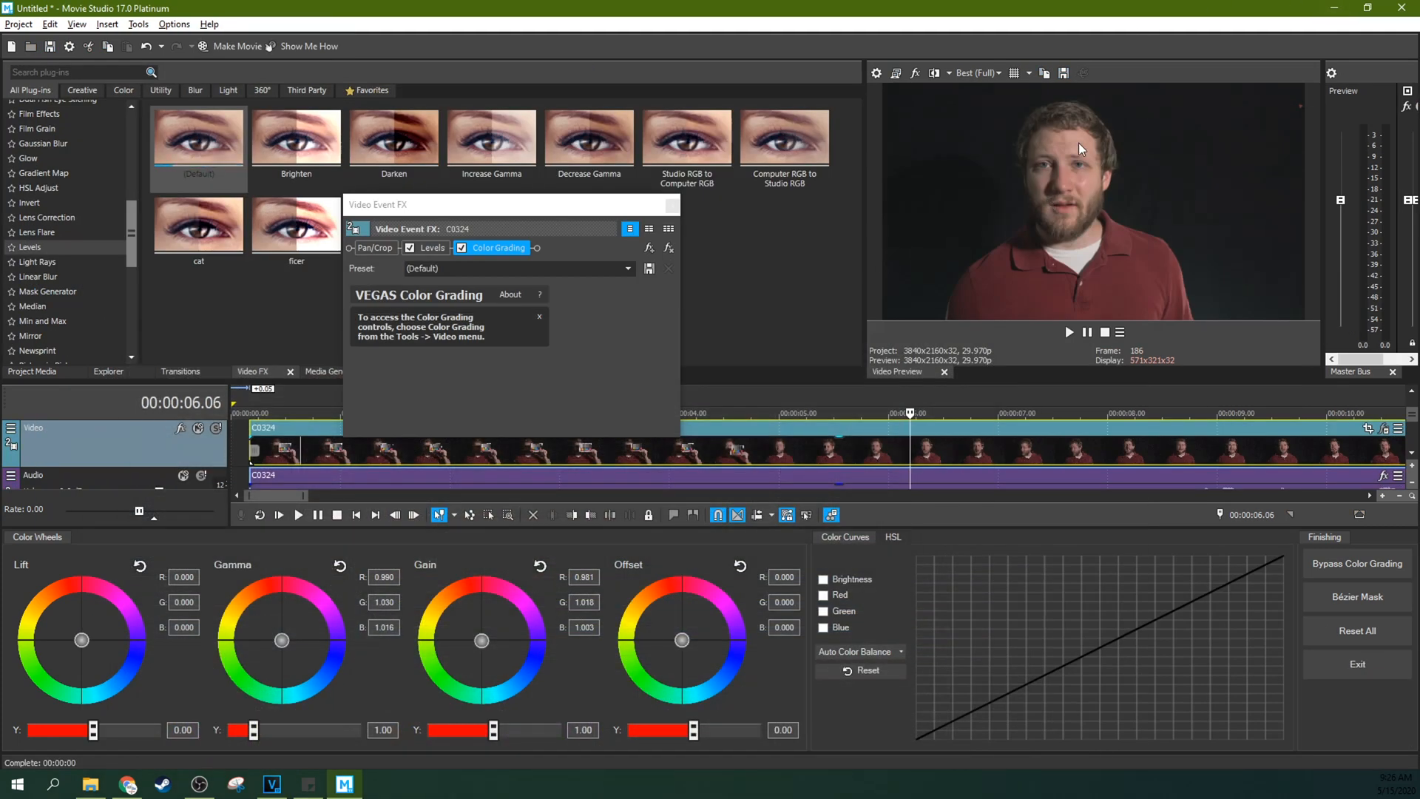
mouse_move(635, 561)
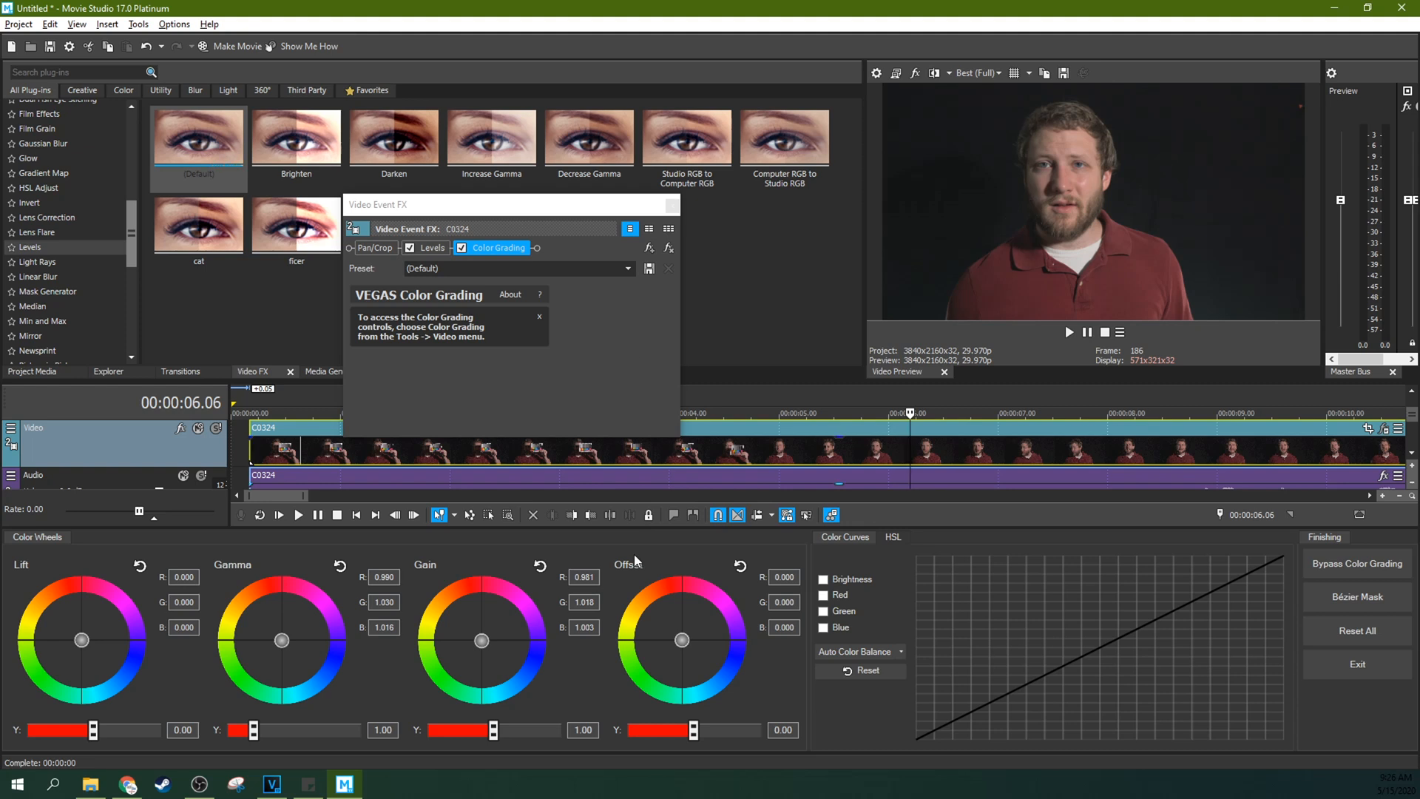
mouse_move(410, 603)
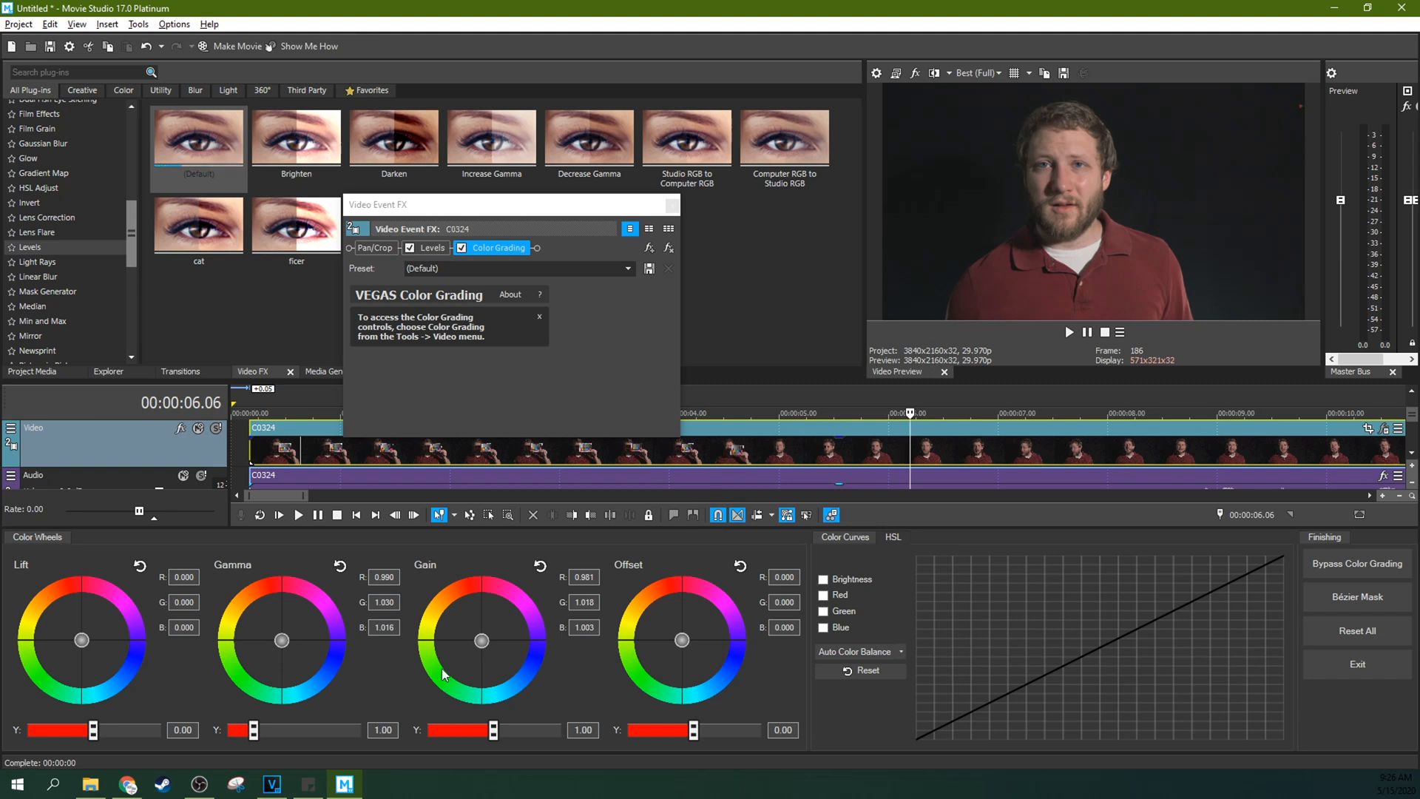
mouse_move(786, 396)
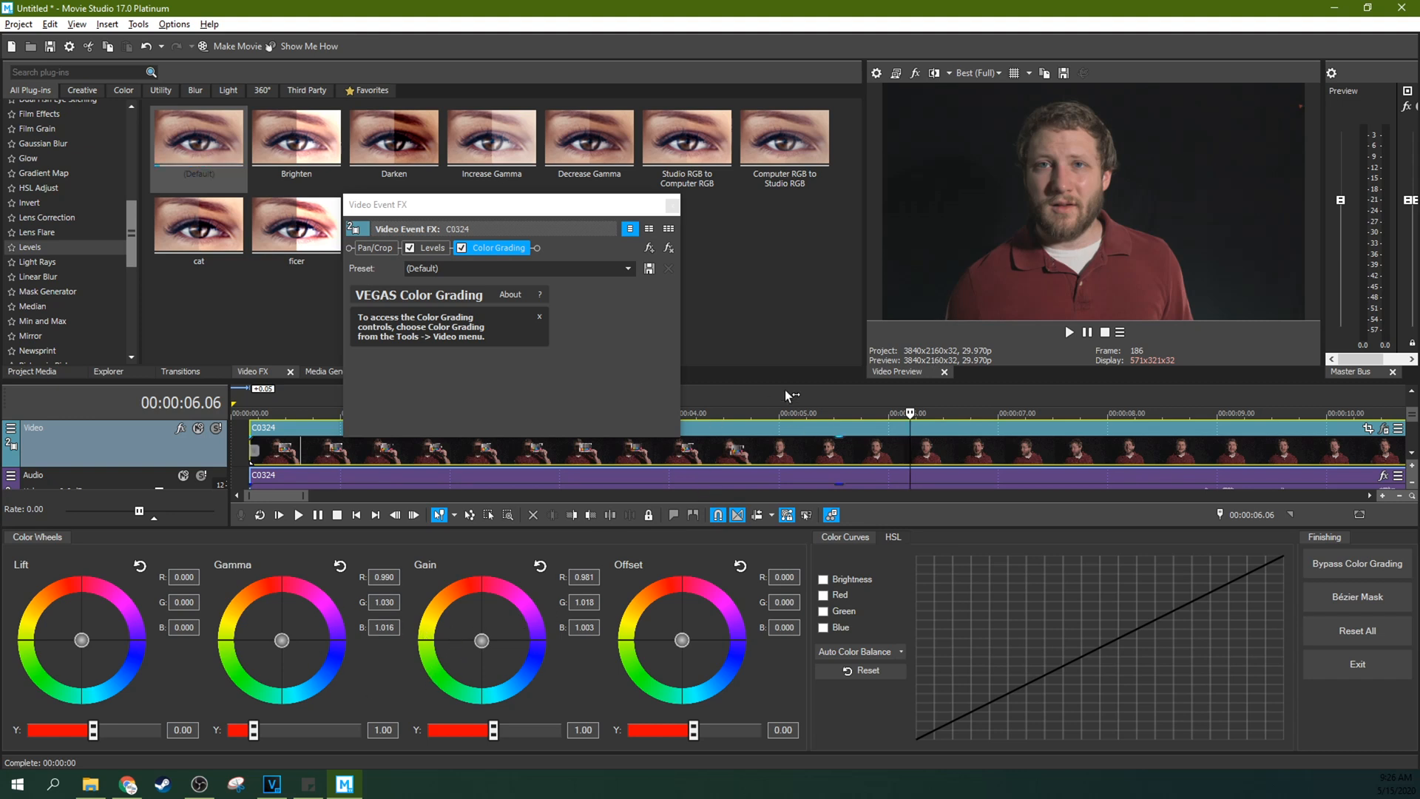